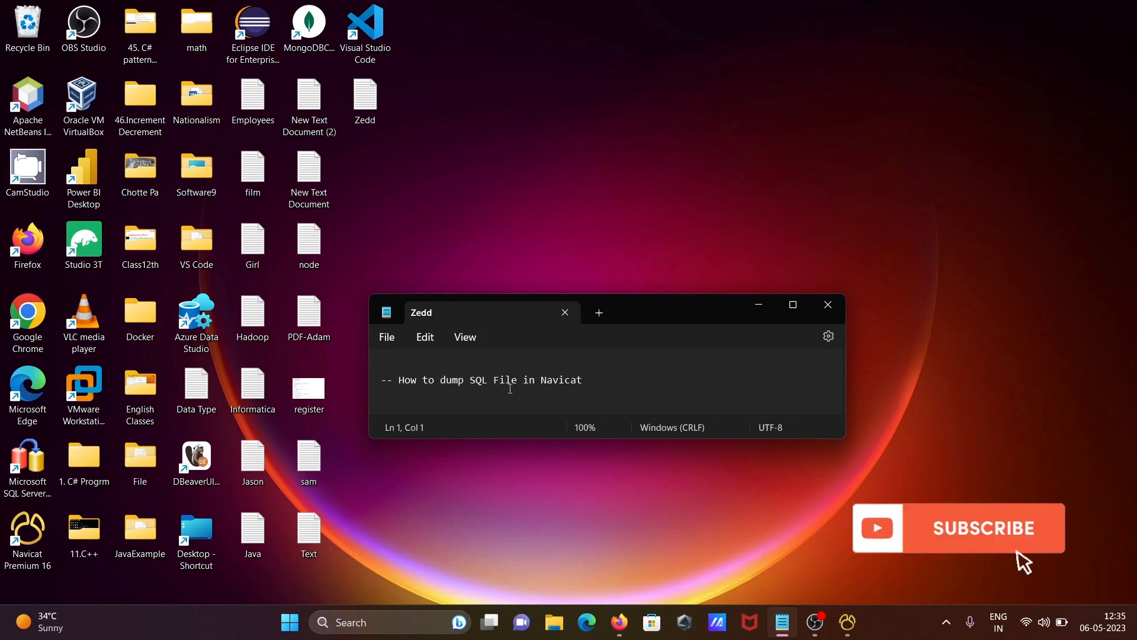
{"action": "mouse_move", "coordinate": [758, 304]}
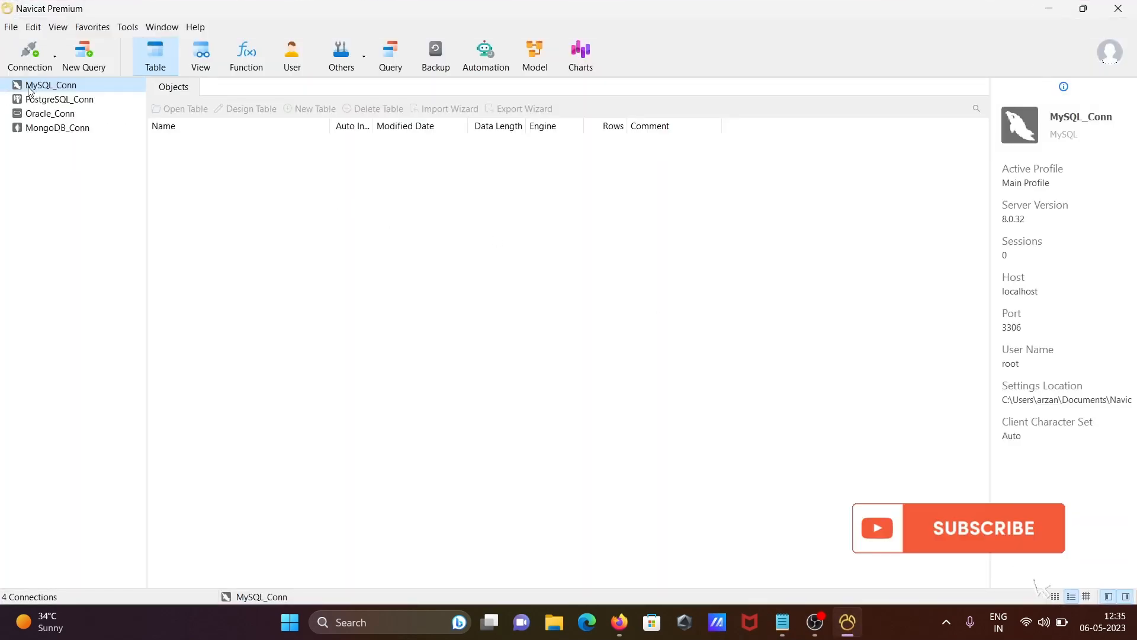
- Start a Structure And Data SQL dump of the HR schema under Oracle_Conn
{"action": "left_click", "coordinate": [980, 527]}
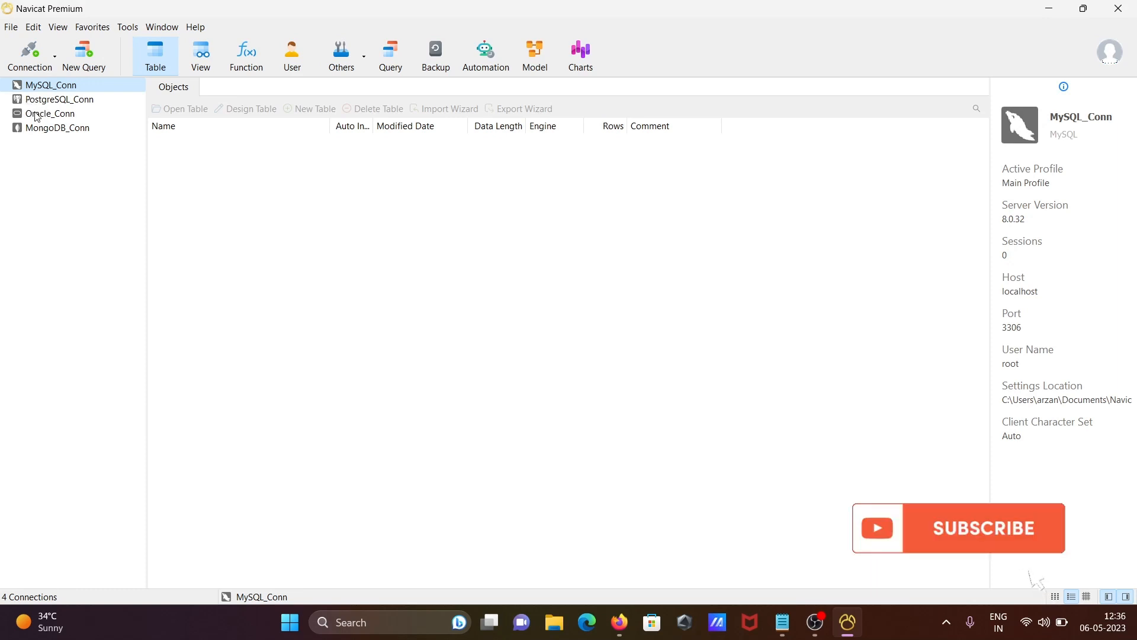
{"action": "left_click", "coordinate": [49, 114]}
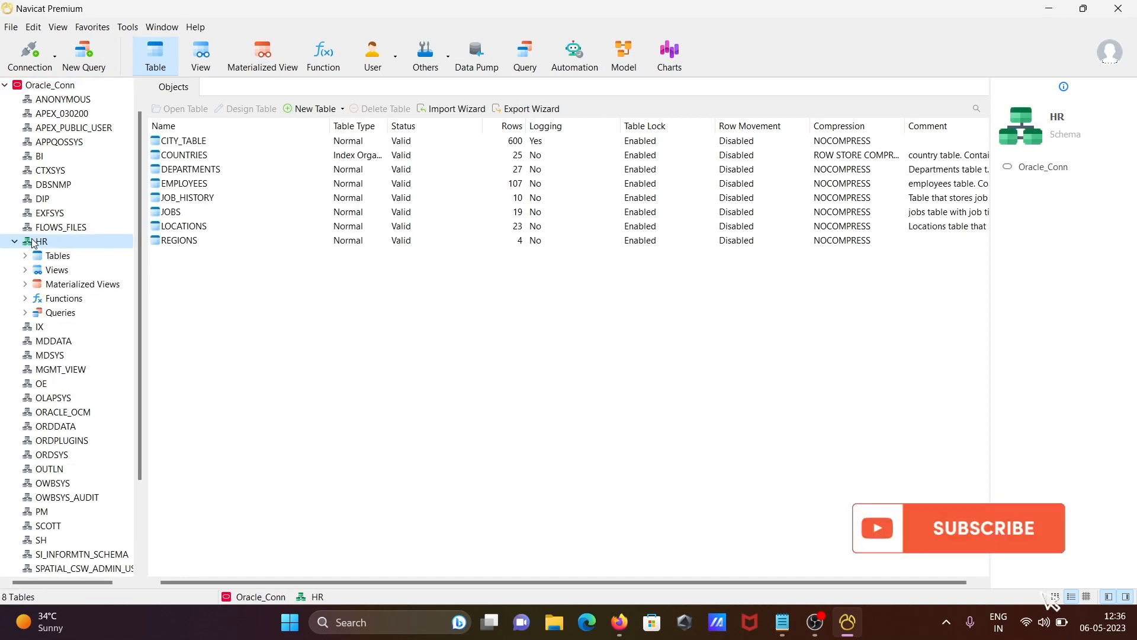
{"action": "right_click", "coordinate": [34, 240]}
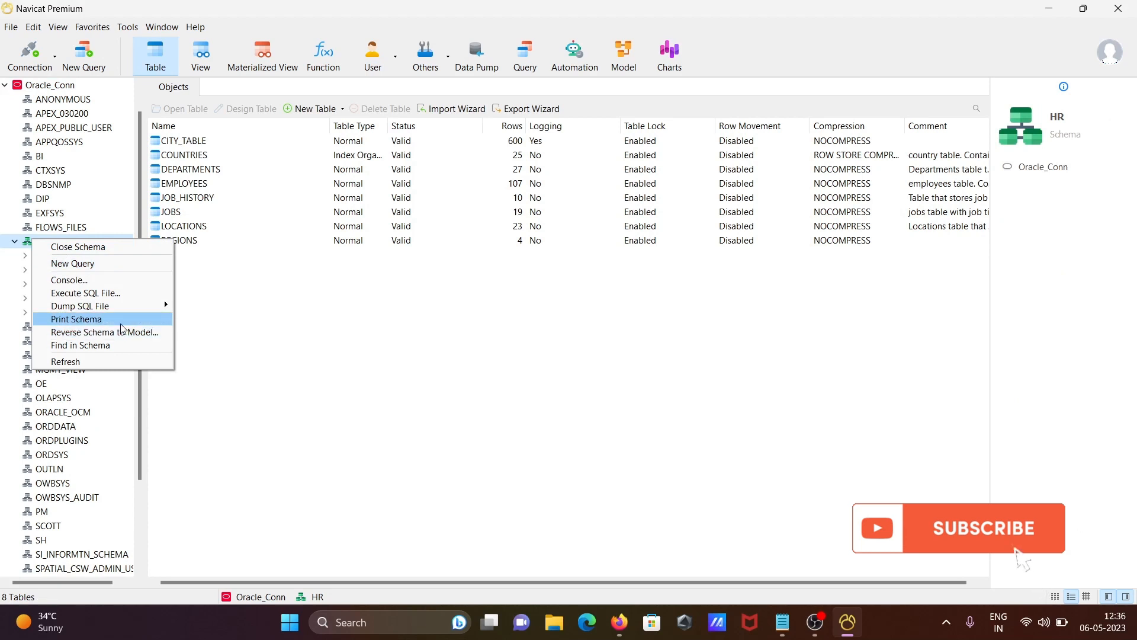
{"action": "mouse_move", "coordinate": [83, 305]}
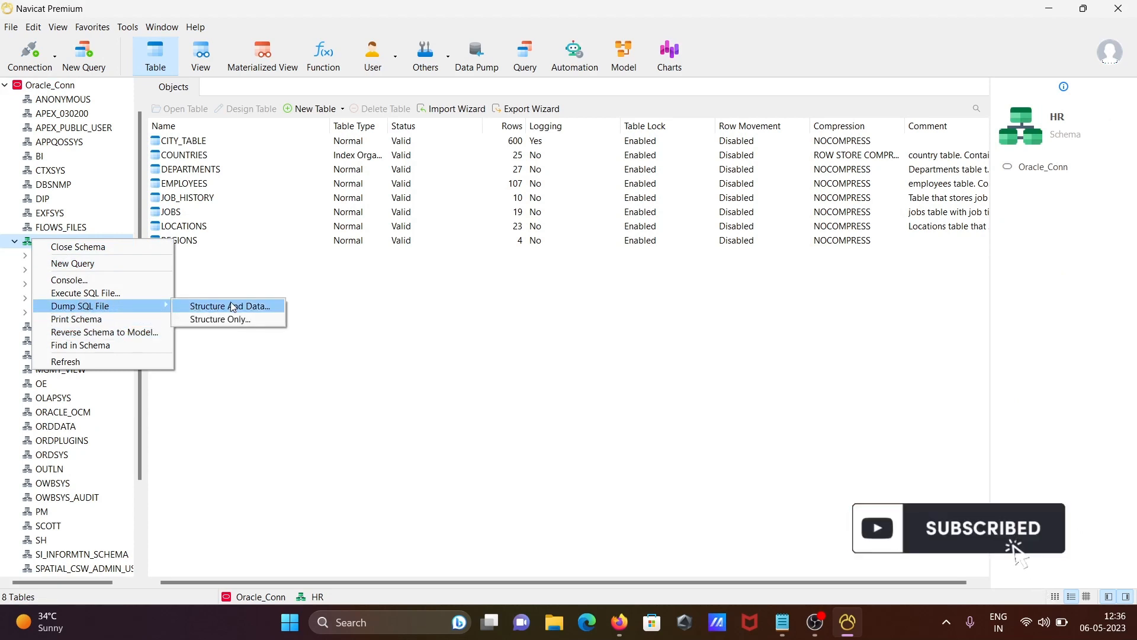
{"action": "mouse_move", "coordinate": [1045, 598]}
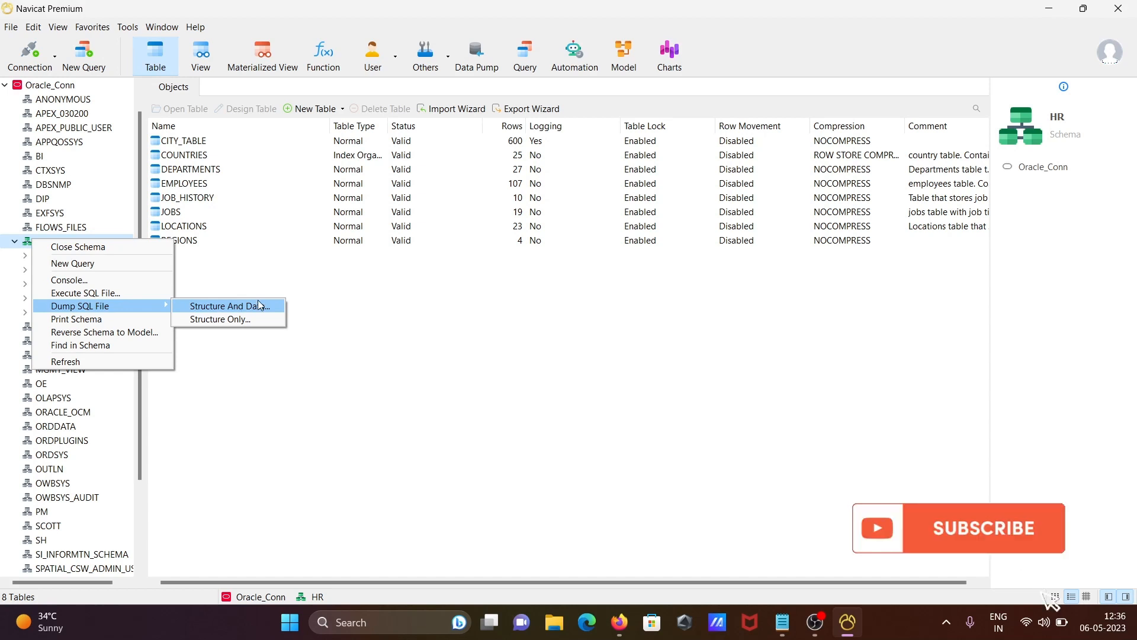
{"action": "left_click", "coordinate": [232, 304]}
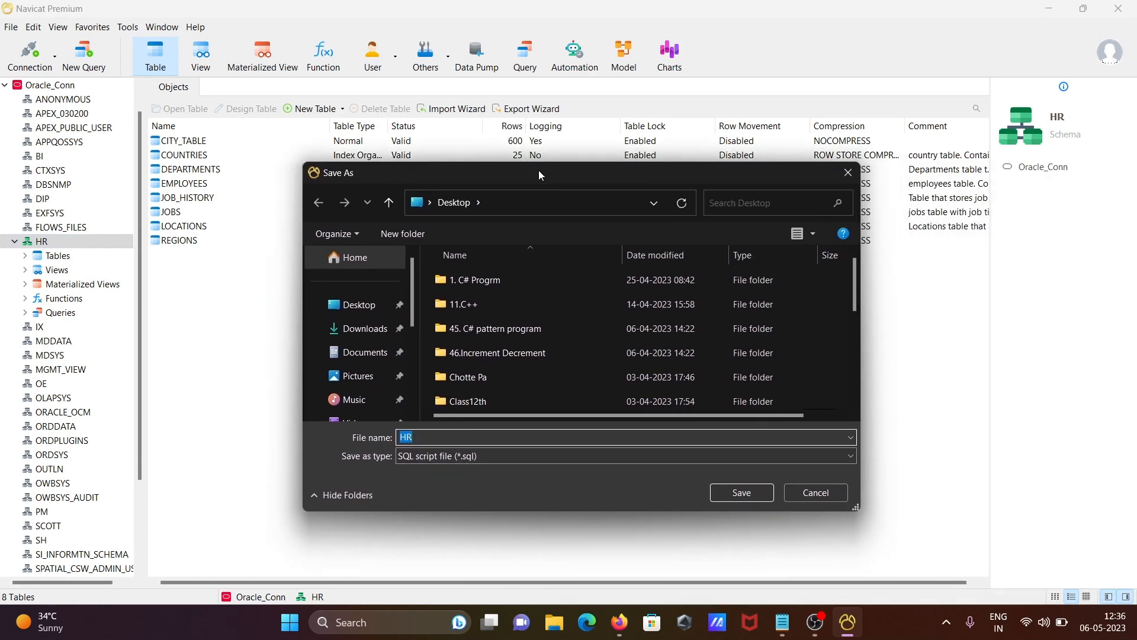
- Save the dump as SQL script file HR on the Desktop
{"action": "left_click", "coordinate": [358, 304]}
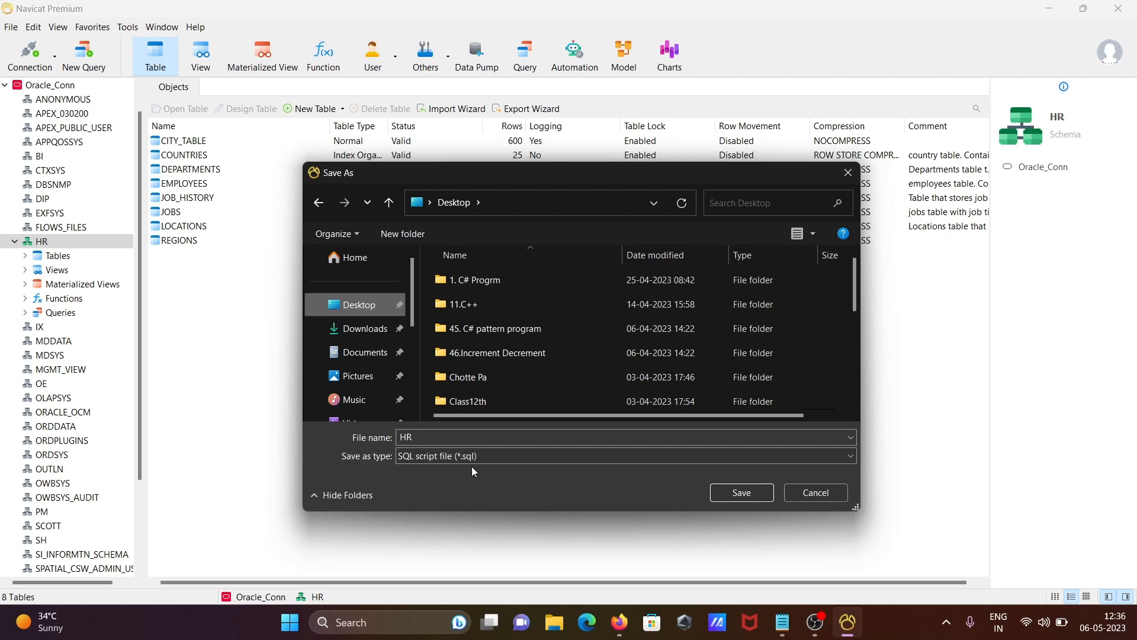
{"action": "left_click", "coordinate": [739, 493]}
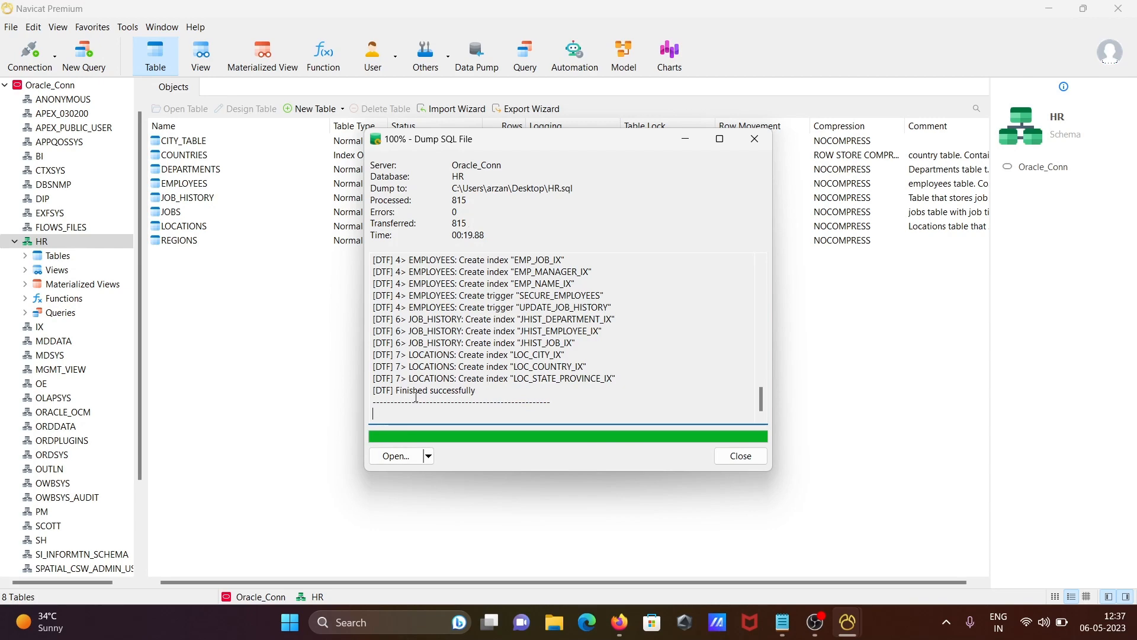
- Close the finished HR dump progress window (815 objects, zero errors)
{"action": "left_click", "coordinate": [739, 455]}
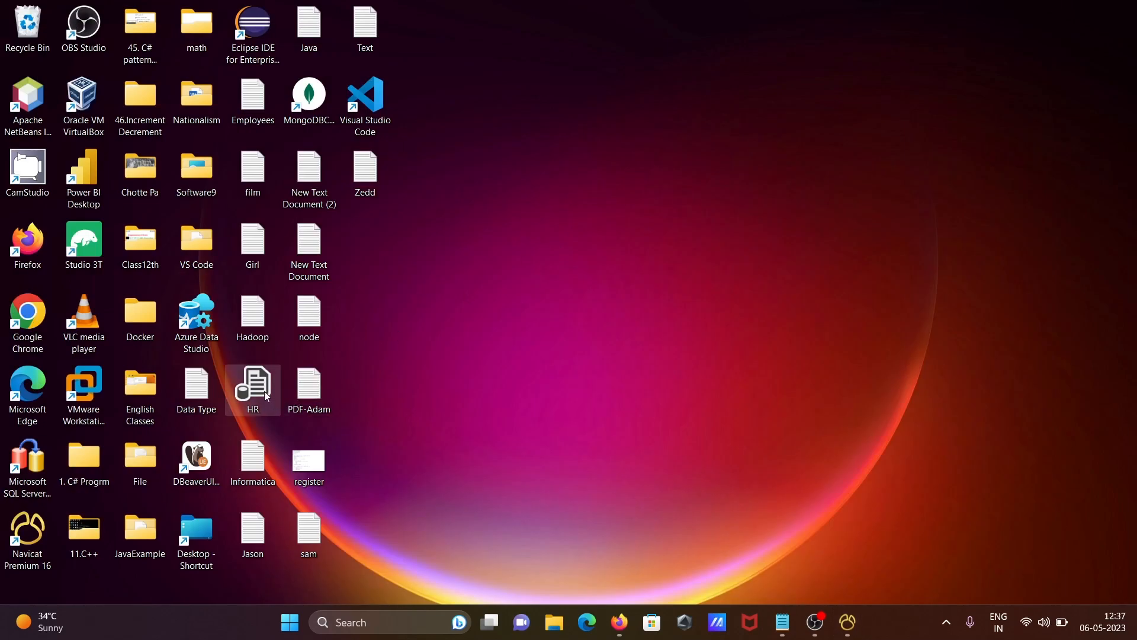
{"action": "mouse_move", "coordinate": [263, 389]}
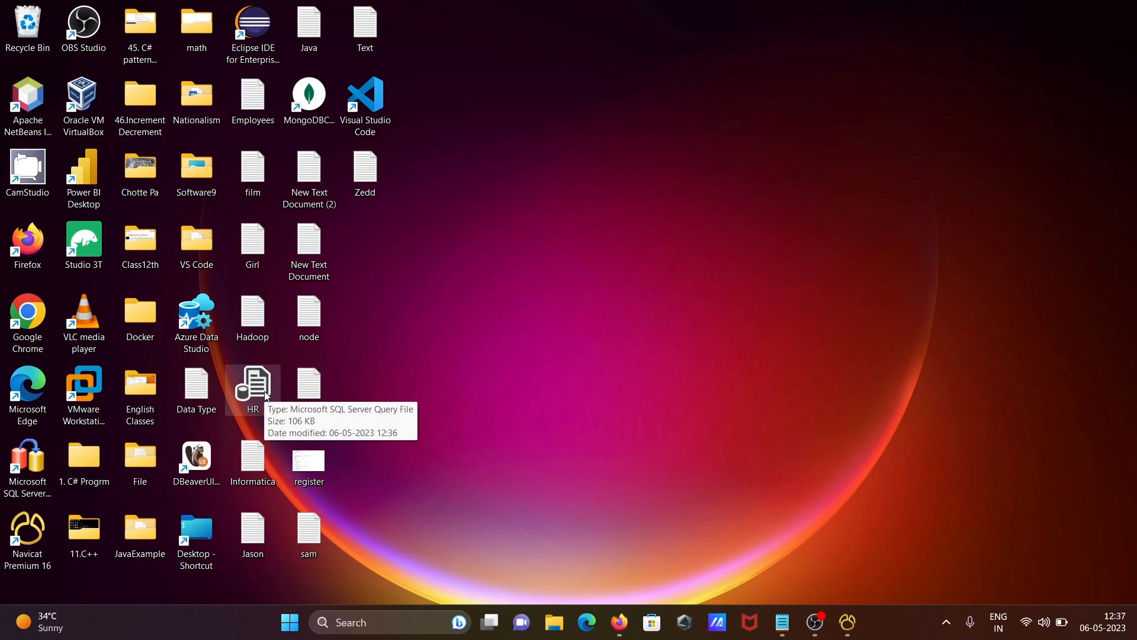
{"action": "mouse_move", "coordinate": [260, 393]}
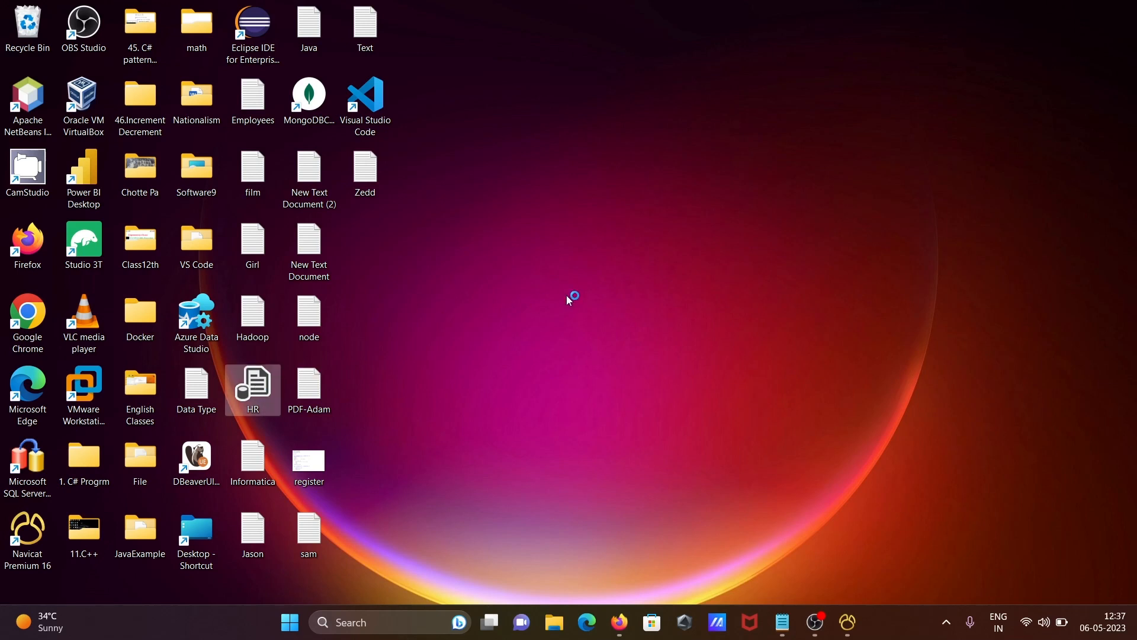
{"action": "mouse_move", "coordinate": [568, 299]}
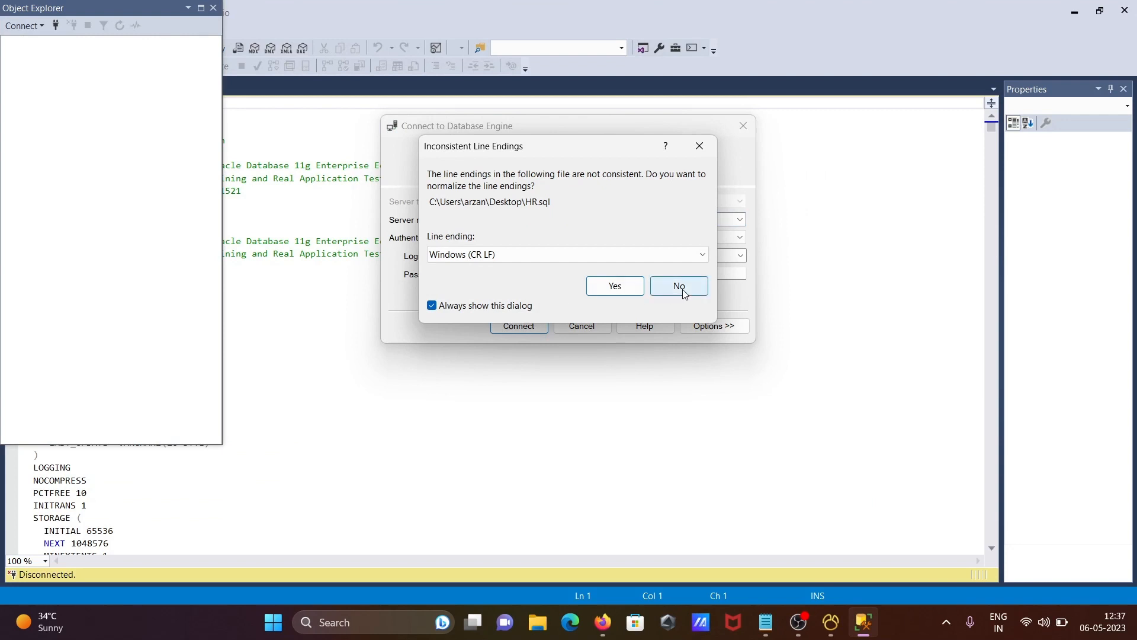
- Keep the file's line endings and attempt a login to the local server
{"action": "left_click", "coordinate": [677, 285]}
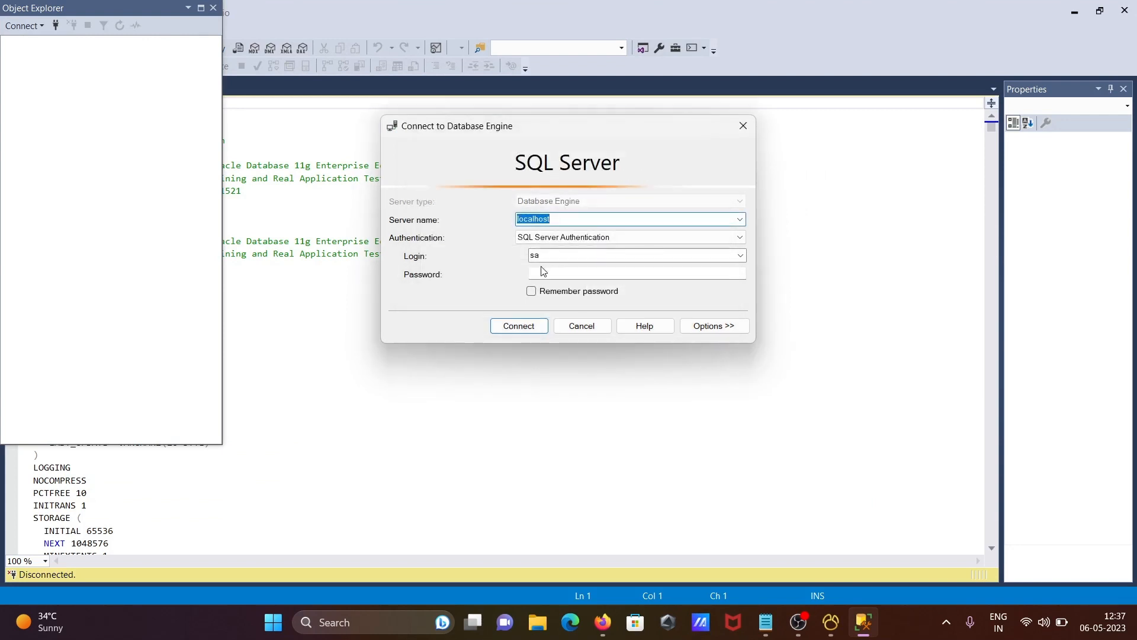
{"action": "type", "text": "**"}
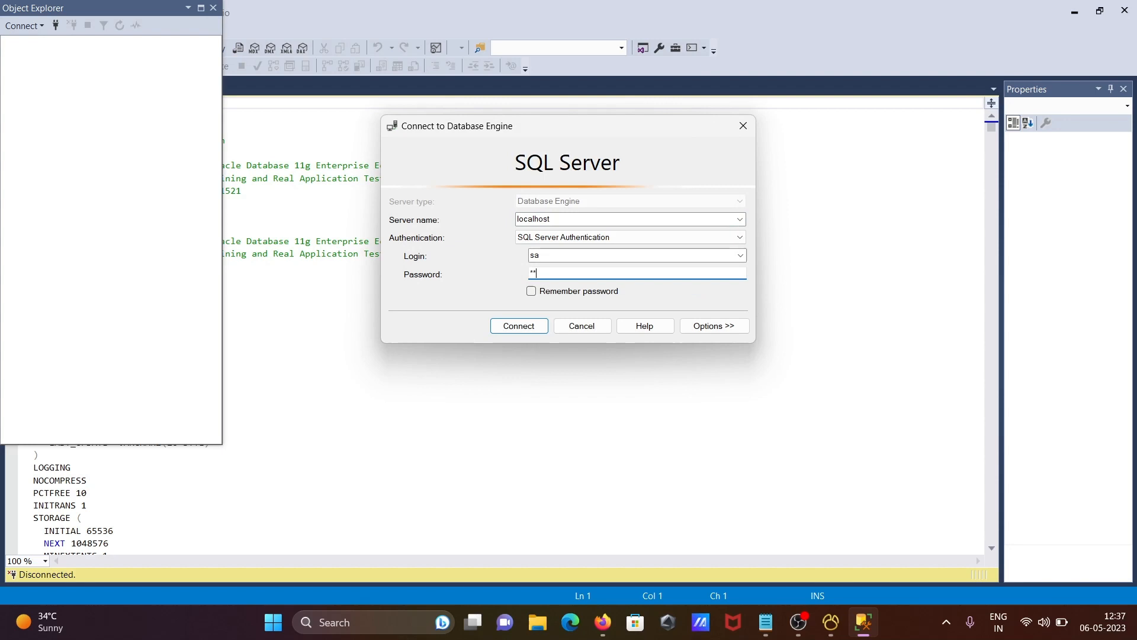
{"action": "left_click", "coordinate": [518, 324]}
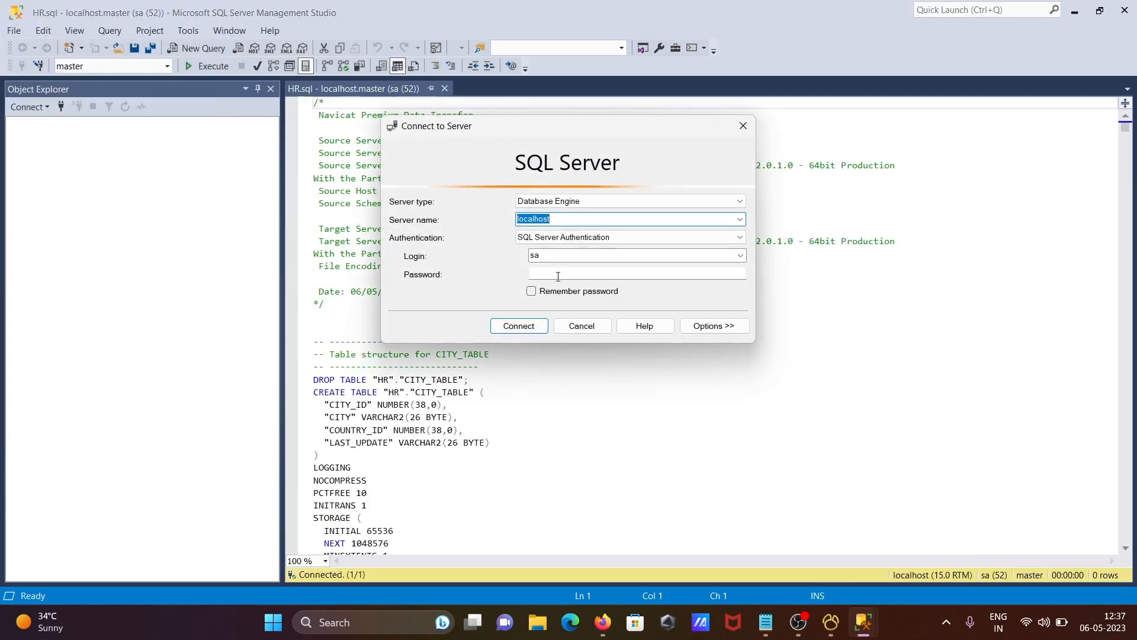
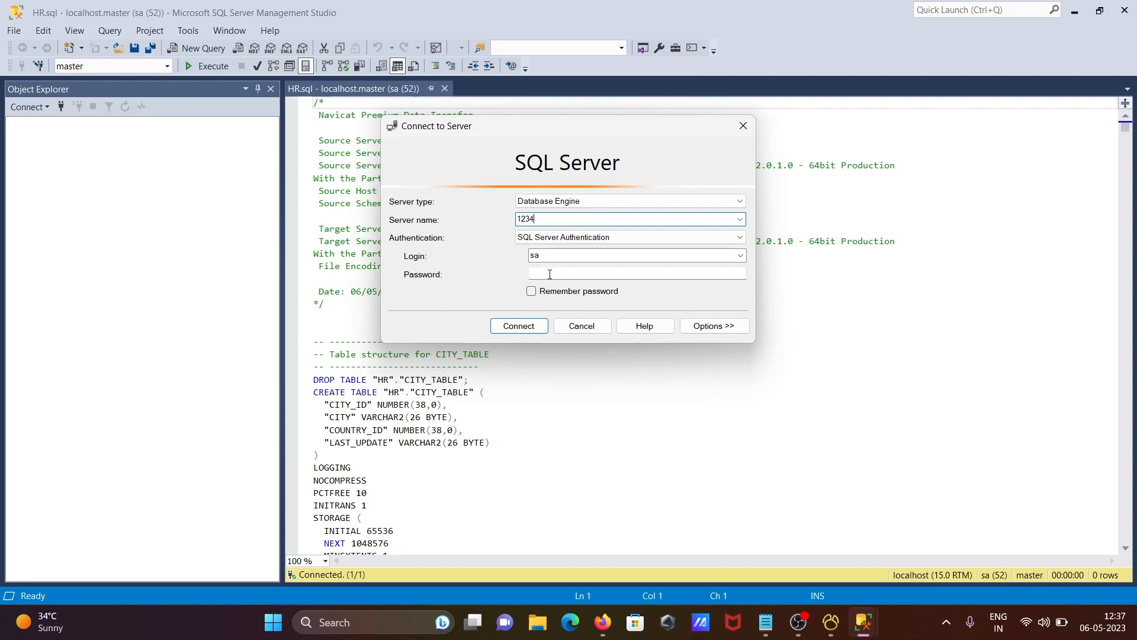
{"action": "type", "text": "****"}
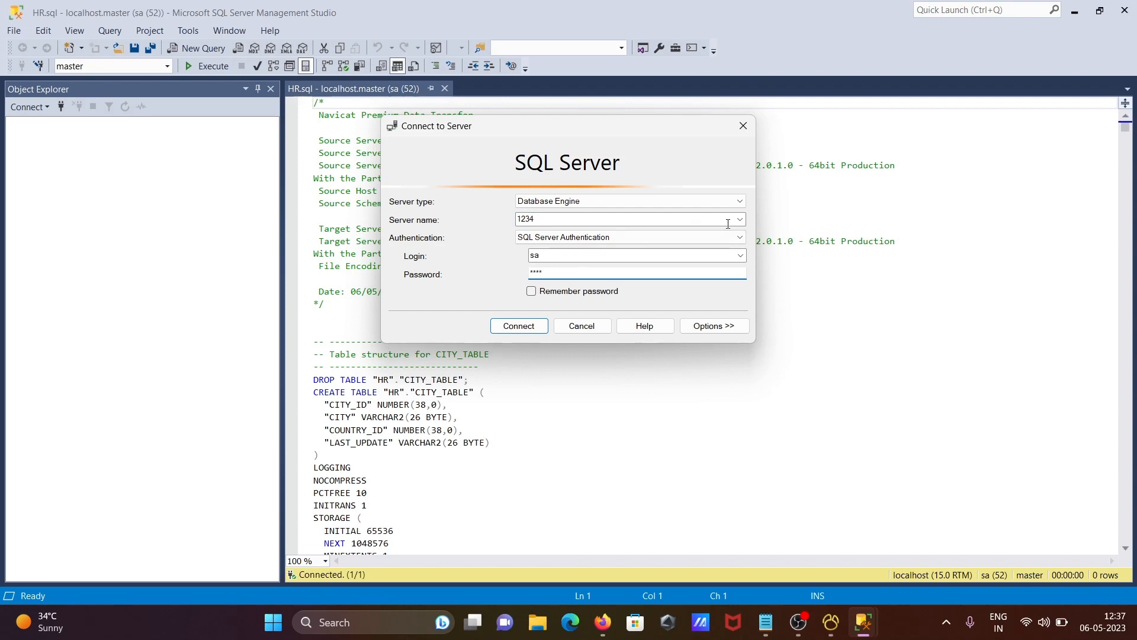
{"action": "left_click", "coordinate": [738, 220]}
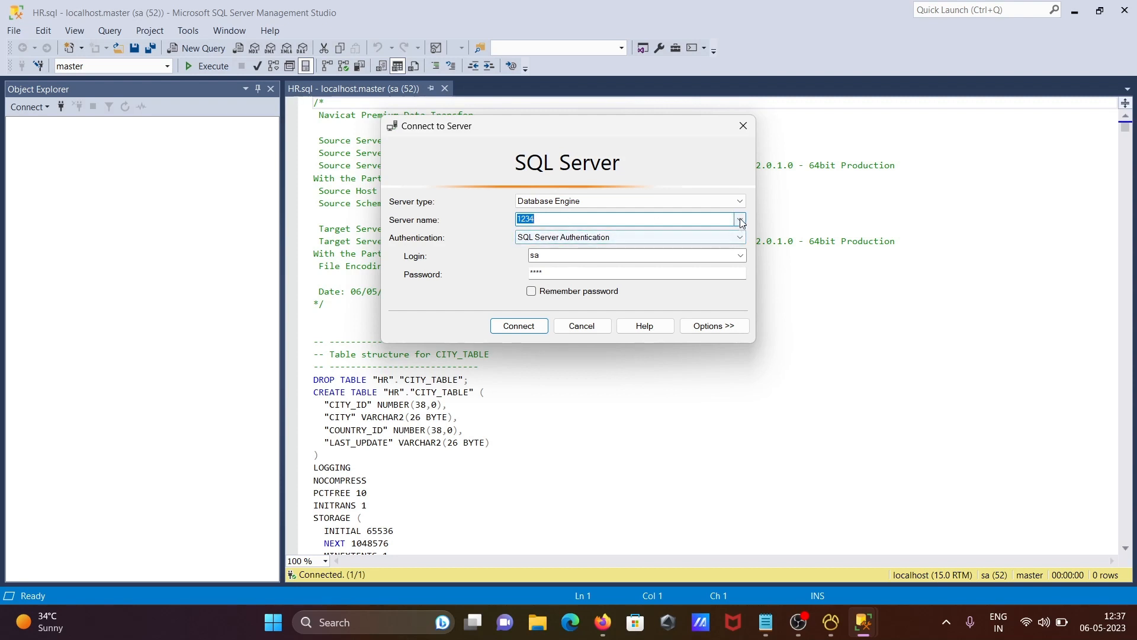
- Connect to the local ADAM server using Windows Authentication
{"action": "left_click", "coordinate": [739, 221]}
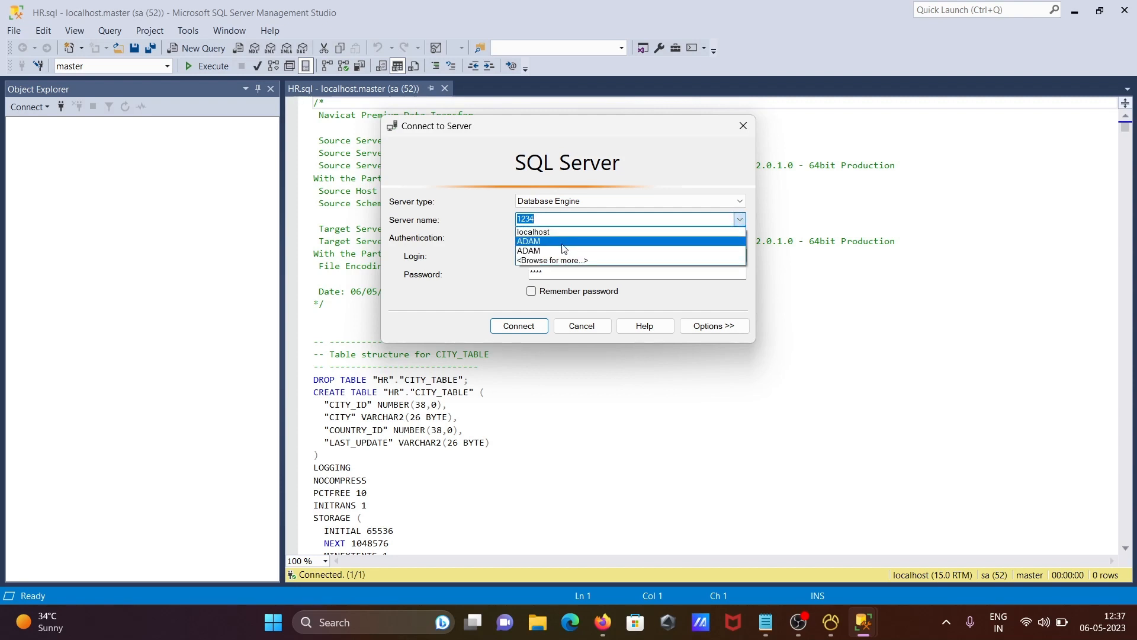
{"action": "left_click", "coordinate": [529, 240]}
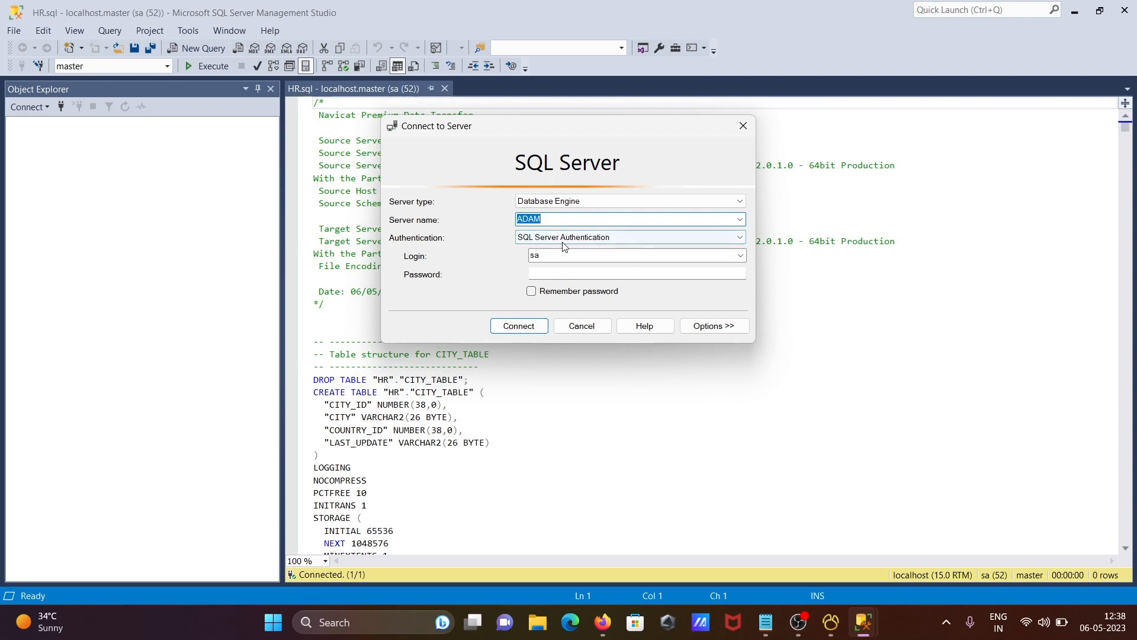
{"action": "left_click", "coordinate": [738, 237]}
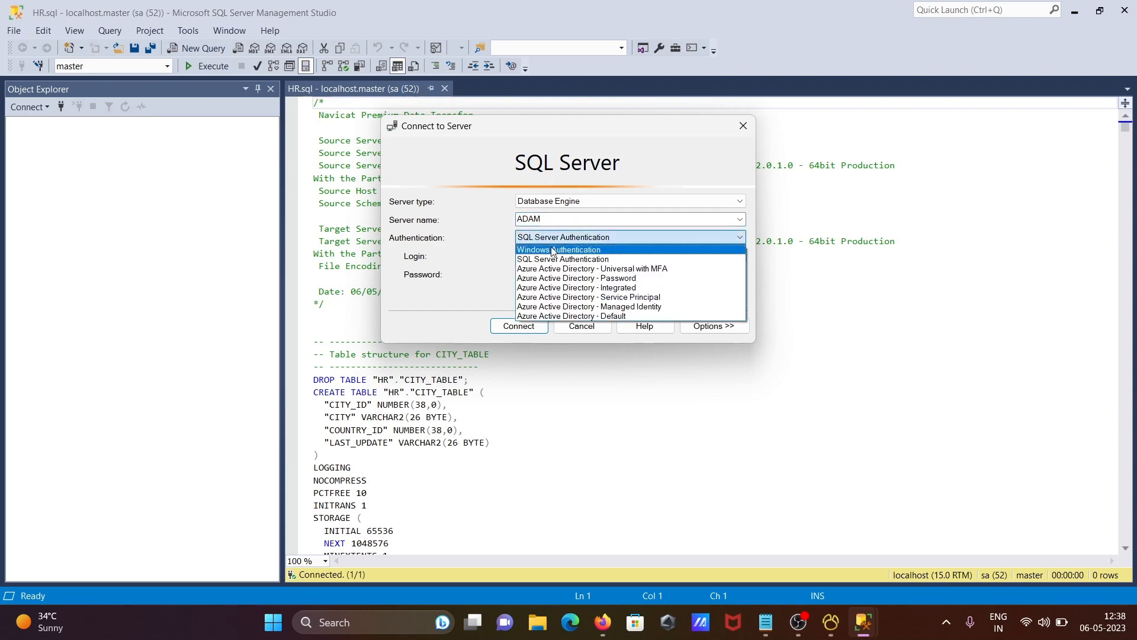
{"action": "left_click", "coordinate": [558, 248]}
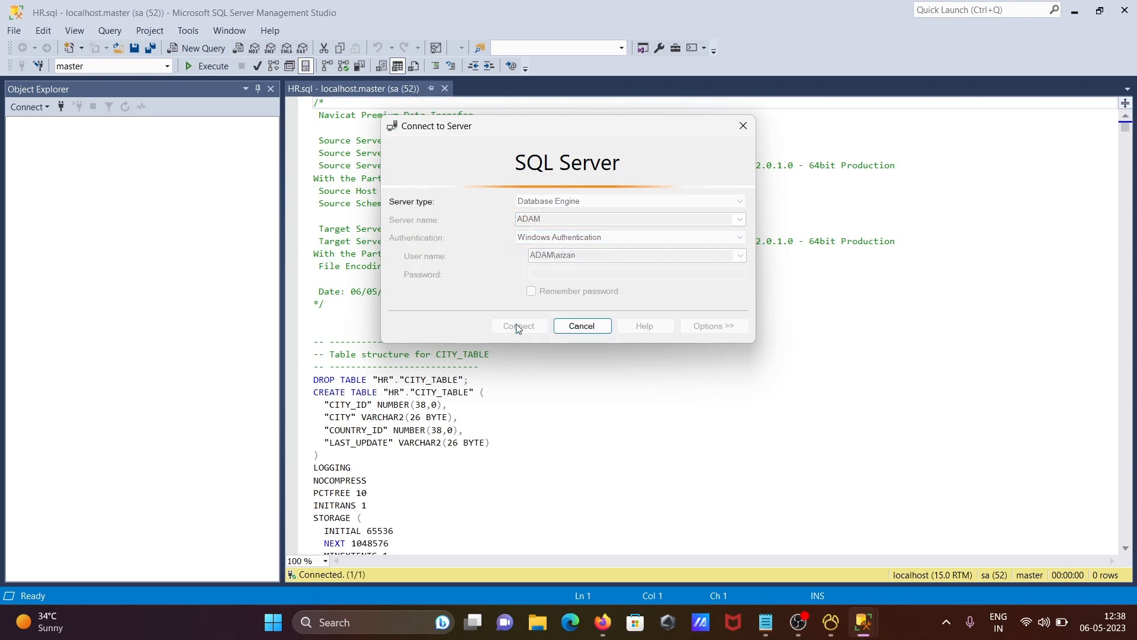
{"action": "left_click", "coordinate": [517, 324]}
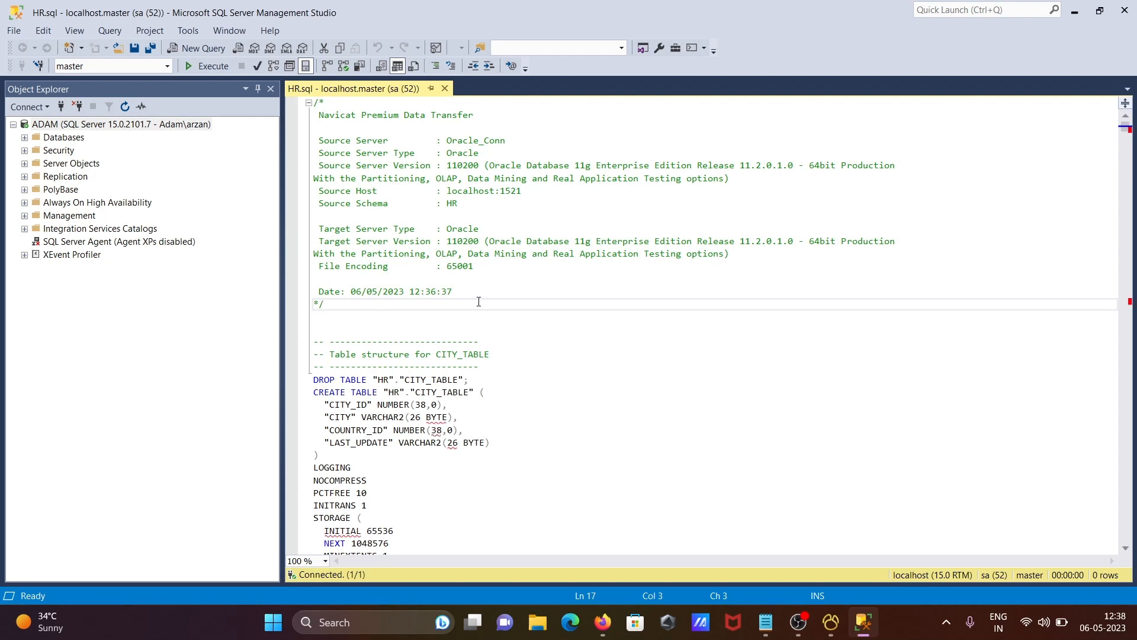
{"action": "mouse_move", "coordinate": [455, 325]}
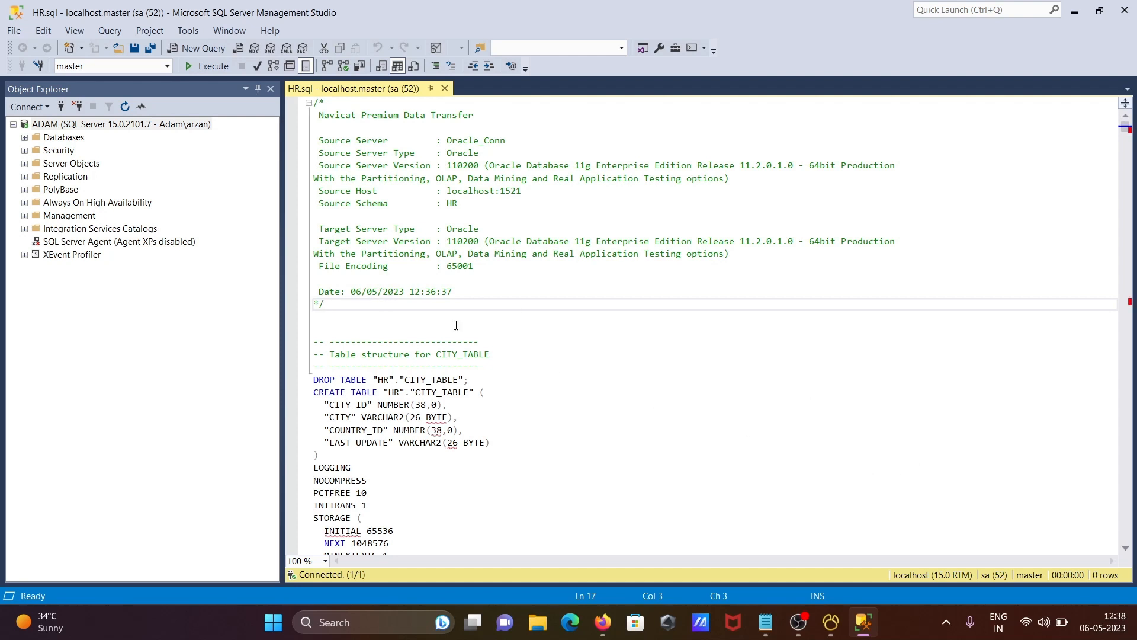
{"action": "mouse_move", "coordinate": [368, 291]}
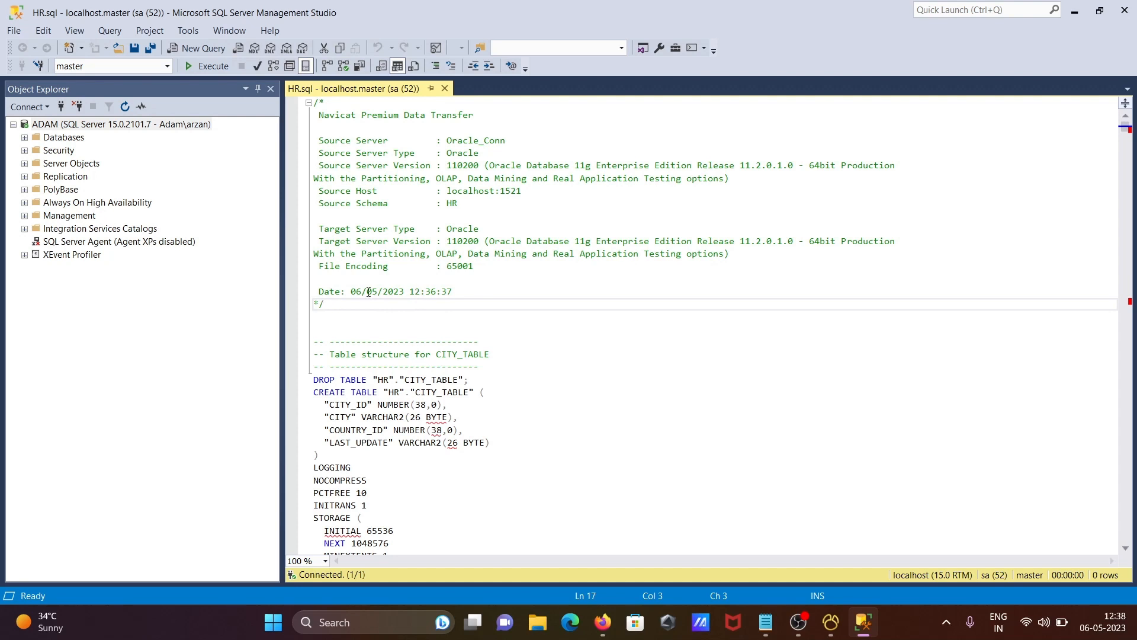
{"action": "mouse_move", "coordinate": [481, 167]}
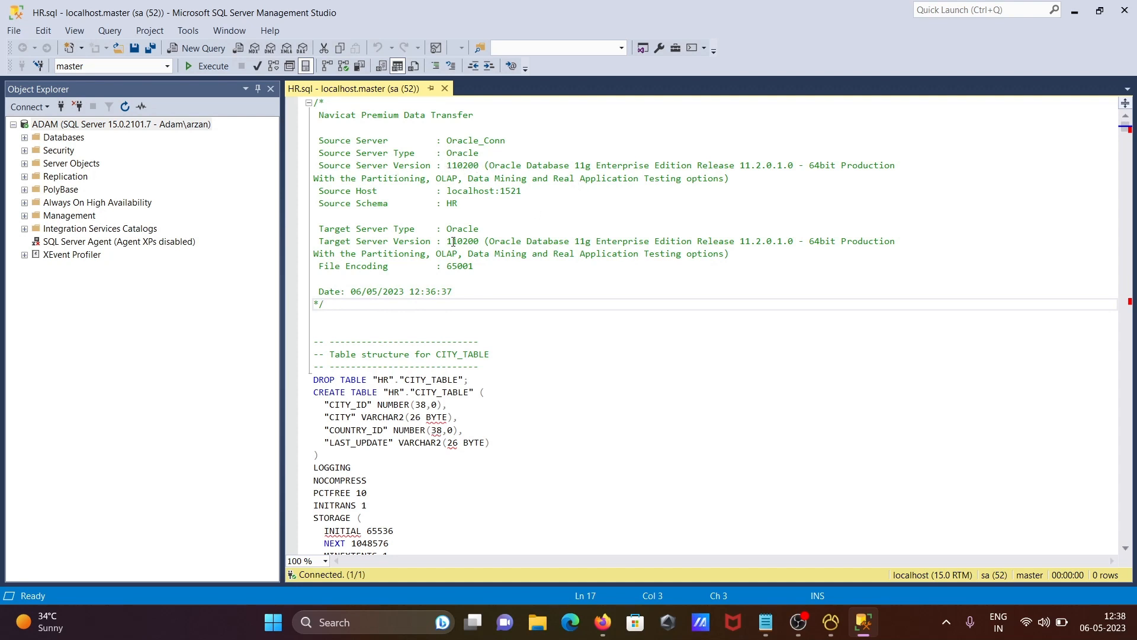
{"action": "scroll", "scroll_direction": "down", "scroll_amount": 3}
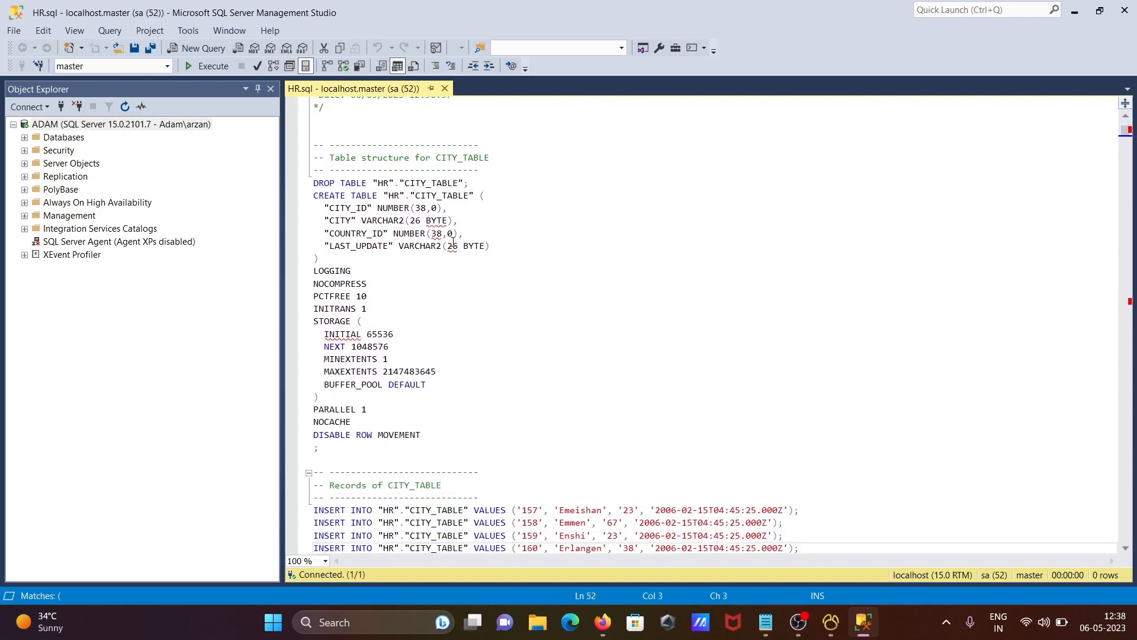
{"action": "scroll", "scroll_direction": "down", "scroll_amount": 3}
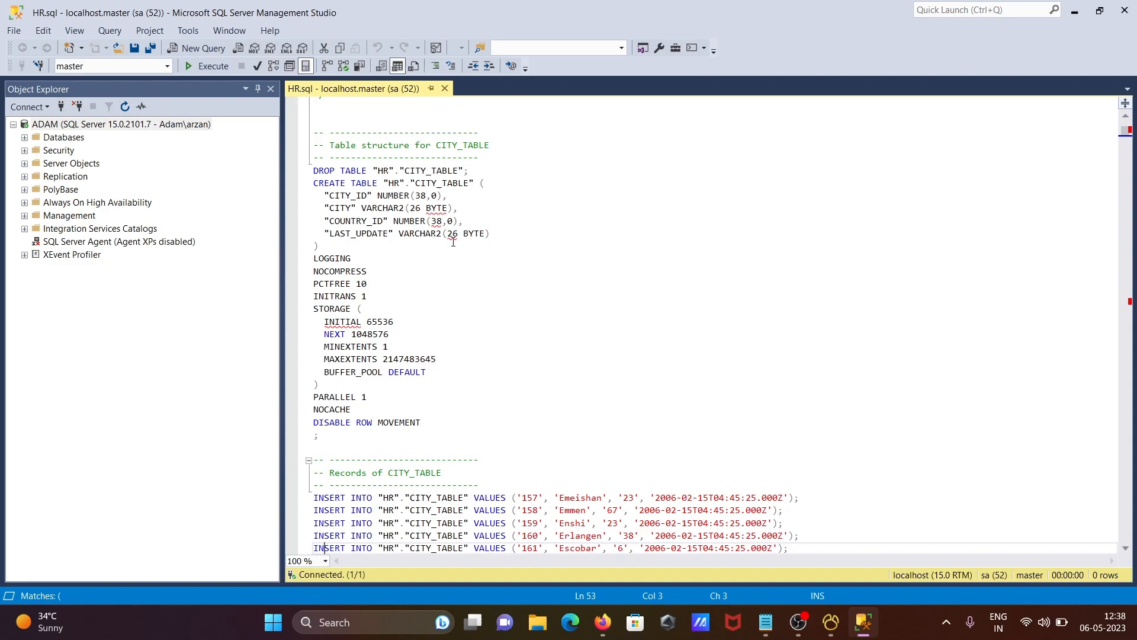
{"action": "scroll", "scroll_direction": "down", "scroll_amount": 3}
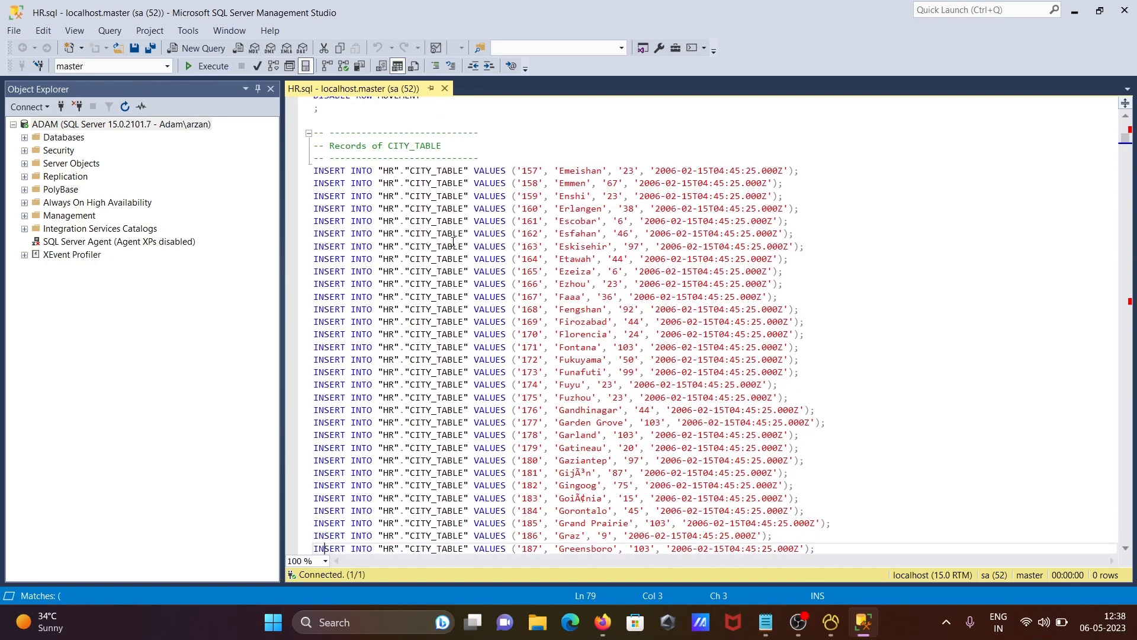
{"action": "scroll", "scroll_direction": "down", "scroll_amount": 3}
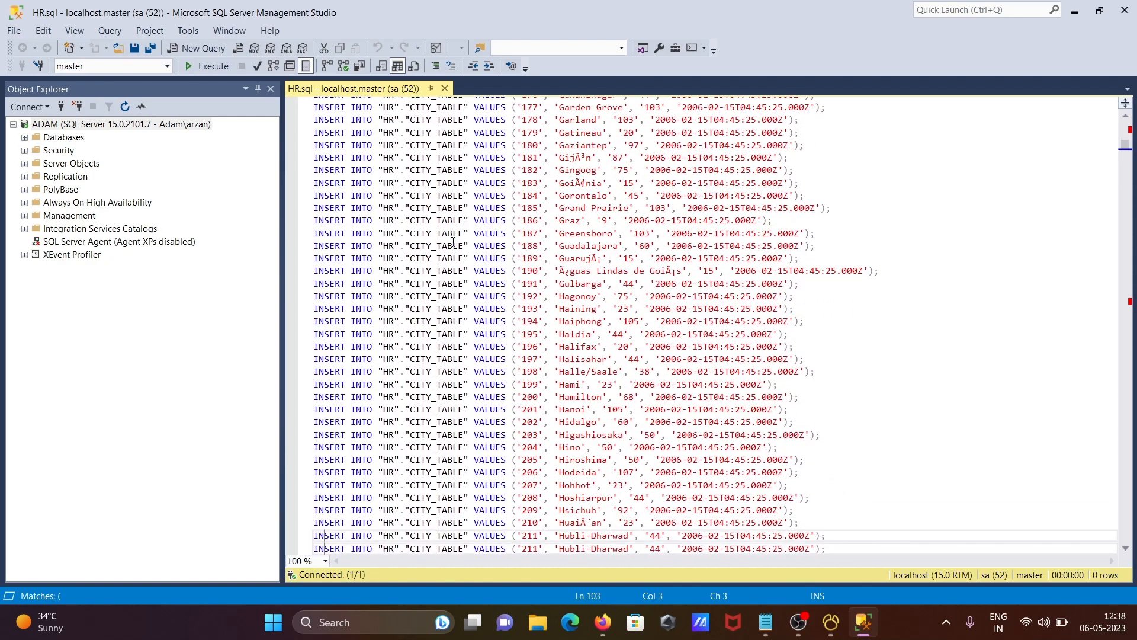
{"action": "scroll", "scroll_direction": "down", "scroll_amount": 3}
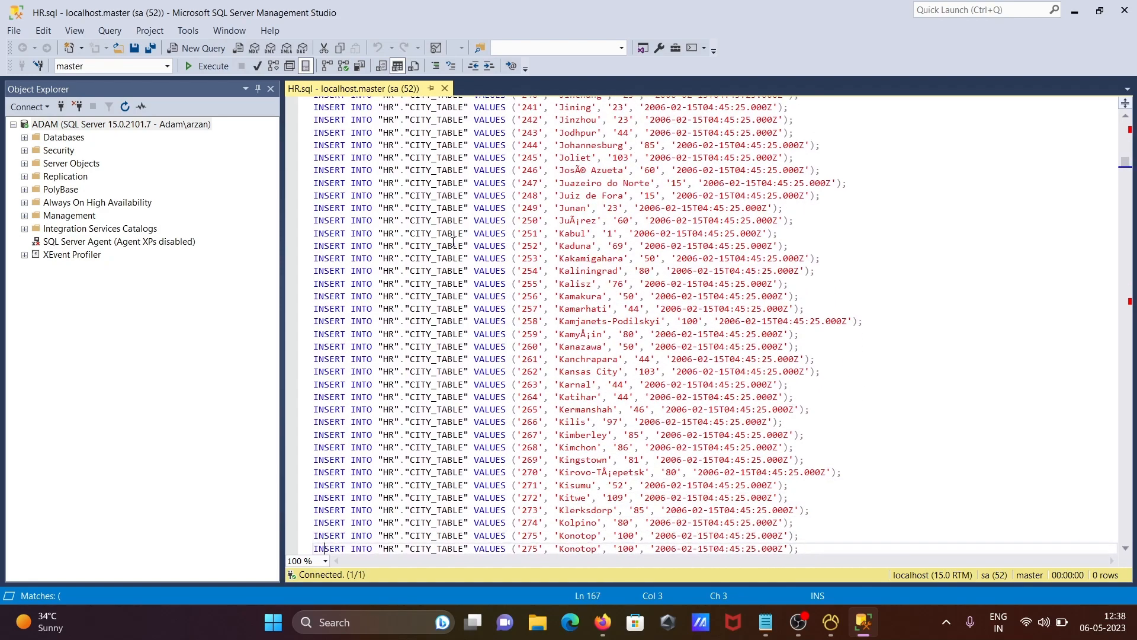
{"action": "scroll", "scroll_direction": "down", "scroll_amount": 3}
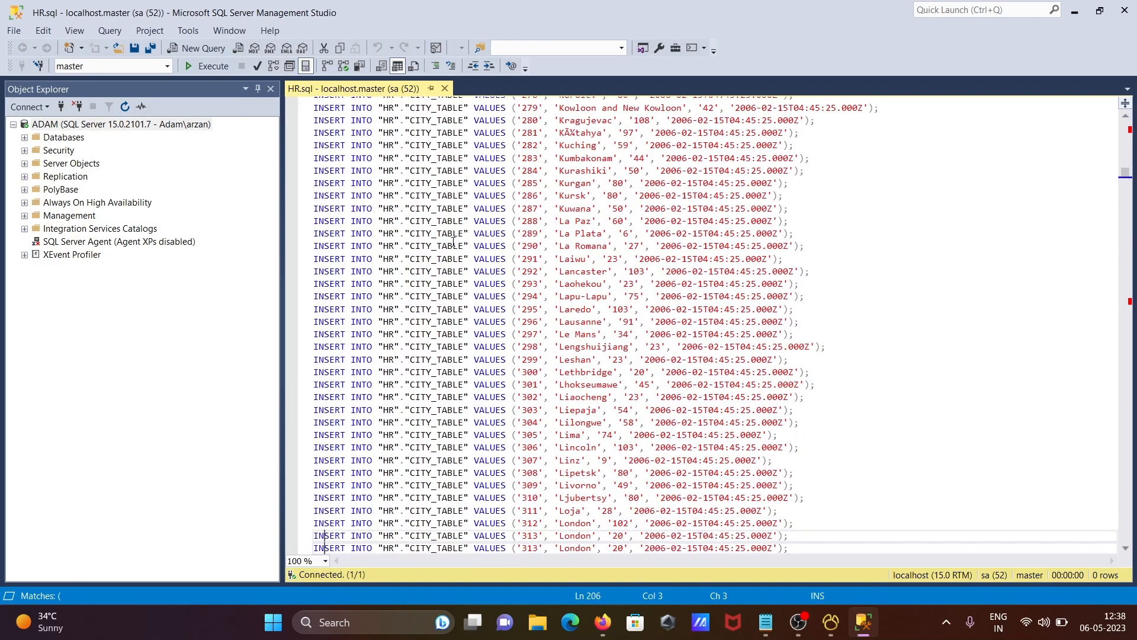
{"action": "scroll", "scroll_direction": "down", "scroll_amount": 3}
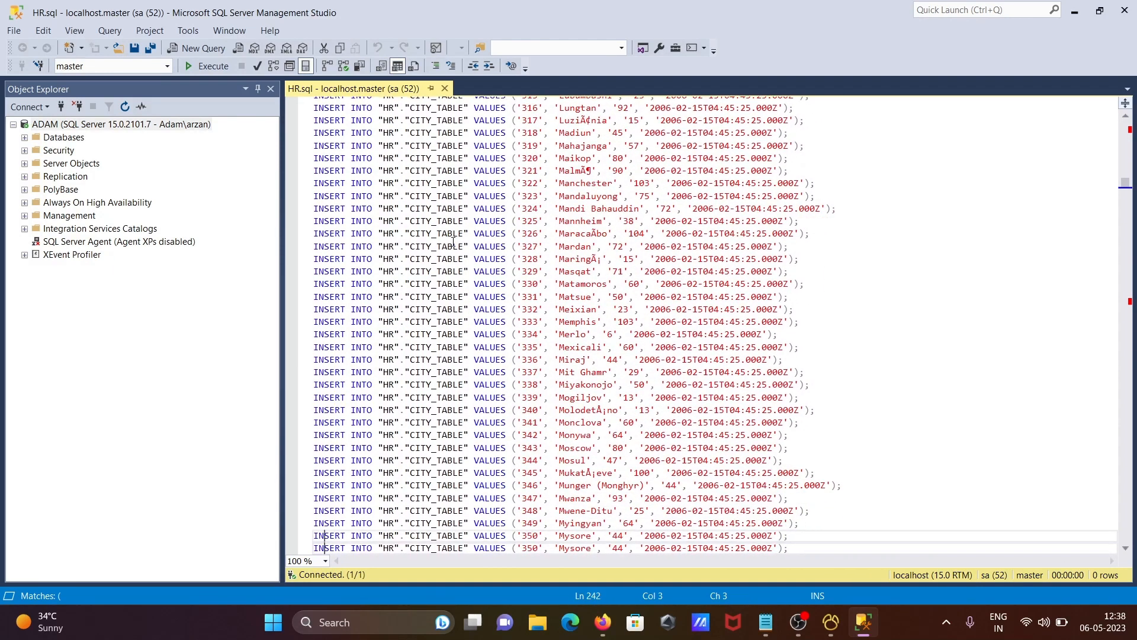
{"action": "scroll", "scroll_direction": "down", "scroll_amount": 3}
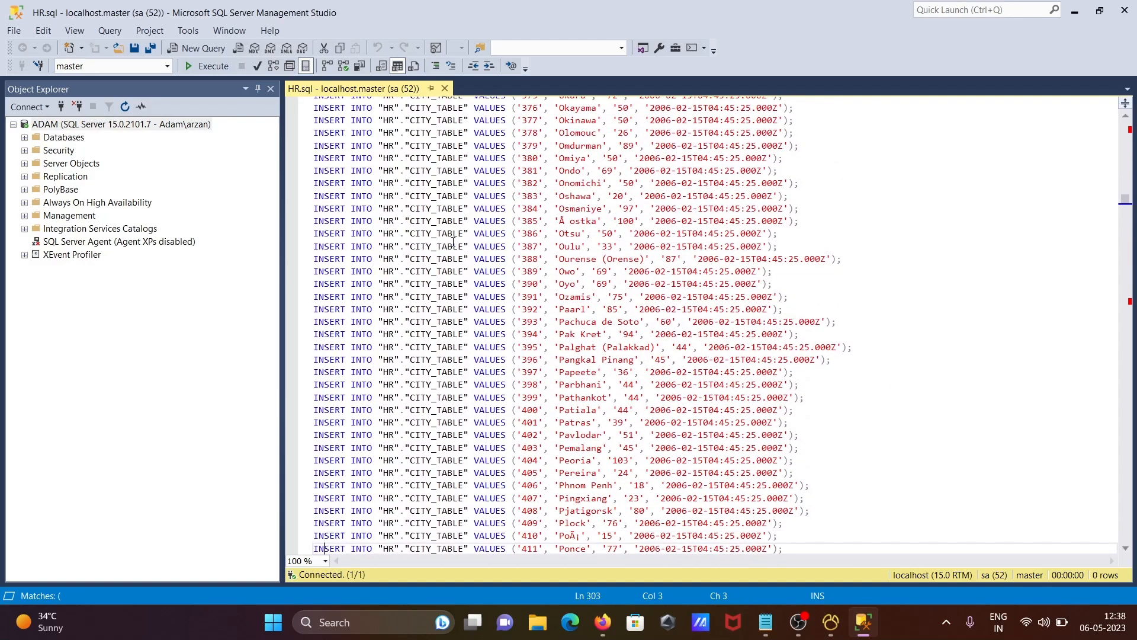
{"action": "scroll", "scroll_direction": "down", "scroll_amount": 3}
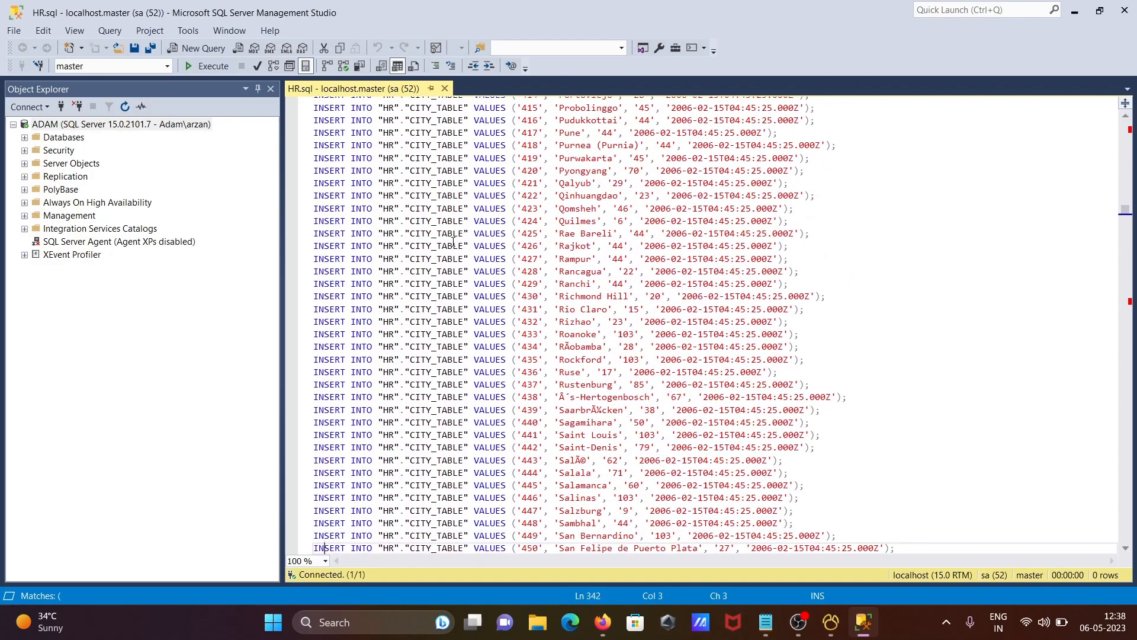
{"action": "scroll", "scroll_direction": "down", "scroll_amount": 3}
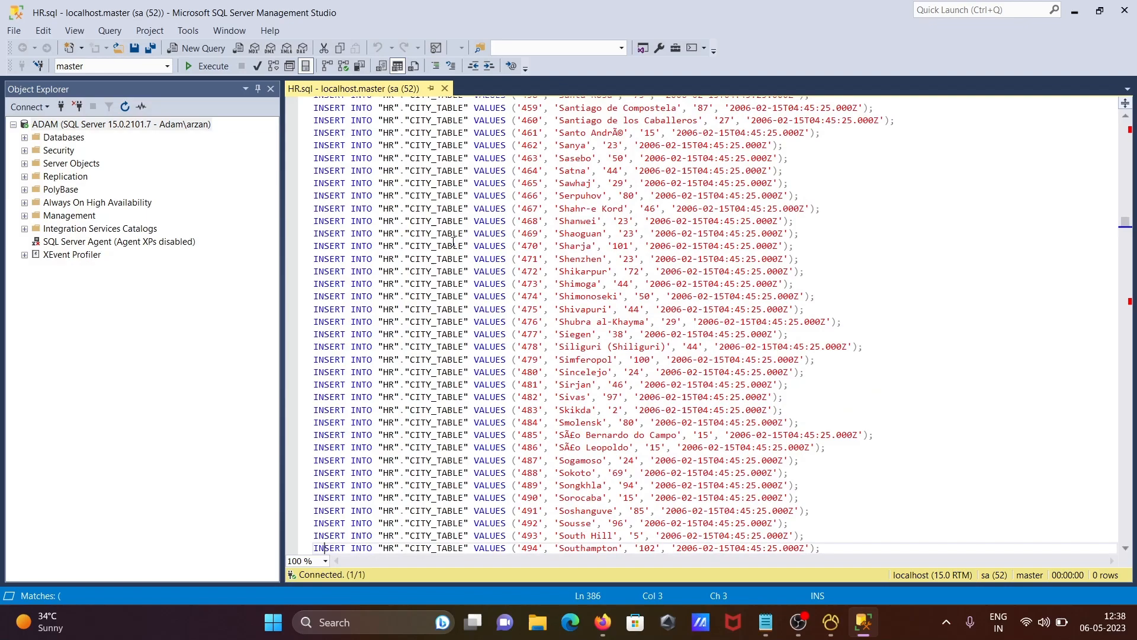
{"action": "scroll", "scroll_direction": "down", "scroll_amount": 3}
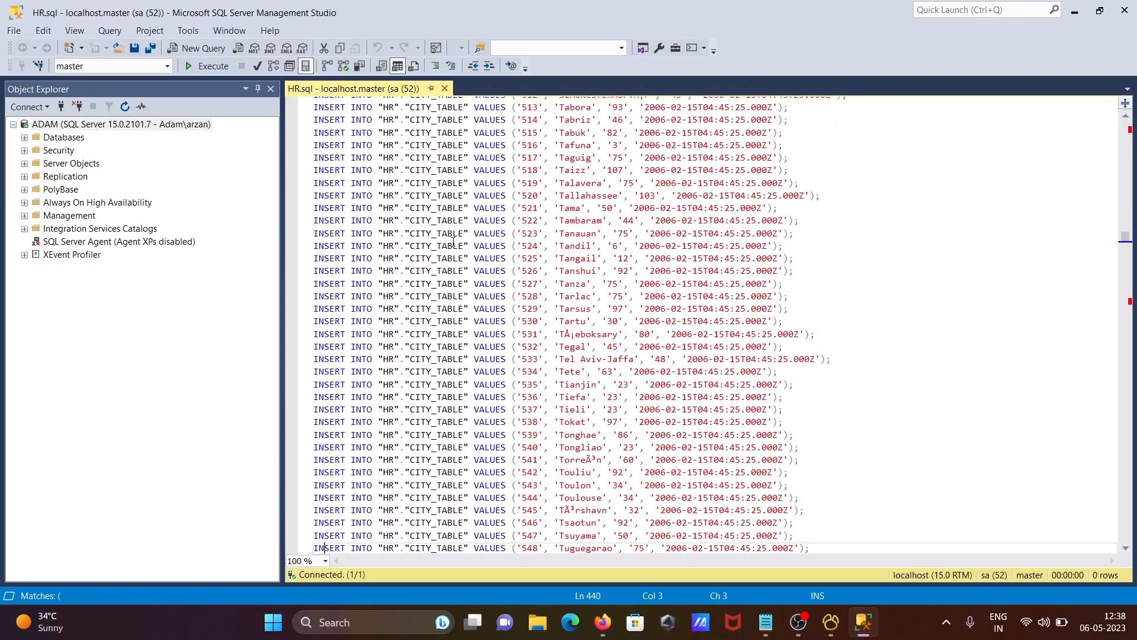
{"action": "scroll", "scroll_direction": "down", "scroll_amount": 3}
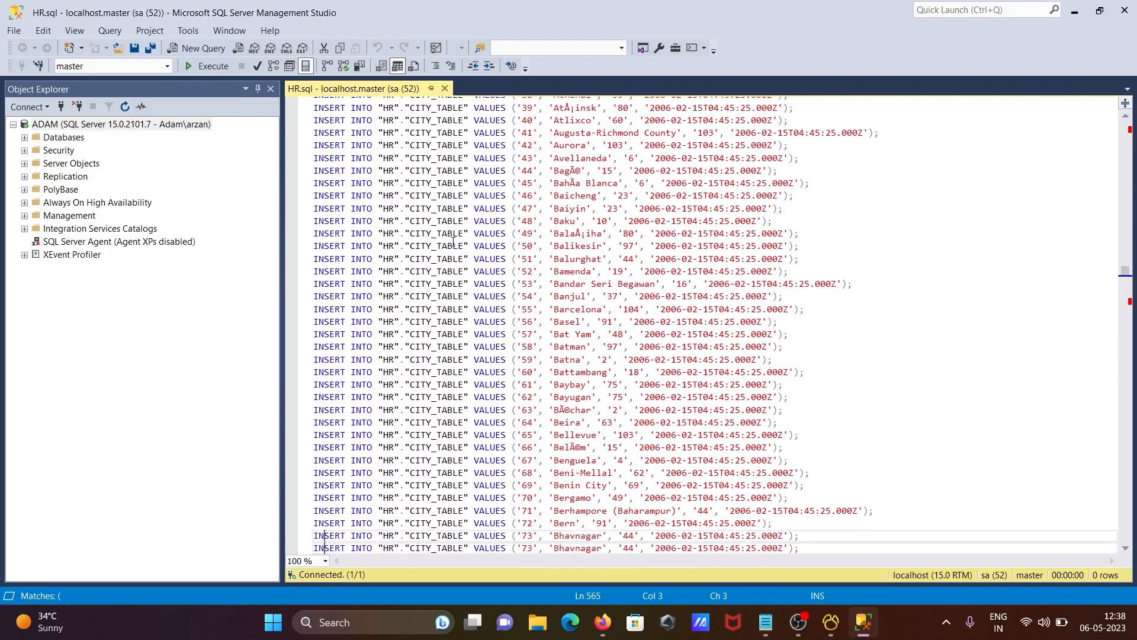
{"action": "scroll", "scroll_direction": "down", "scroll_amount": 3}
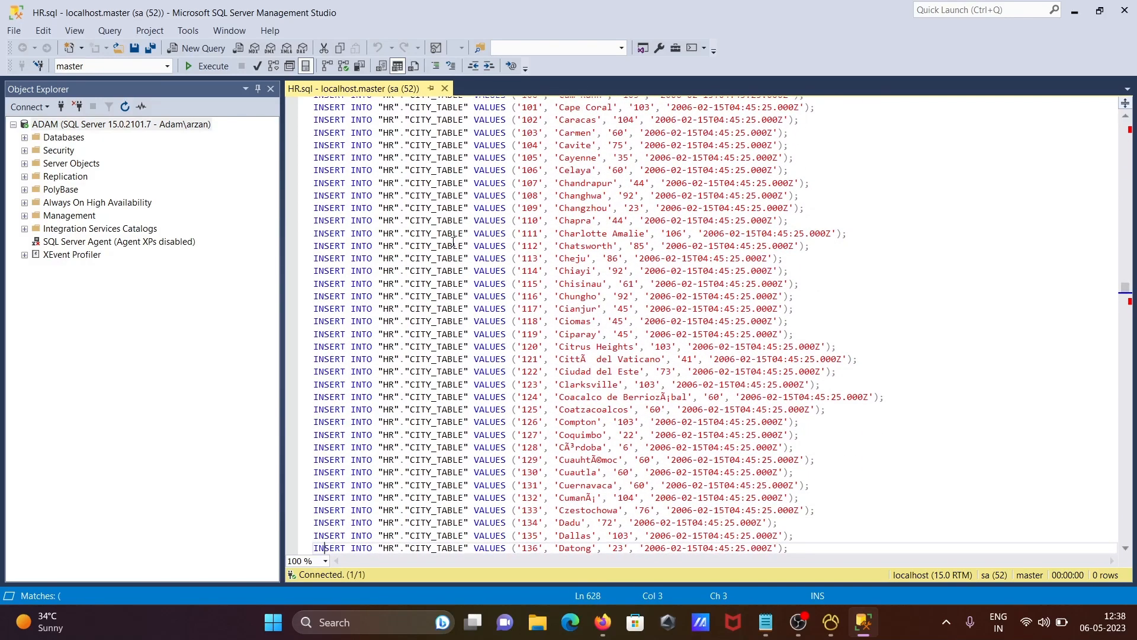
{"action": "scroll", "scroll_direction": "down", "scroll_amount": 3}
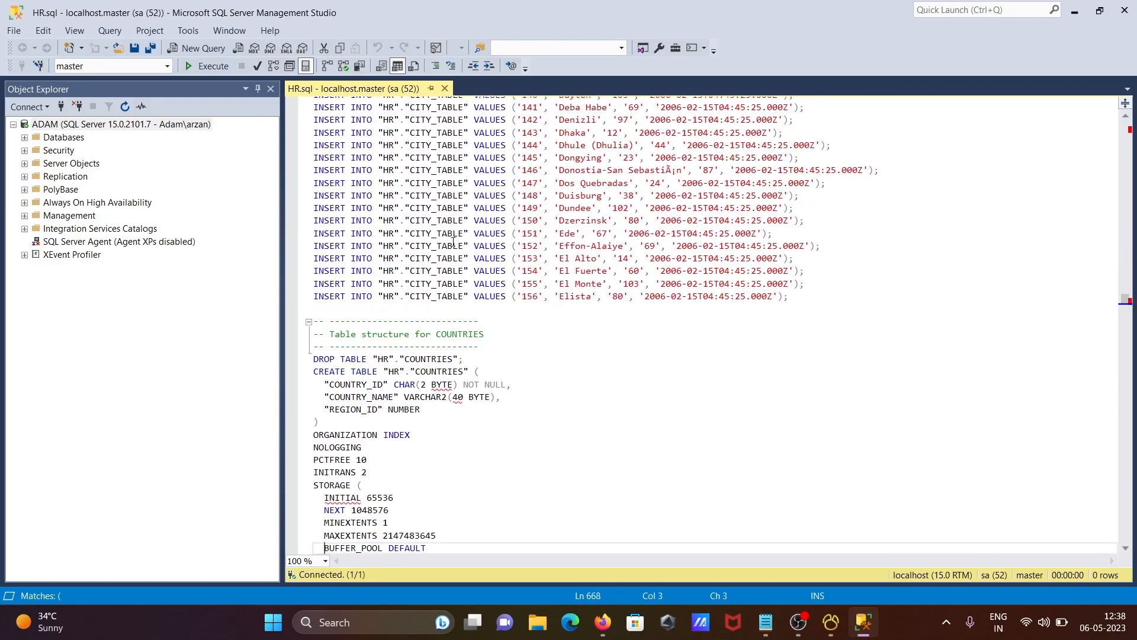
{"action": "scroll", "scroll_direction": "down", "scroll_amount": 3}
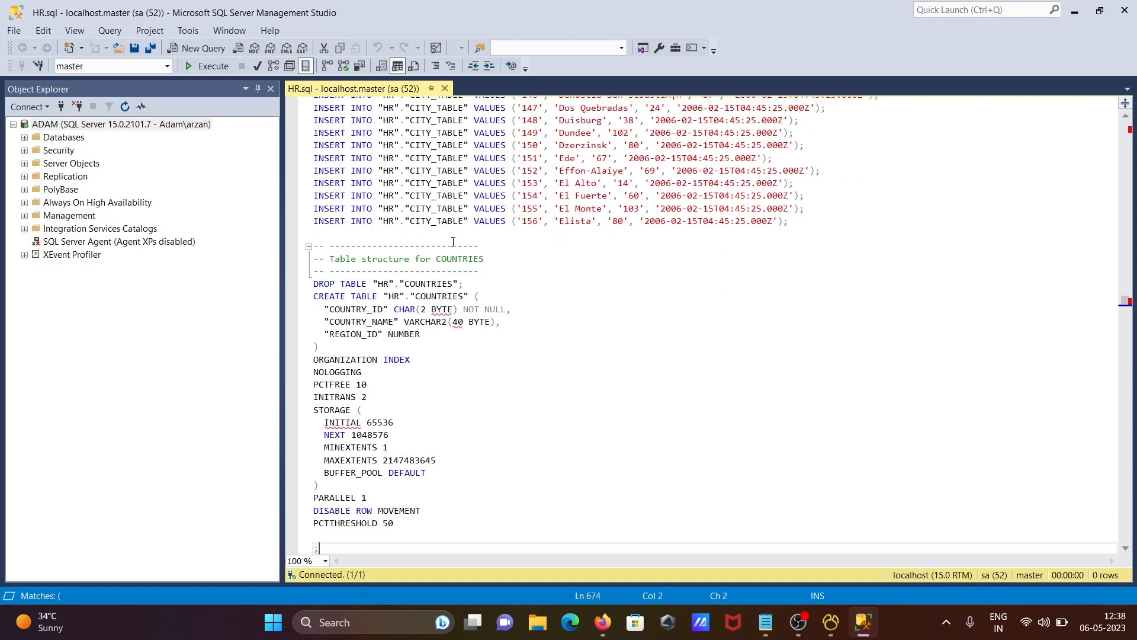
{"action": "scroll", "scroll_direction": "down", "scroll_amount": 3}
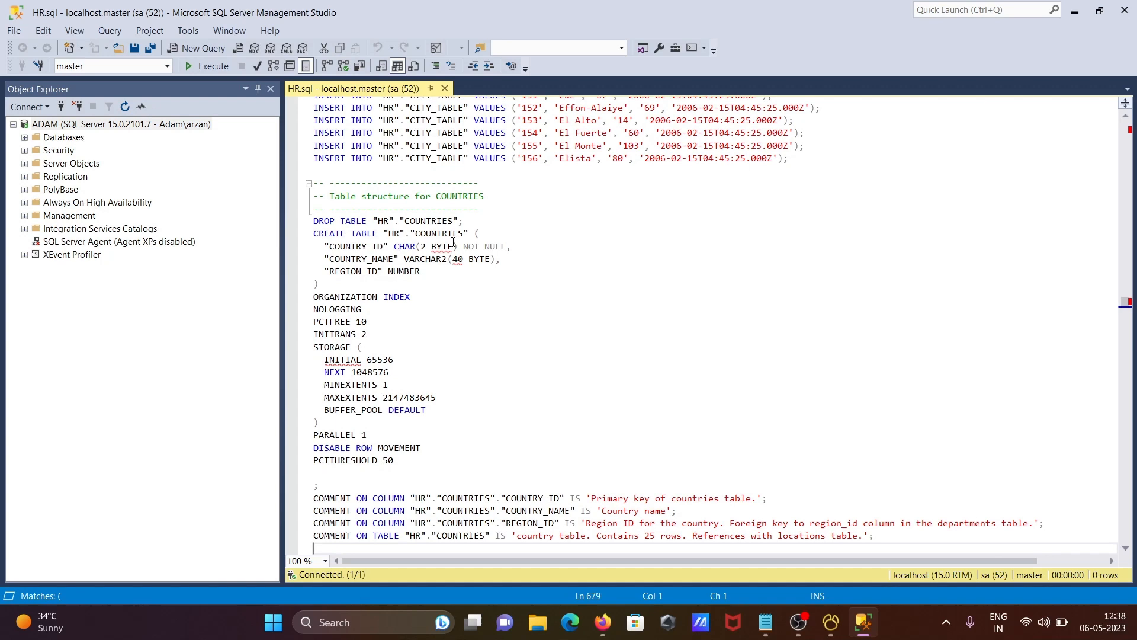
{"action": "scroll", "scroll_direction": "down", "scroll_amount": 3}
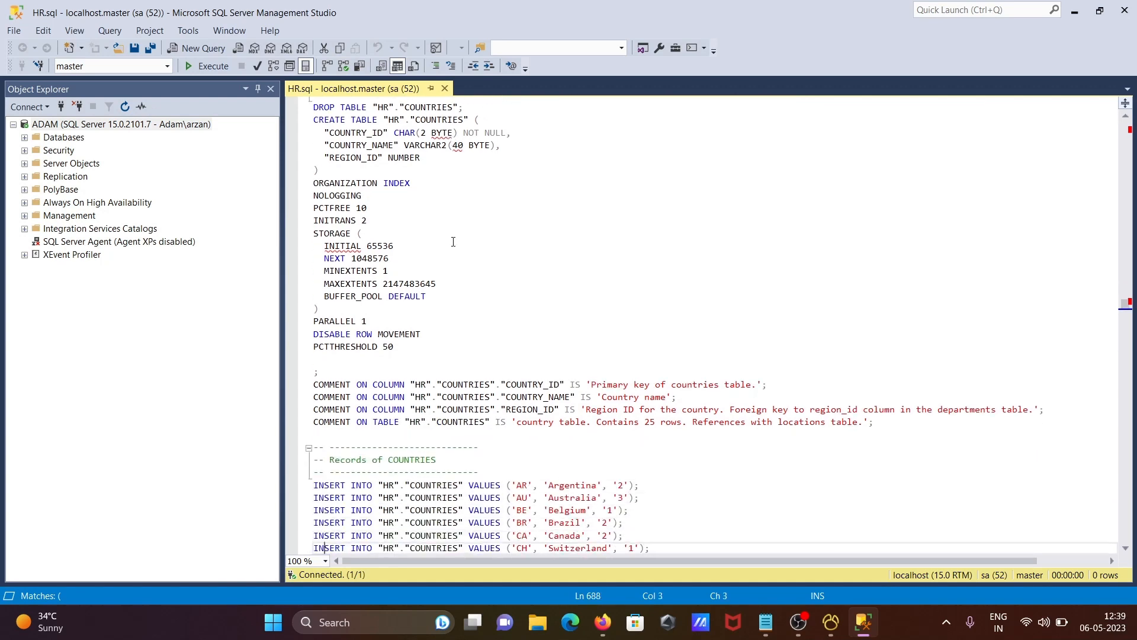
{"action": "scroll", "scroll_direction": "down", "scroll_amount": 3}
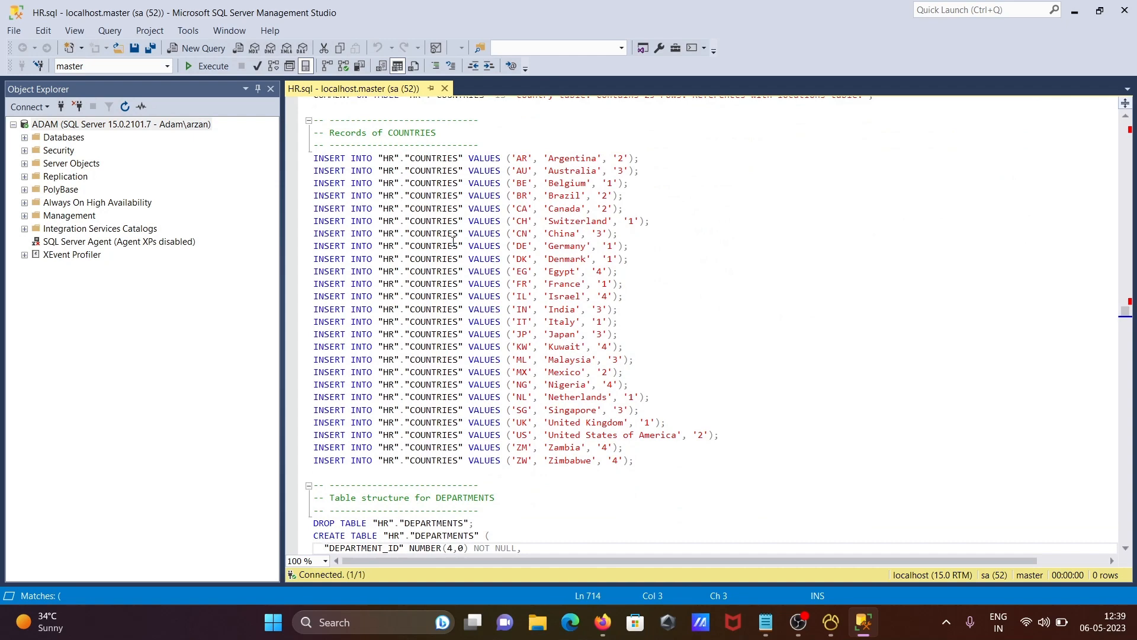
{"action": "scroll", "scroll_direction": "down", "scroll_amount": 3}
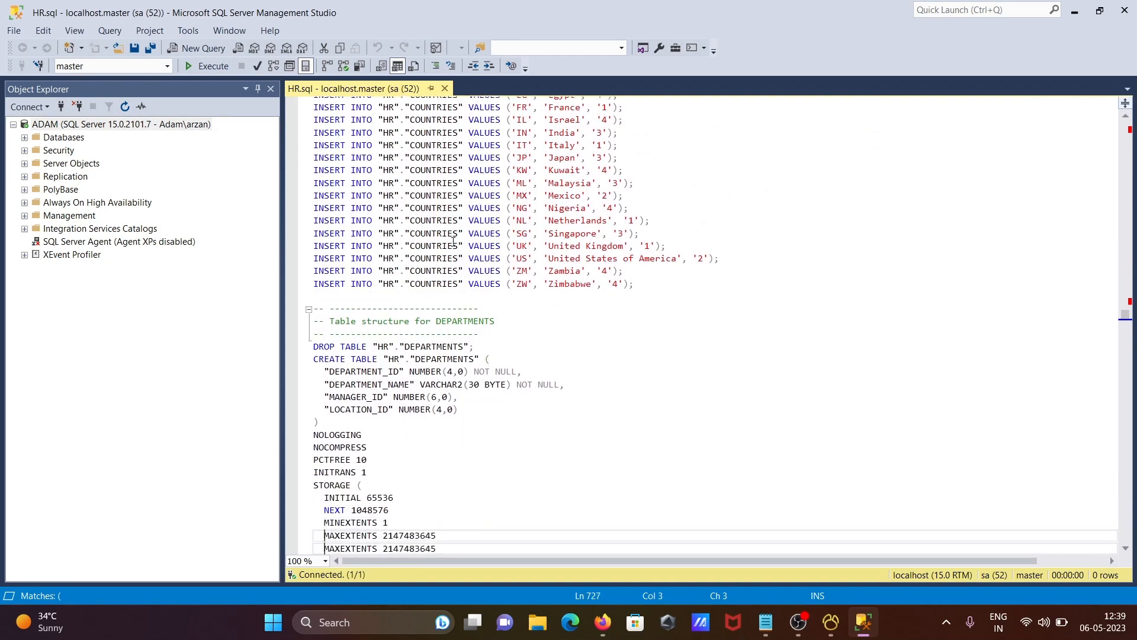
{"action": "scroll", "scroll_direction": "down", "scroll_amount": 3}
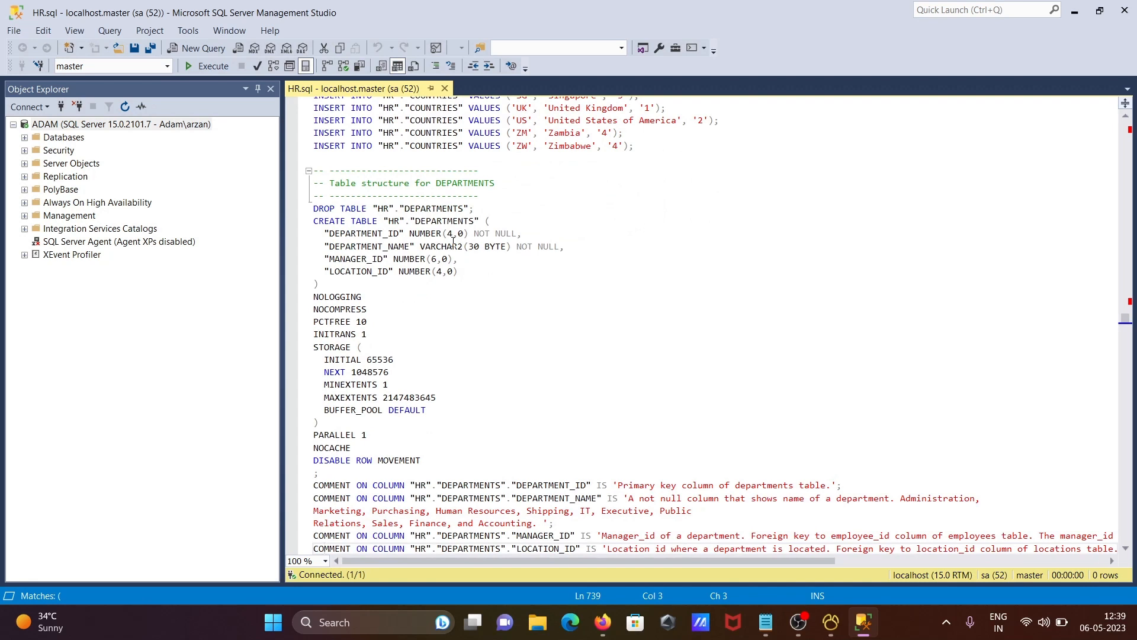
{"action": "scroll", "scroll_direction": "down", "scroll_amount": 3}
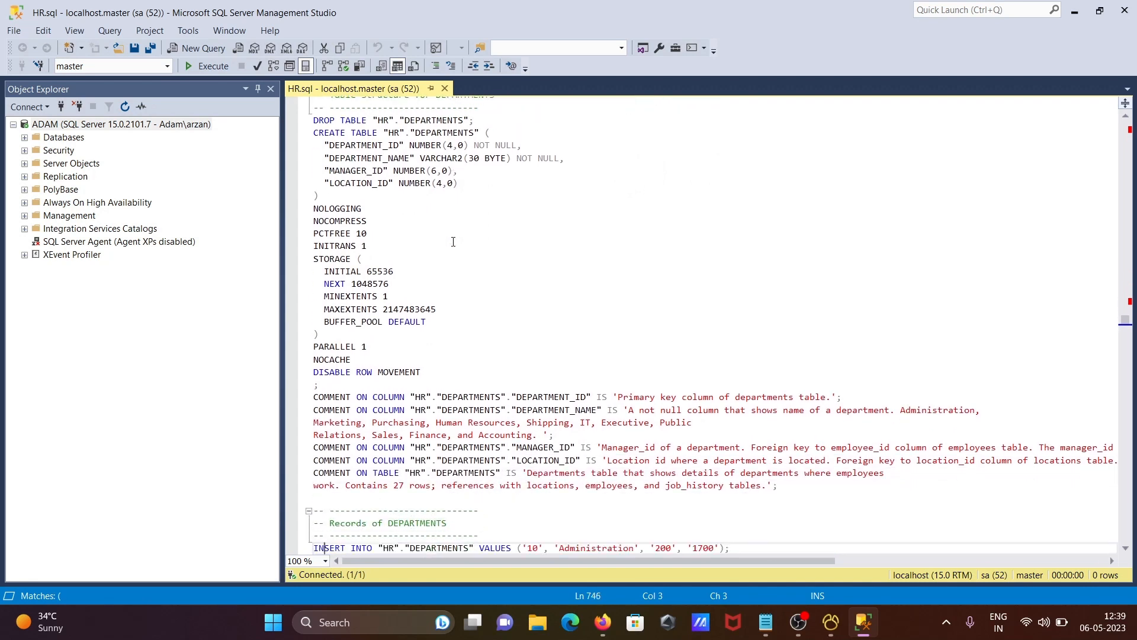
{"action": "scroll", "scroll_direction": "down", "scroll_amount": 3}
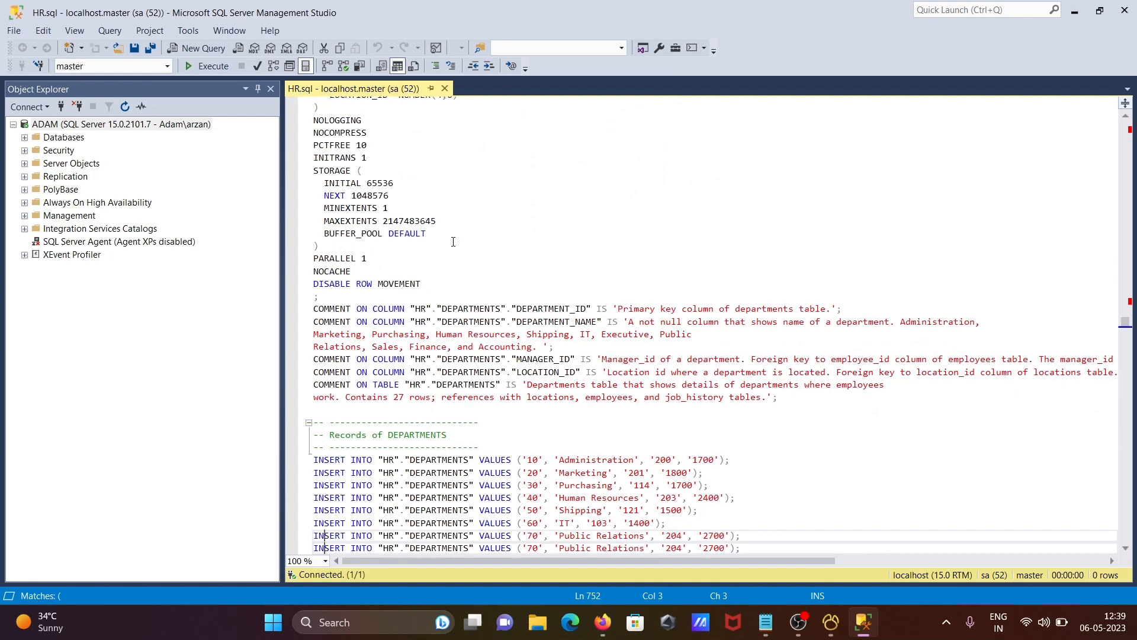
{"action": "scroll", "scroll_direction": "down", "scroll_amount": 3}
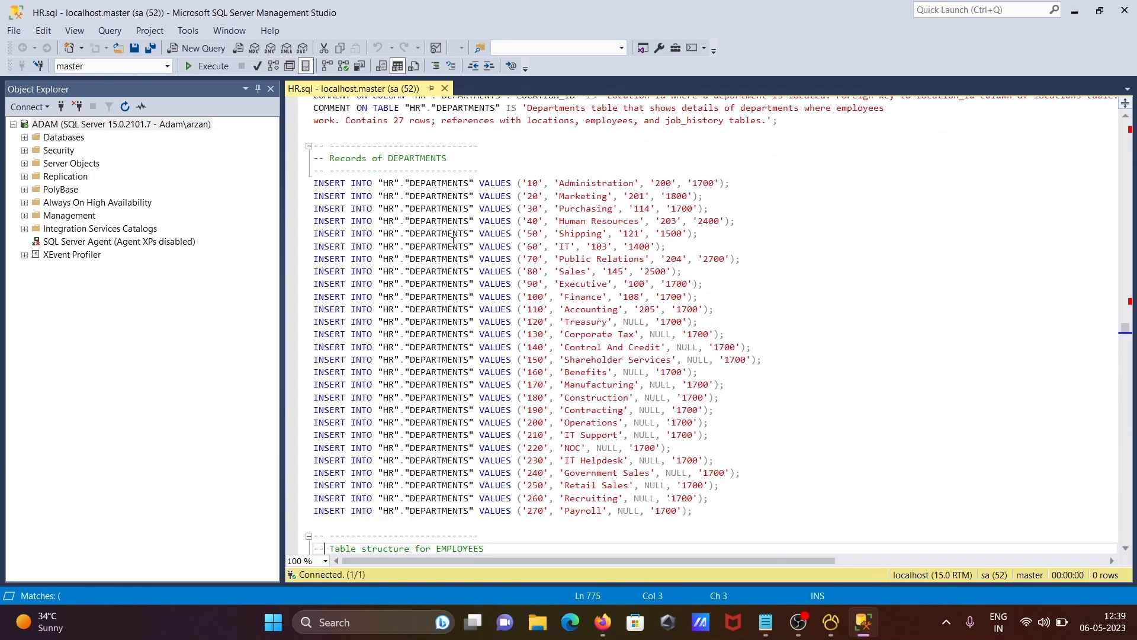
{"action": "scroll", "scroll_direction": "down", "scroll_amount": 3}
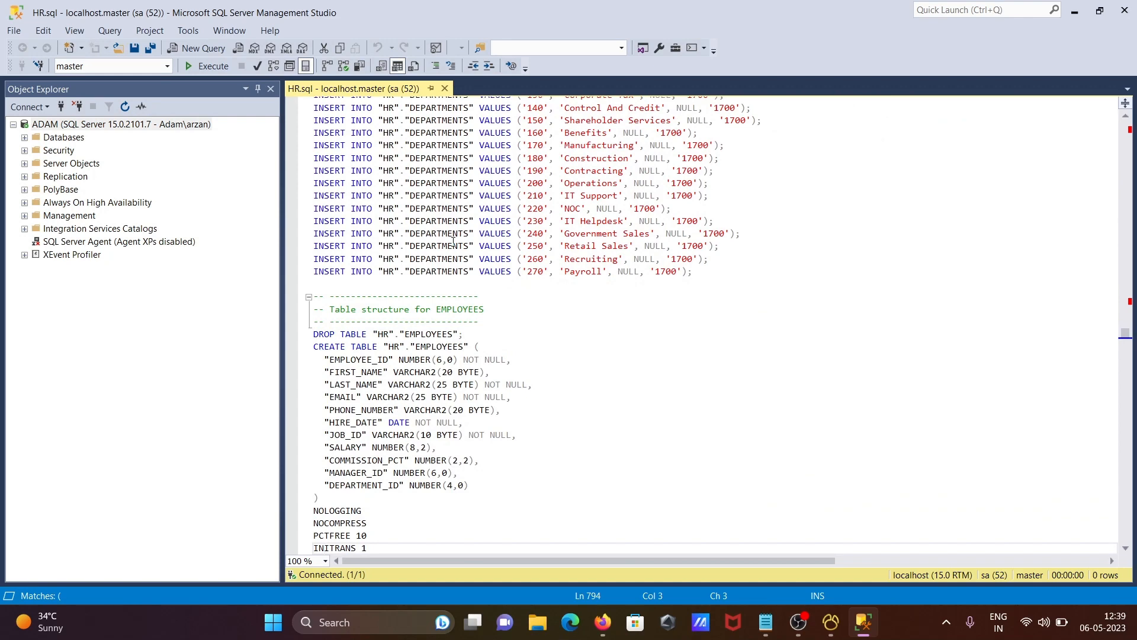
{"action": "scroll", "scroll_direction": "down", "scroll_amount": 3}
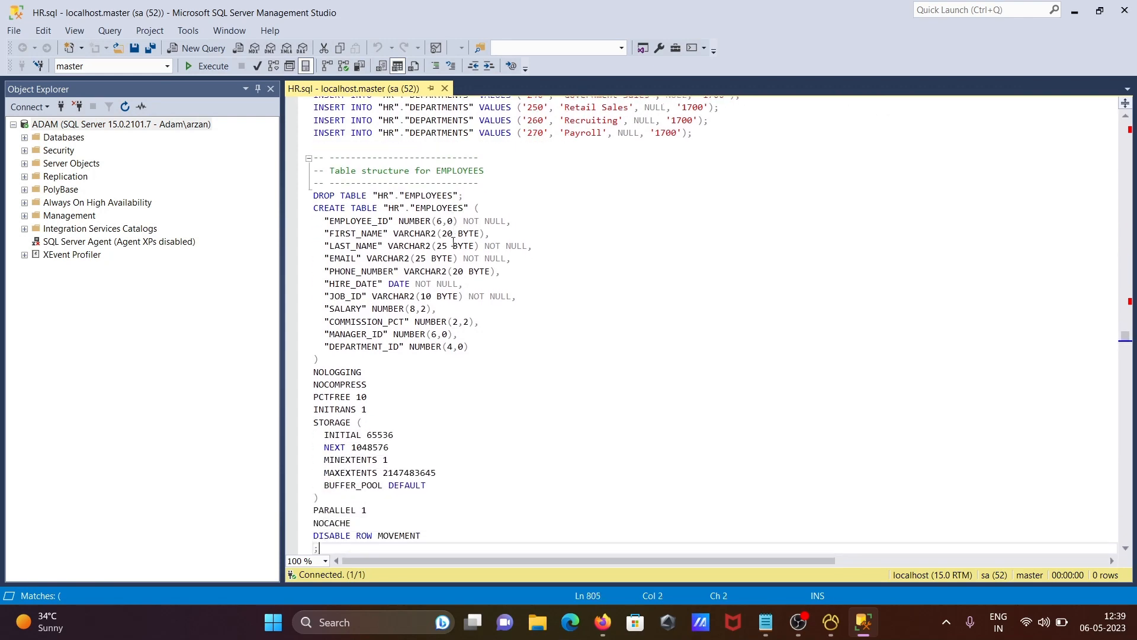
{"action": "scroll", "scroll_direction": "down", "scroll_amount": 3}
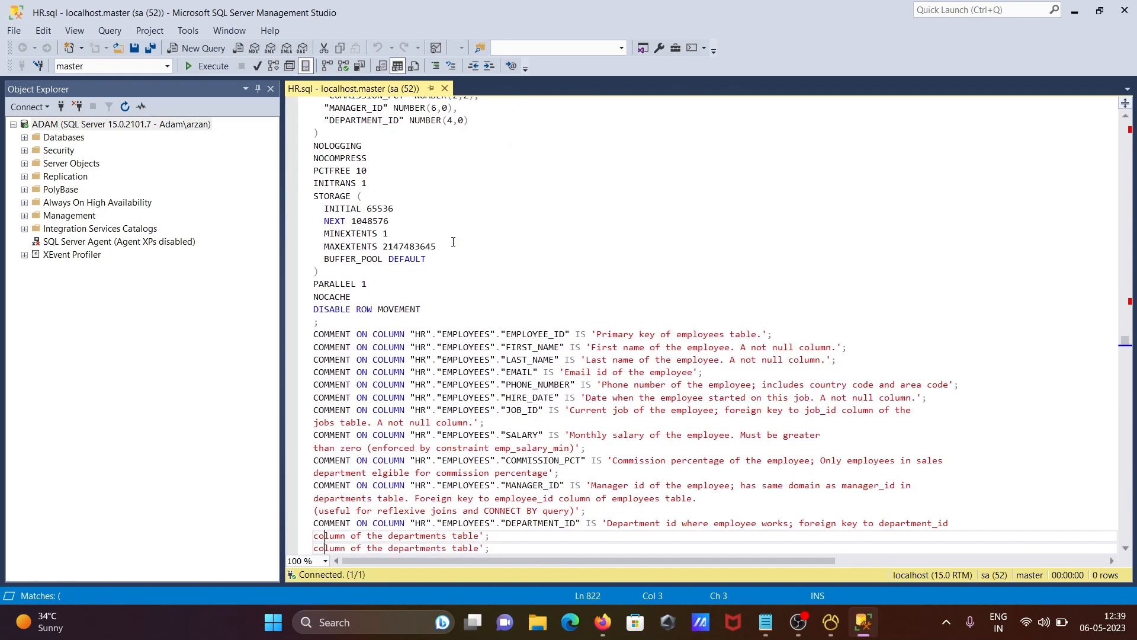
{"action": "scroll", "scroll_direction": "down", "scroll_amount": 3}
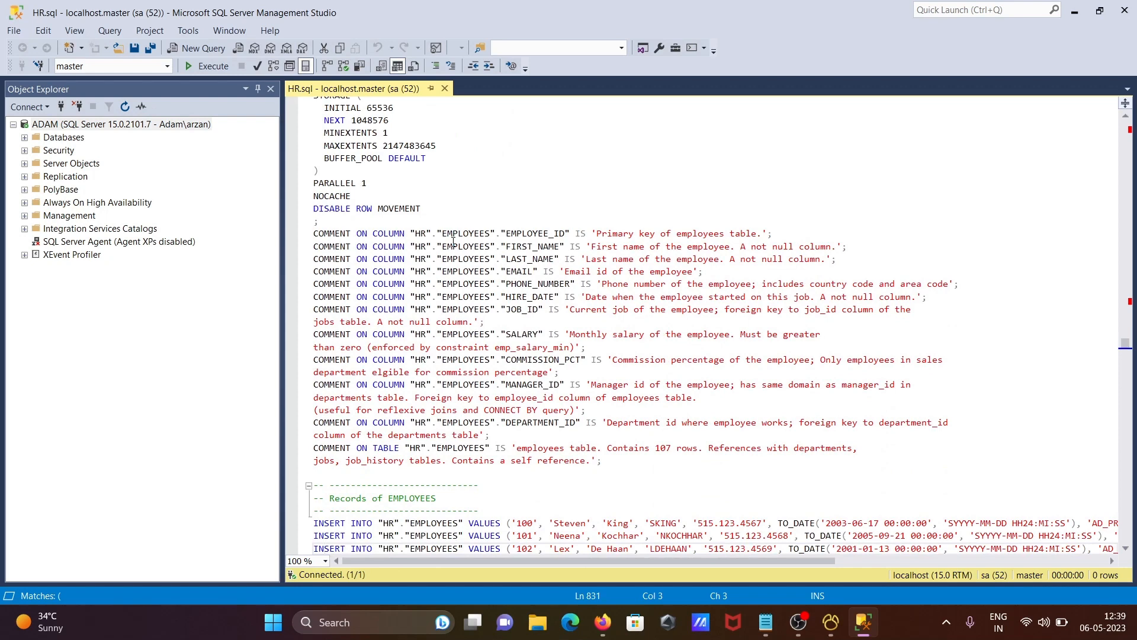
{"action": "scroll", "scroll_direction": "down", "scroll_amount": 3}
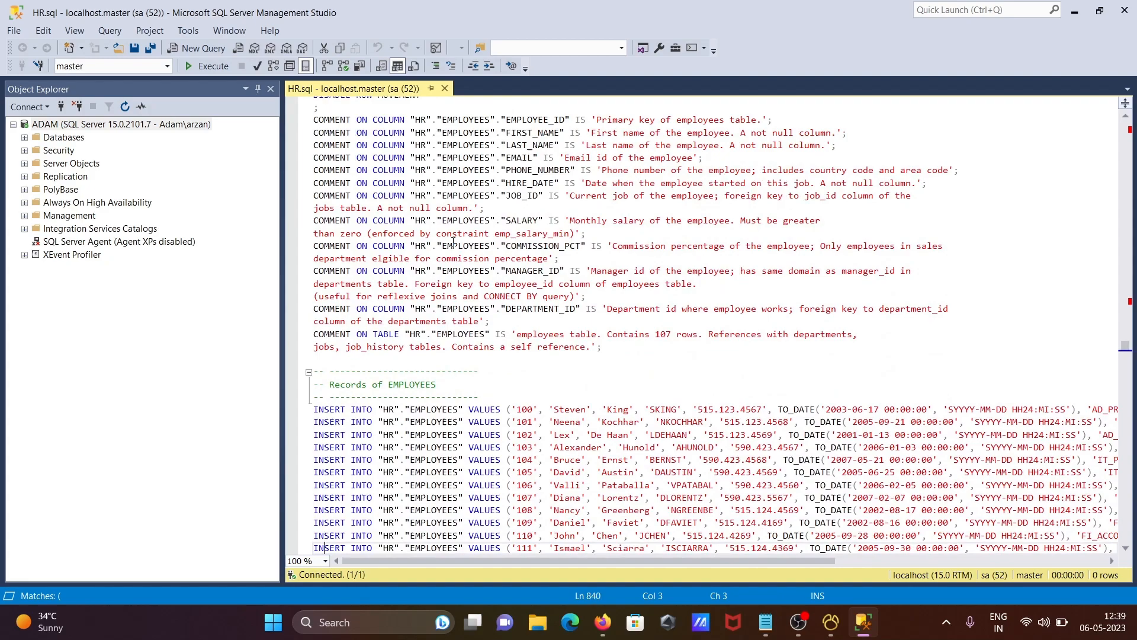
{"action": "scroll", "scroll_direction": "down", "scroll_amount": 3}
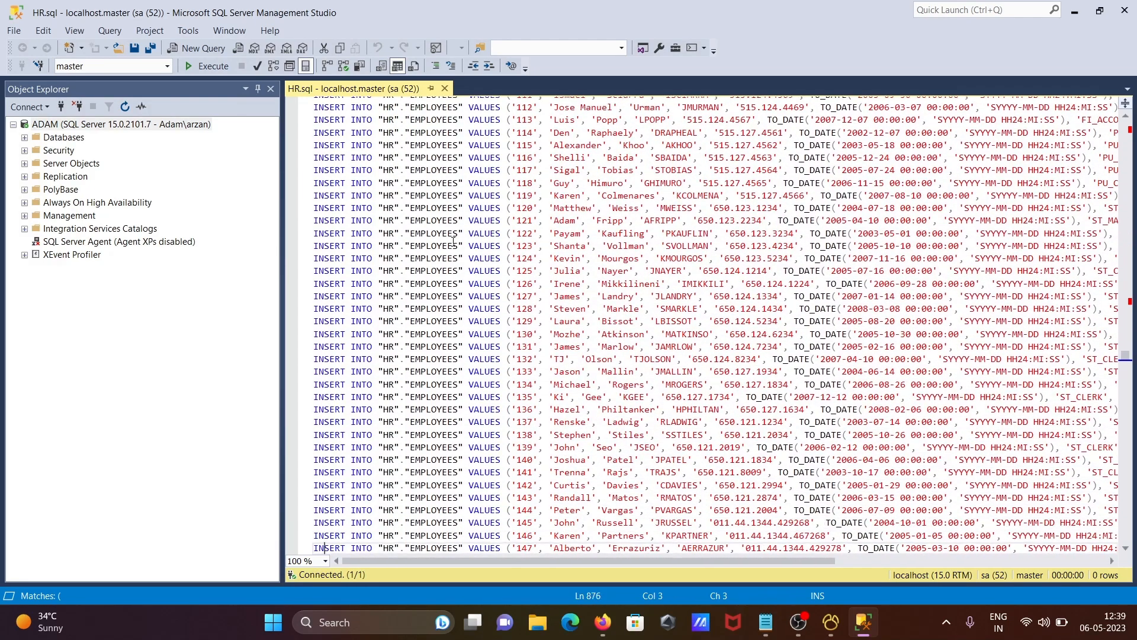
{"action": "scroll", "scroll_direction": "down", "scroll_amount": 3}
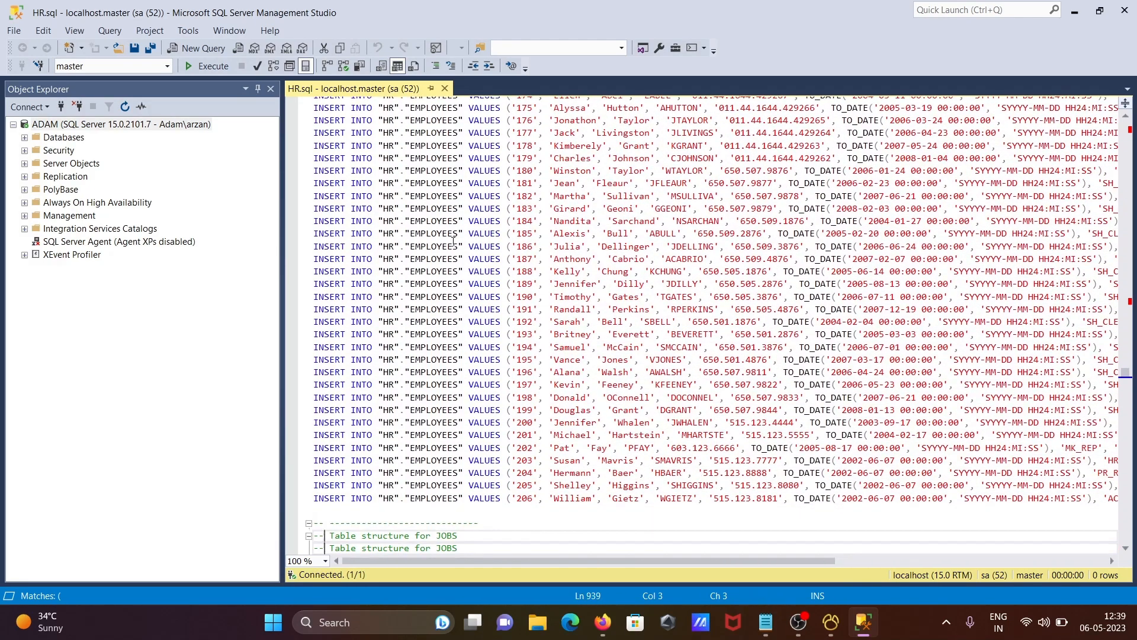
{"action": "scroll", "scroll_direction": "down", "scroll_amount": 3}
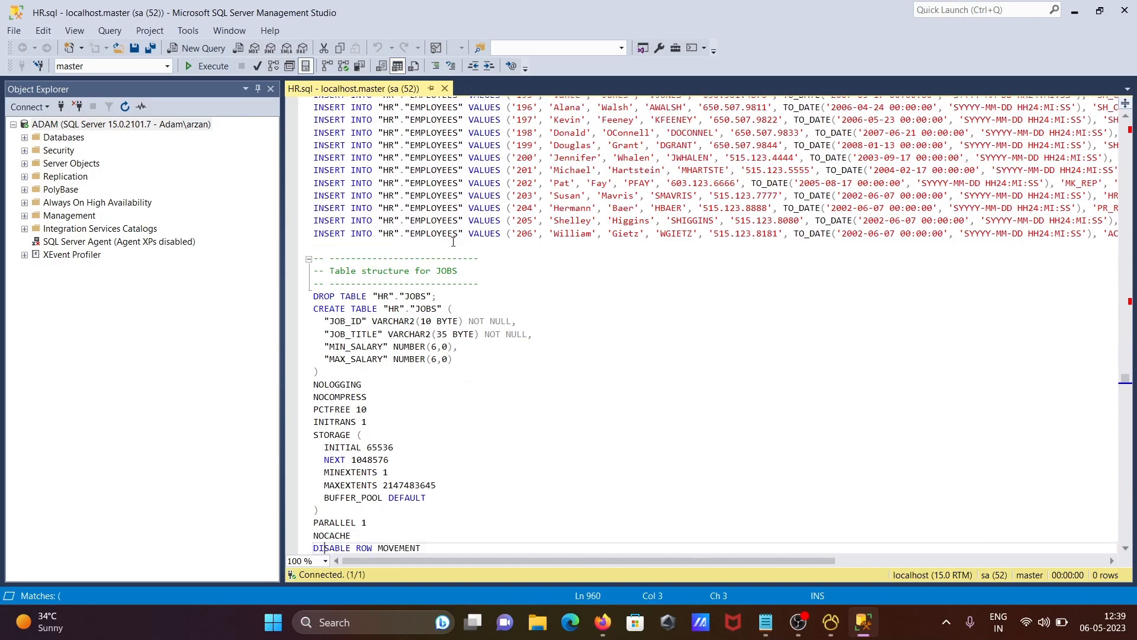
{"action": "scroll", "scroll_direction": "down", "scroll_amount": 3}
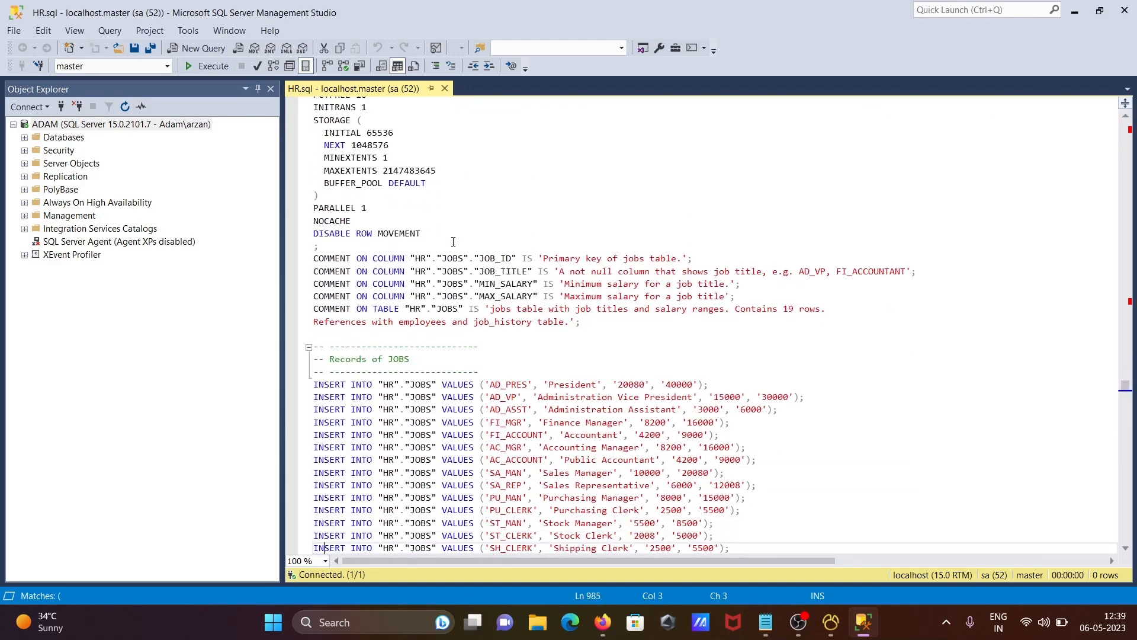
{"action": "scroll", "scroll_direction": "down", "scroll_amount": 3}
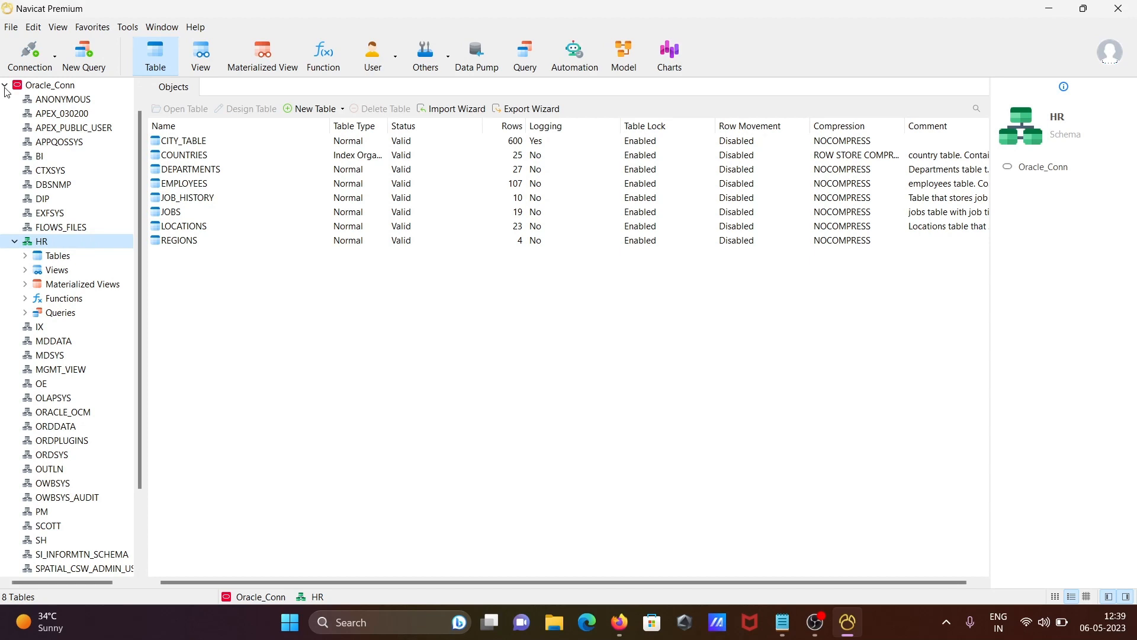
- Collapse Oracle_Conn and start a Structure Only dump of sakila under MySQL_Conn
{"action": "left_click", "coordinate": [5, 84]}
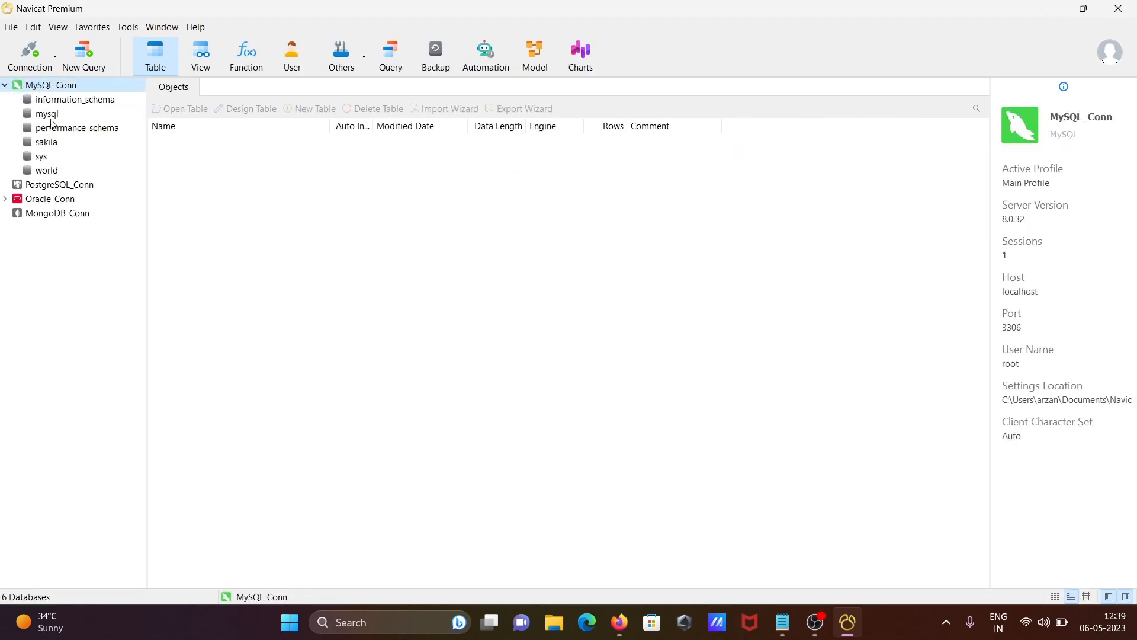
{"action": "left_click", "coordinate": [46, 141]}
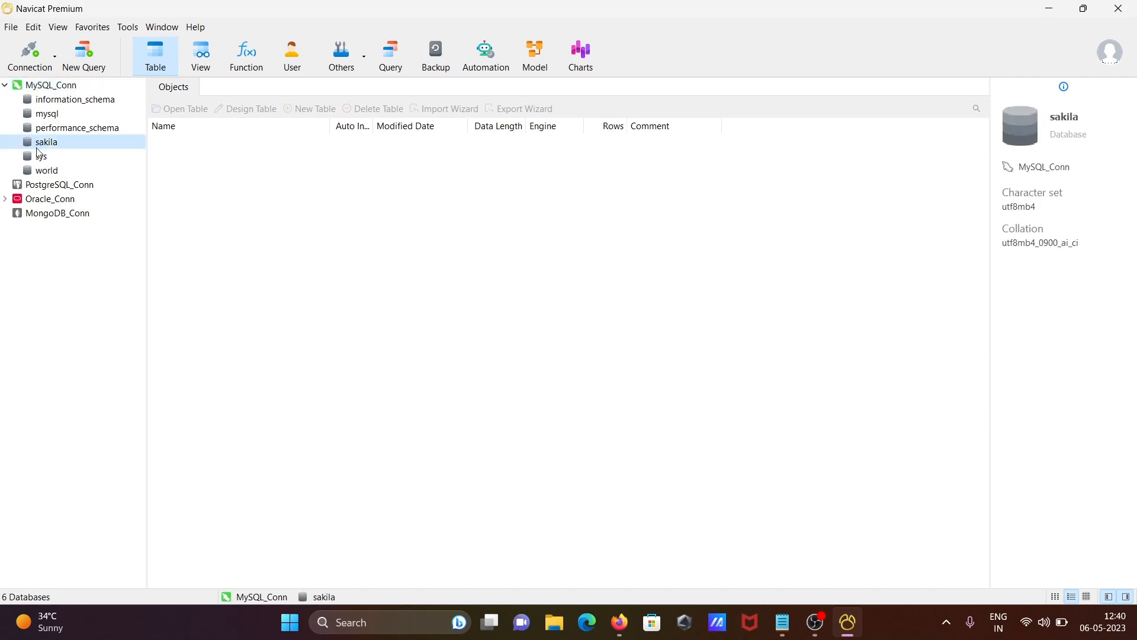
{"action": "double_click", "coordinate": [46, 141]}
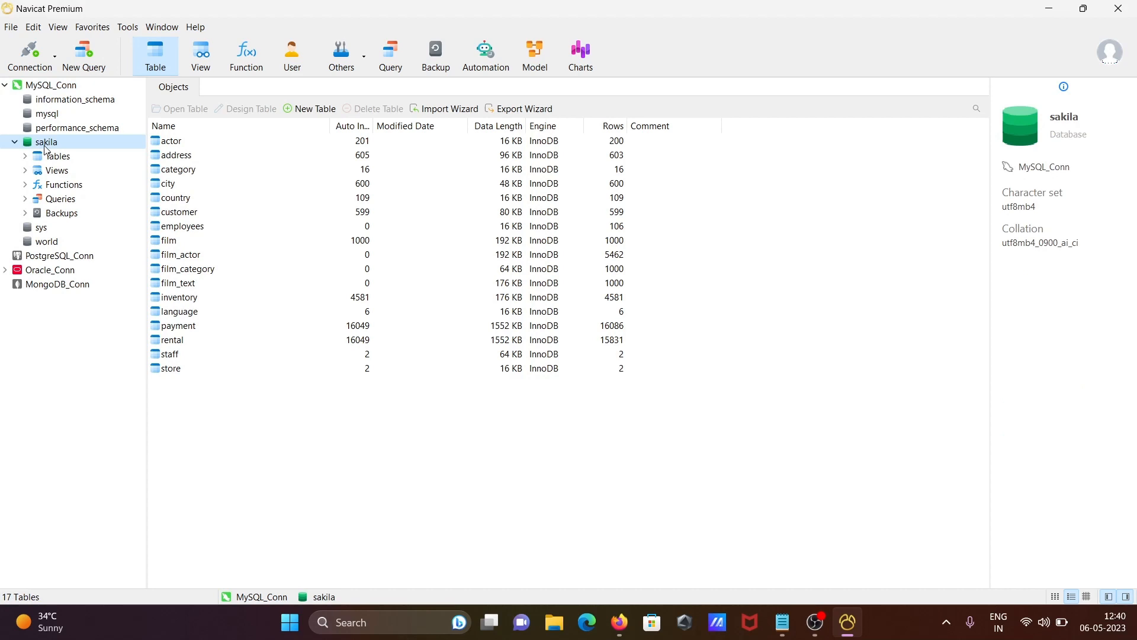
{"action": "right_click", "coordinate": [46, 141]}
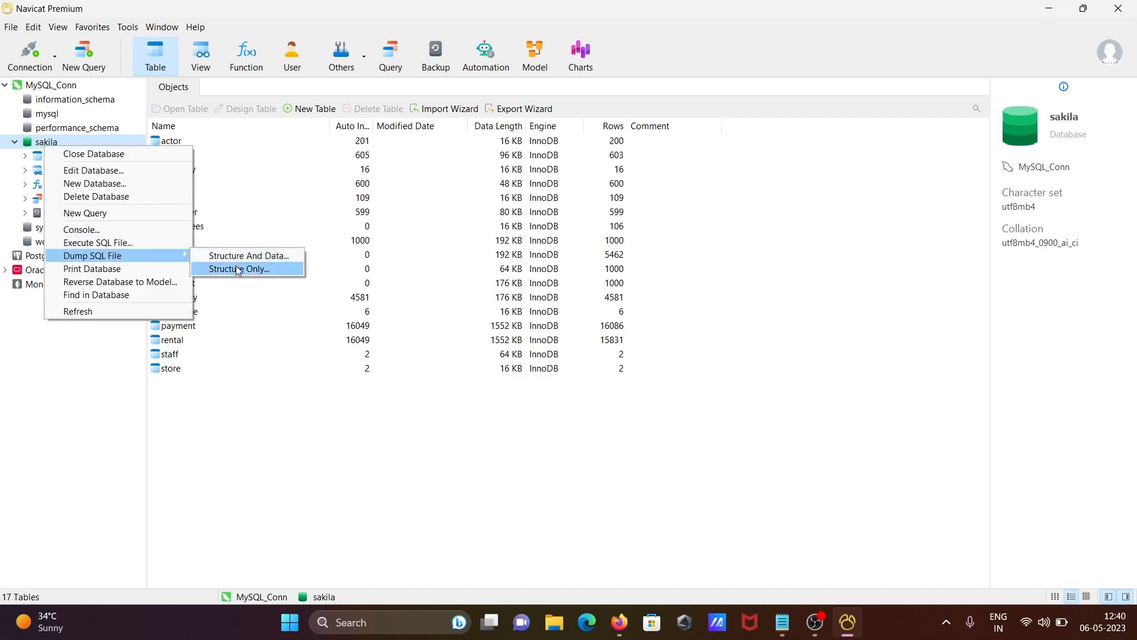
{"action": "left_click", "coordinate": [238, 269]}
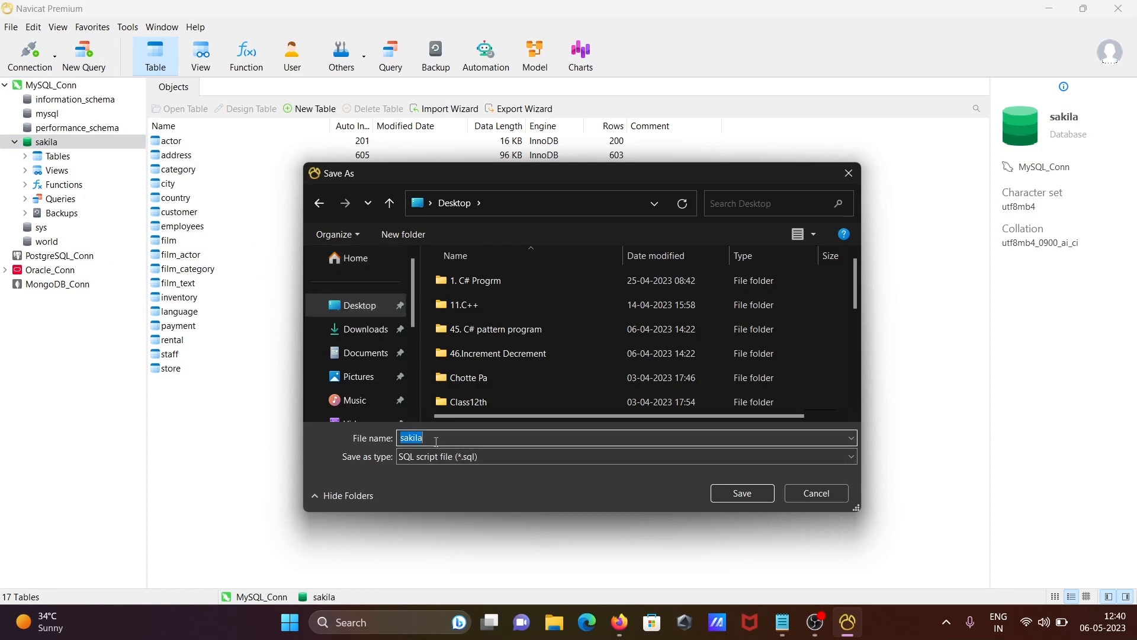
- Save the structure dump as Mysql_Sakila.sql on the Desktop
{"action": "type", "text": "My"}
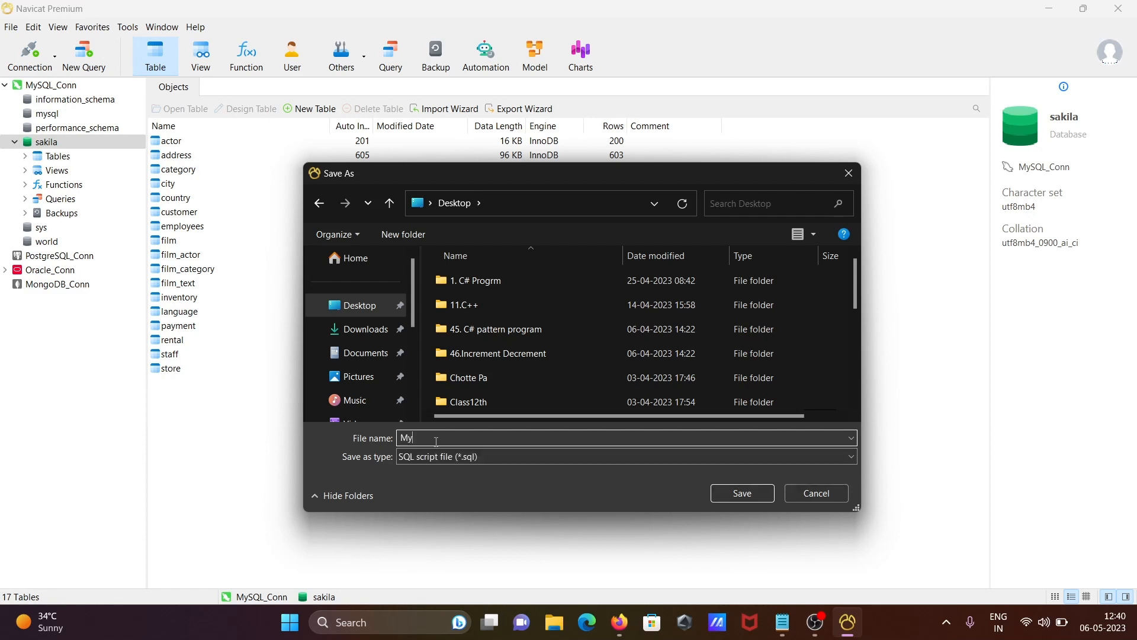
{"action": "type", "text": "sql"}
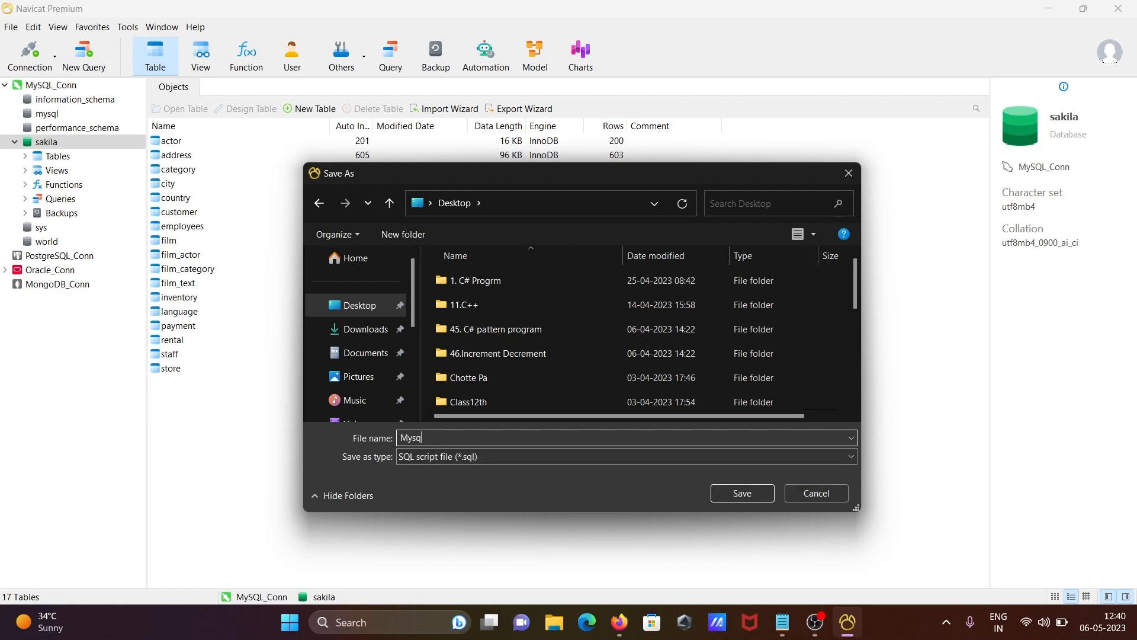
{"action": "type", "text": "l_"}
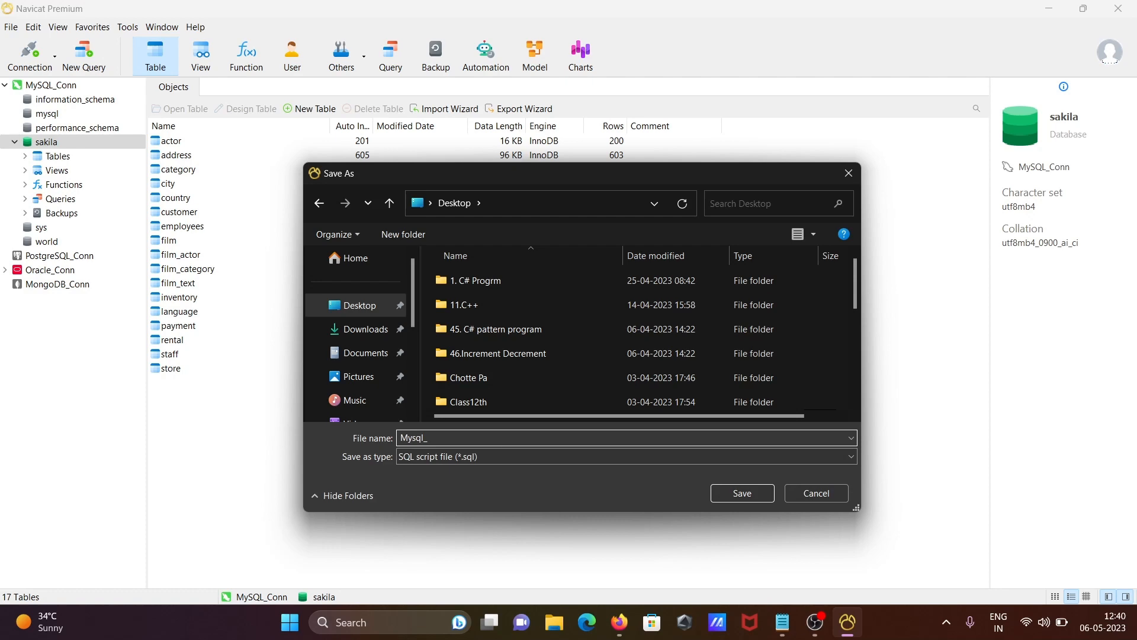
{"action": "type", "text": "Sakila"}
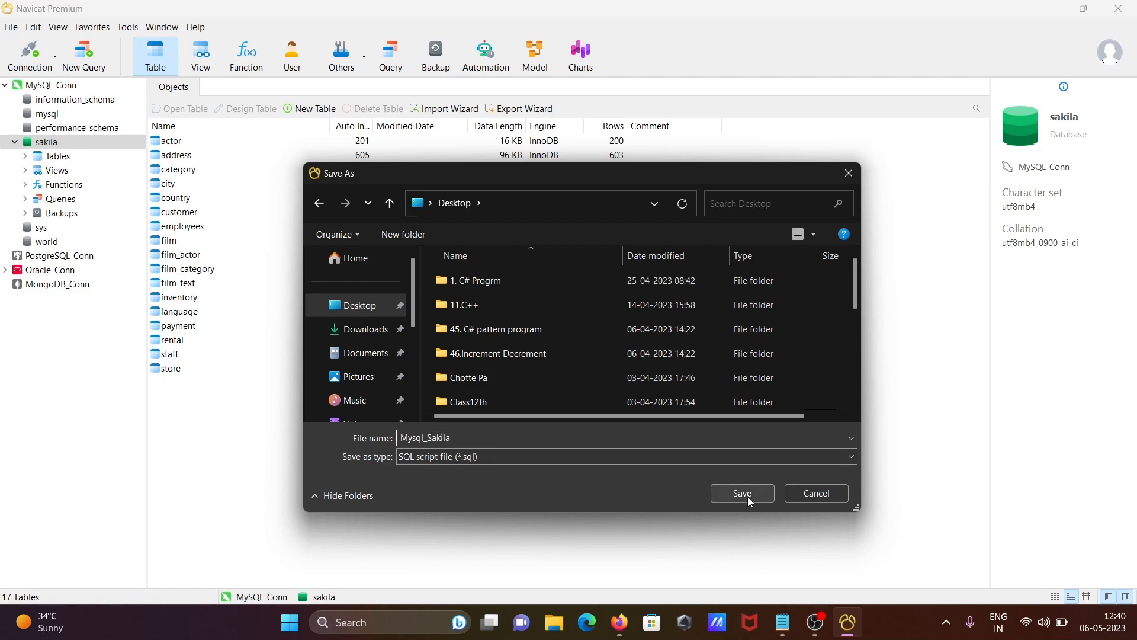
{"action": "left_click", "coordinate": [741, 493]}
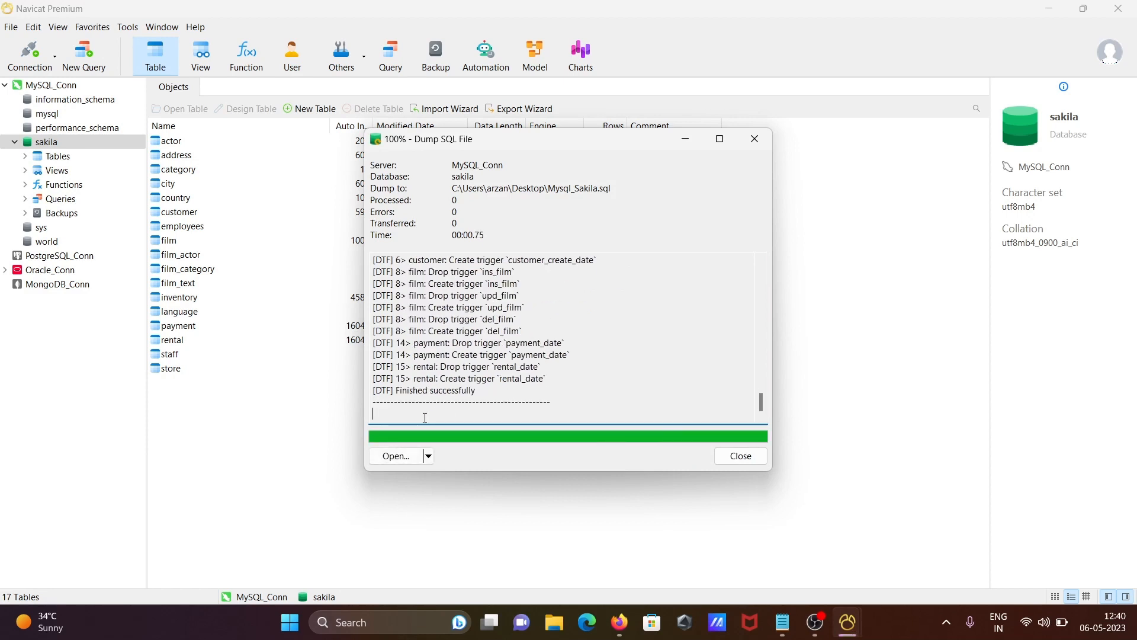
{"action": "mouse_move", "coordinate": [508, 230]}
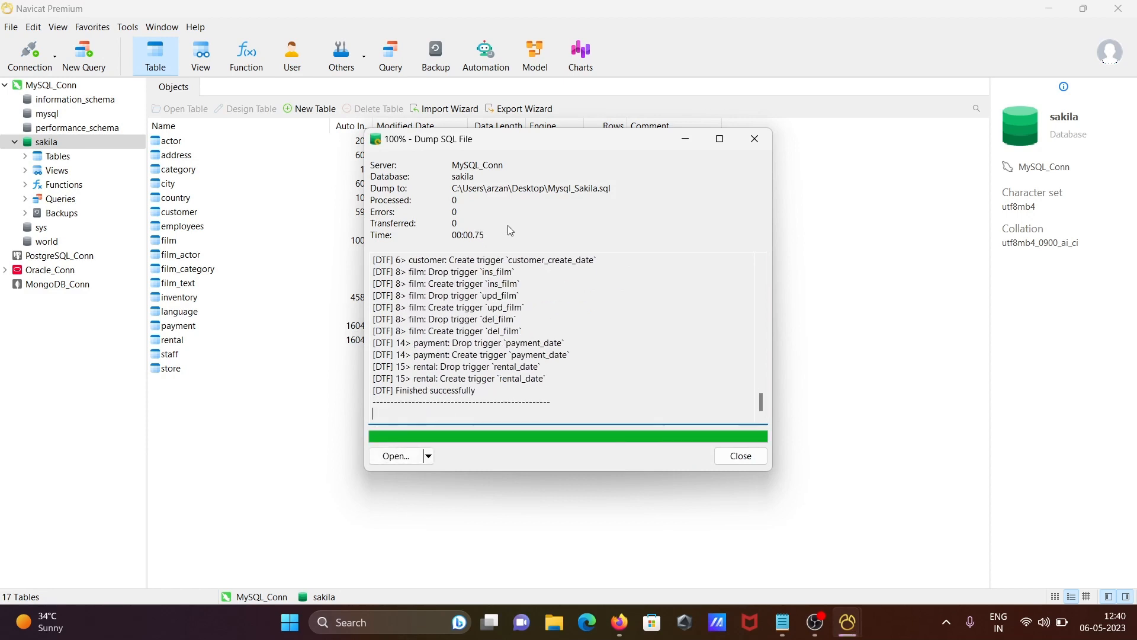
{"action": "mouse_move", "coordinate": [458, 238]}
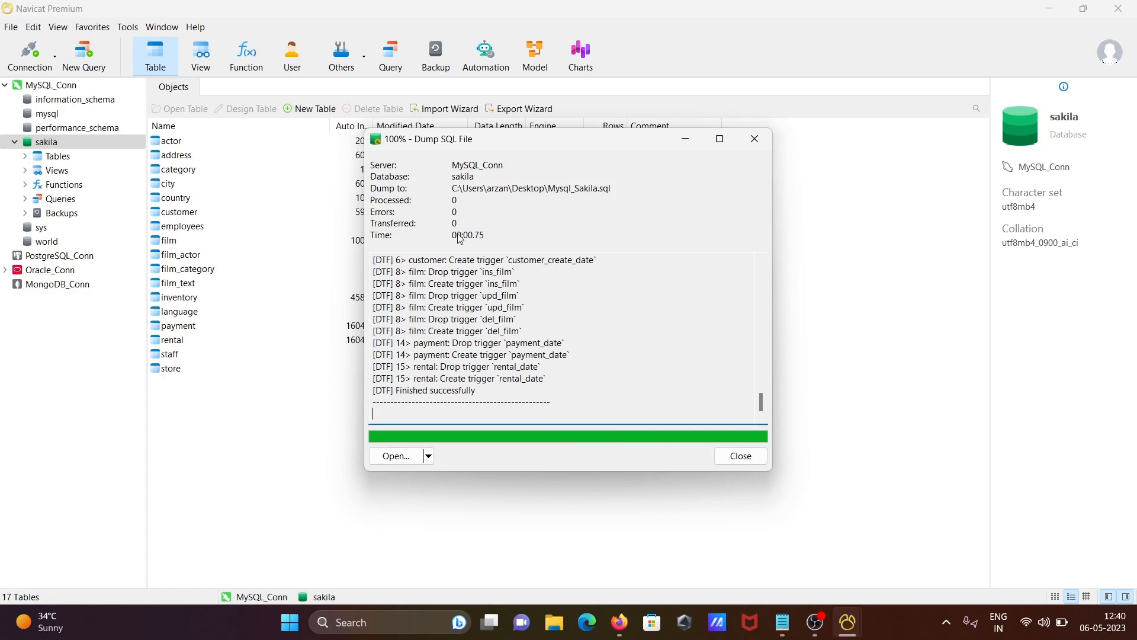
{"action": "mouse_move", "coordinate": [495, 320]}
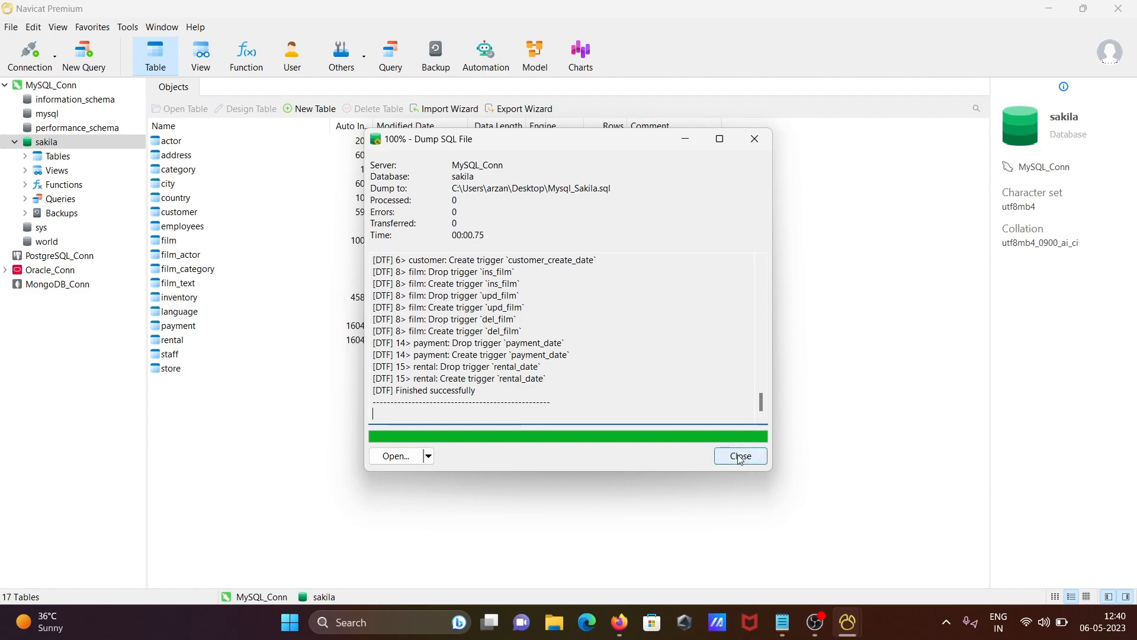
- Dismiss the finished sakila dump report
{"action": "left_click", "coordinate": [739, 455]}
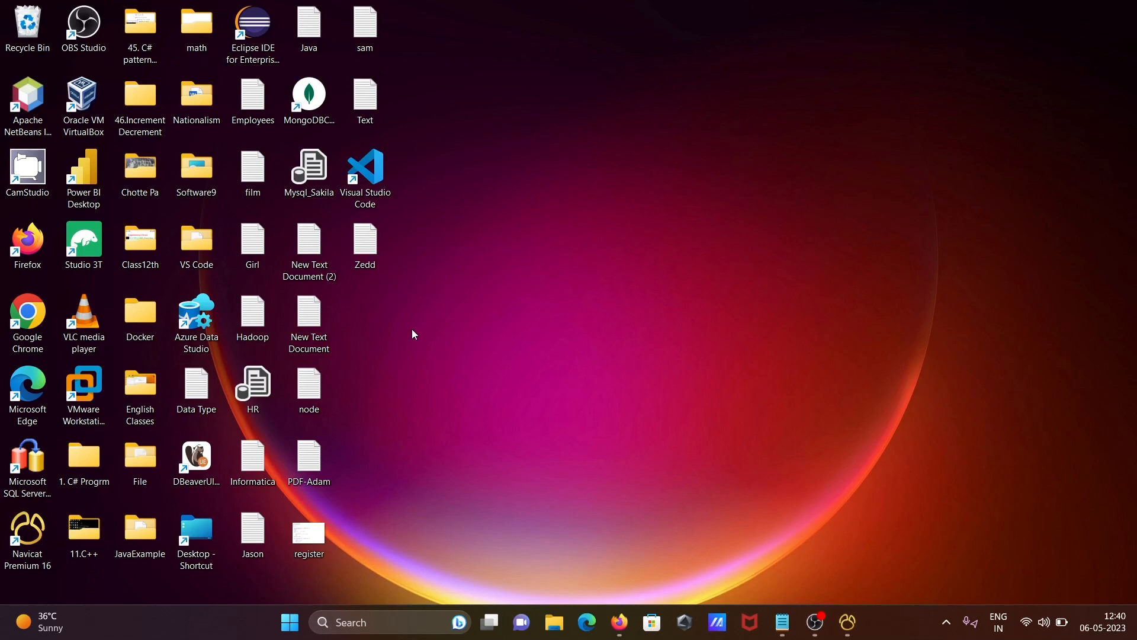
{"action": "mouse_move", "coordinate": [330, 181]}
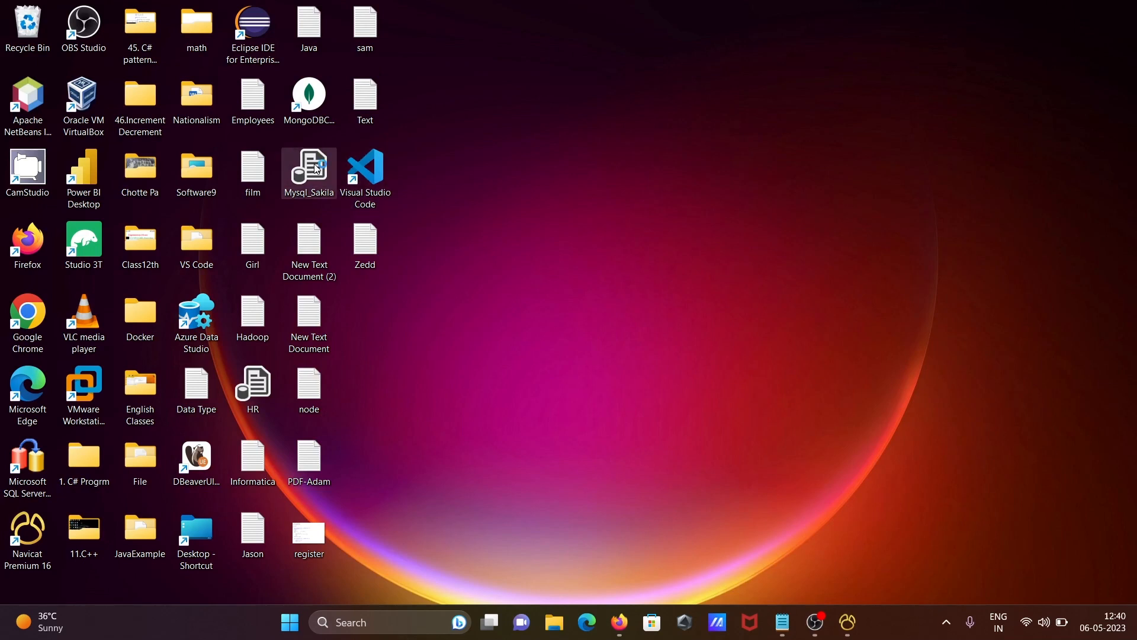
- Open the Mysql_Sakila script file from the desktop
{"action": "double_click", "coordinate": [308, 168]}
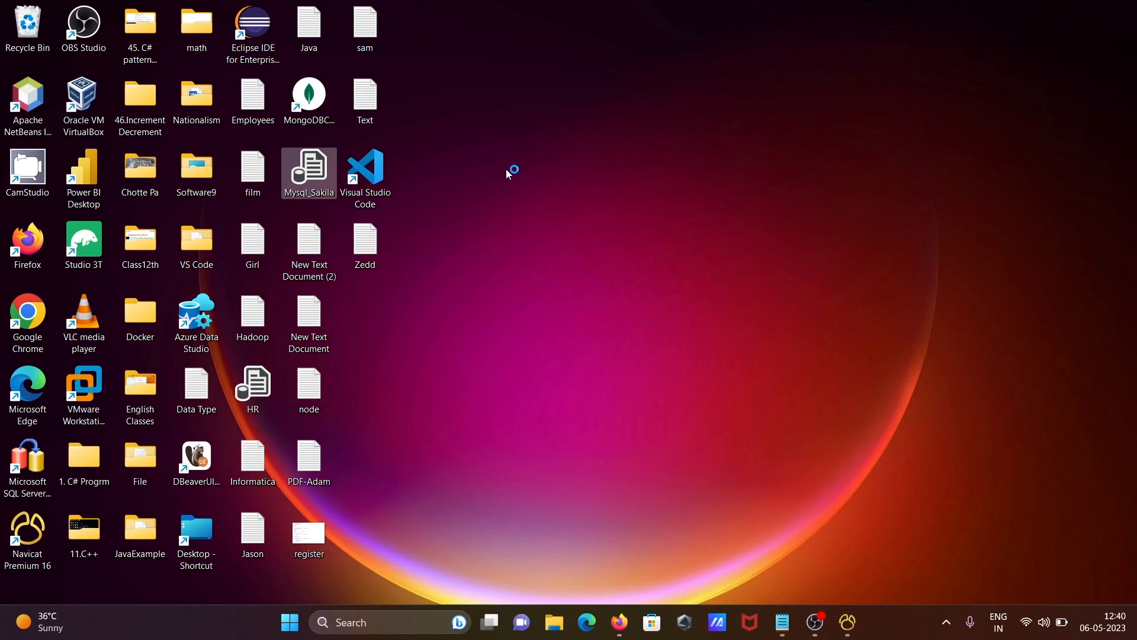
{"action": "mouse_move", "coordinate": [508, 174]}
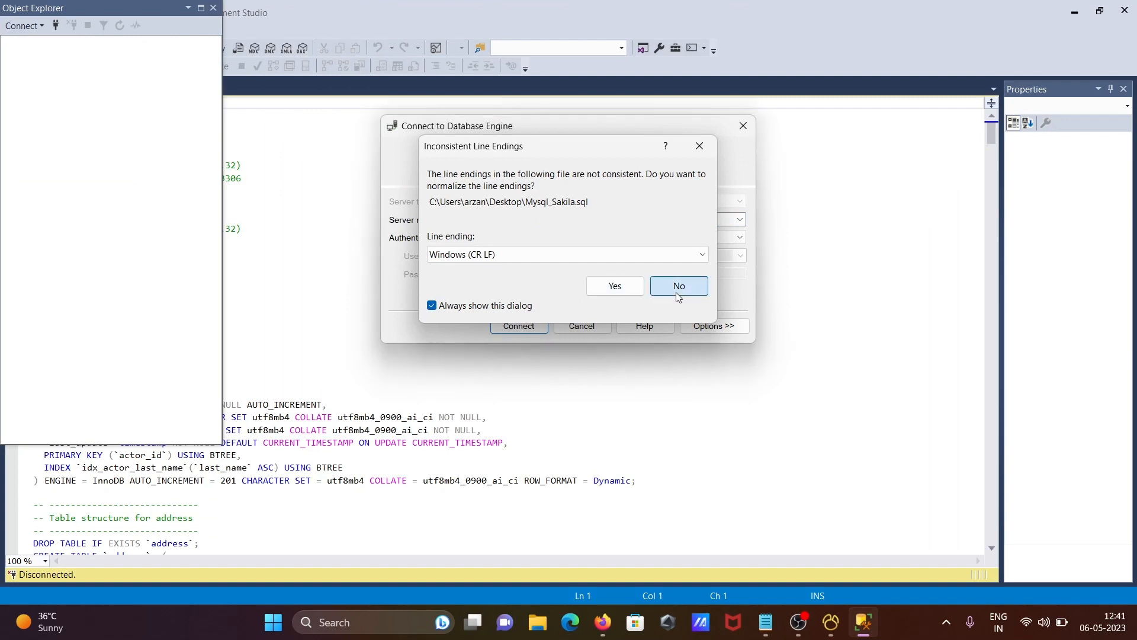
- Connect to ADAM with Windows Authentication, expand its Databases tree and return to the script
{"action": "left_click", "coordinate": [676, 285]}
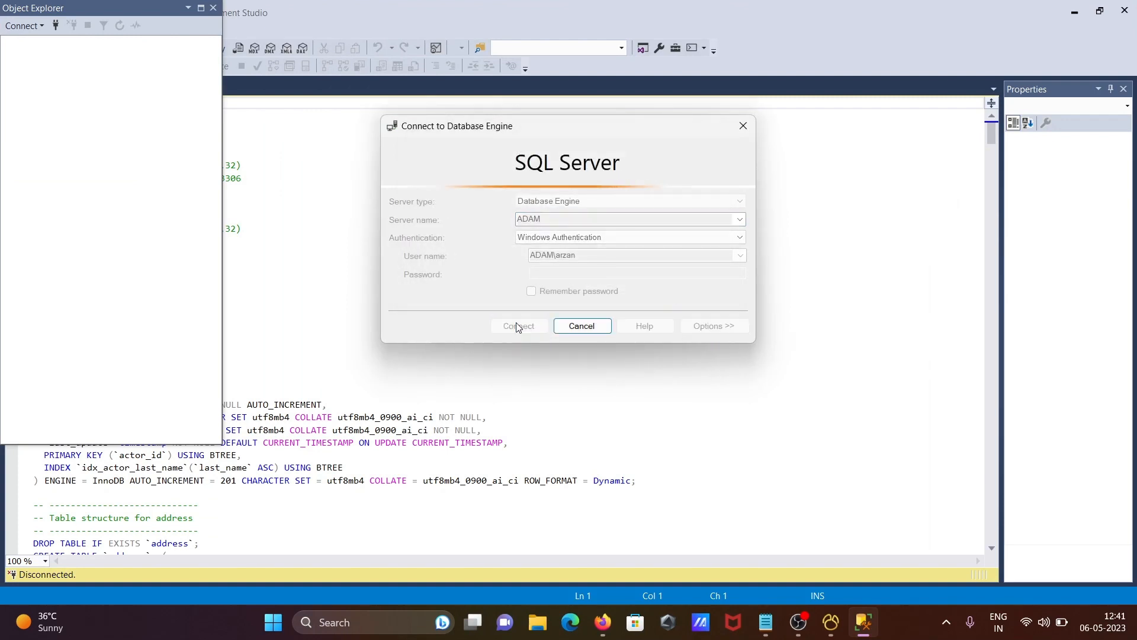
{"action": "left_click", "coordinate": [519, 326]}
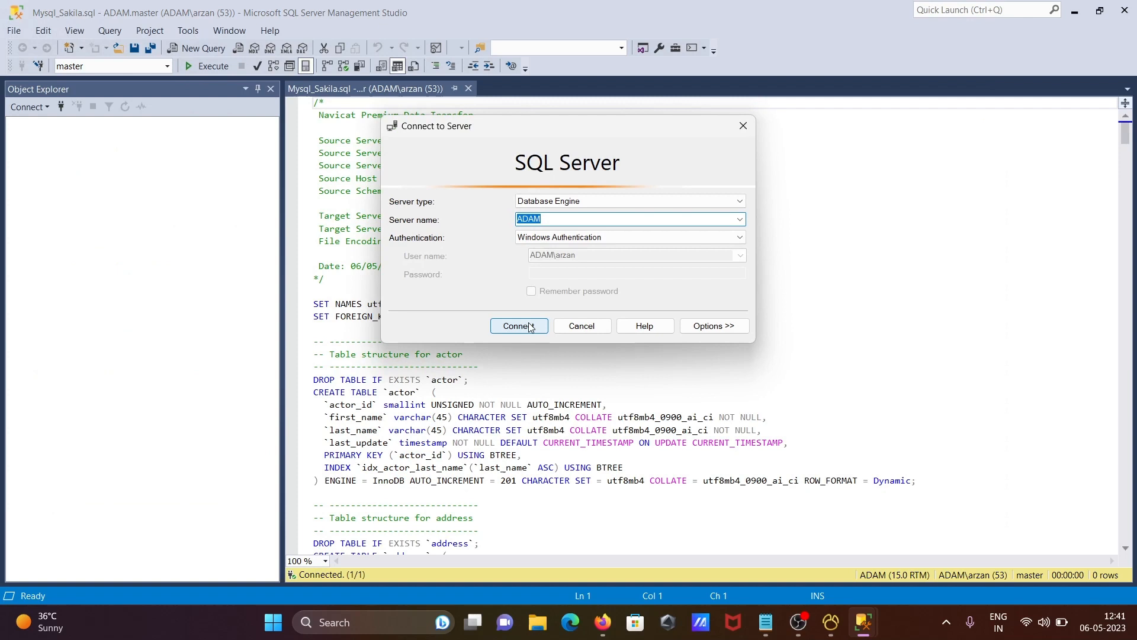
{"action": "left_click", "coordinate": [518, 325]}
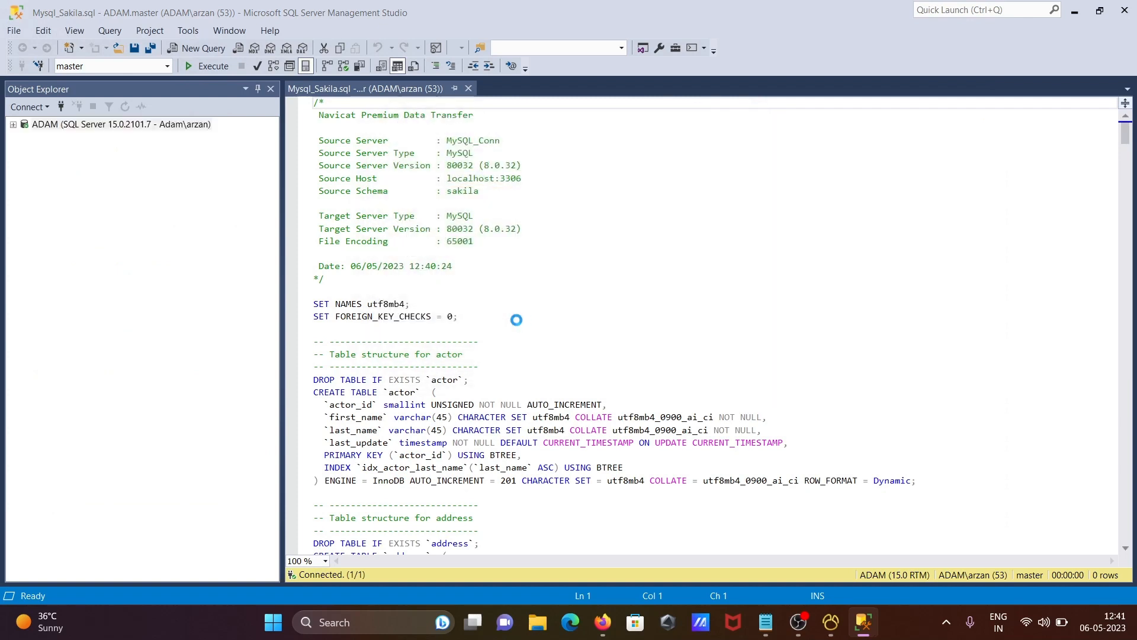
{"action": "left_click", "coordinate": [13, 124]}
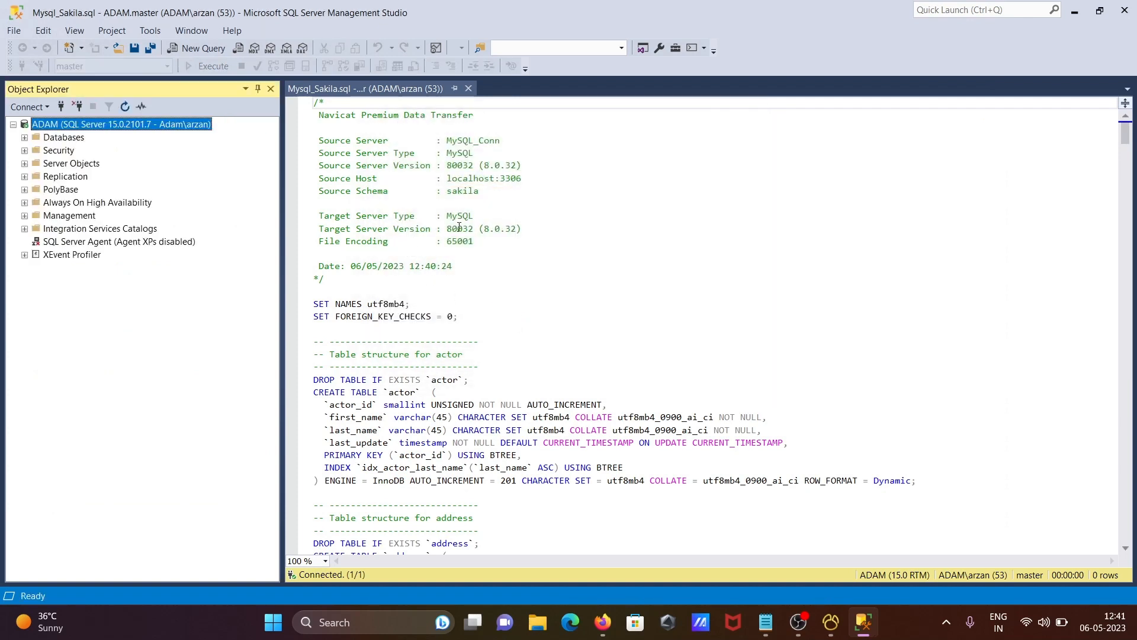
{"action": "left_click", "coordinate": [63, 137]}
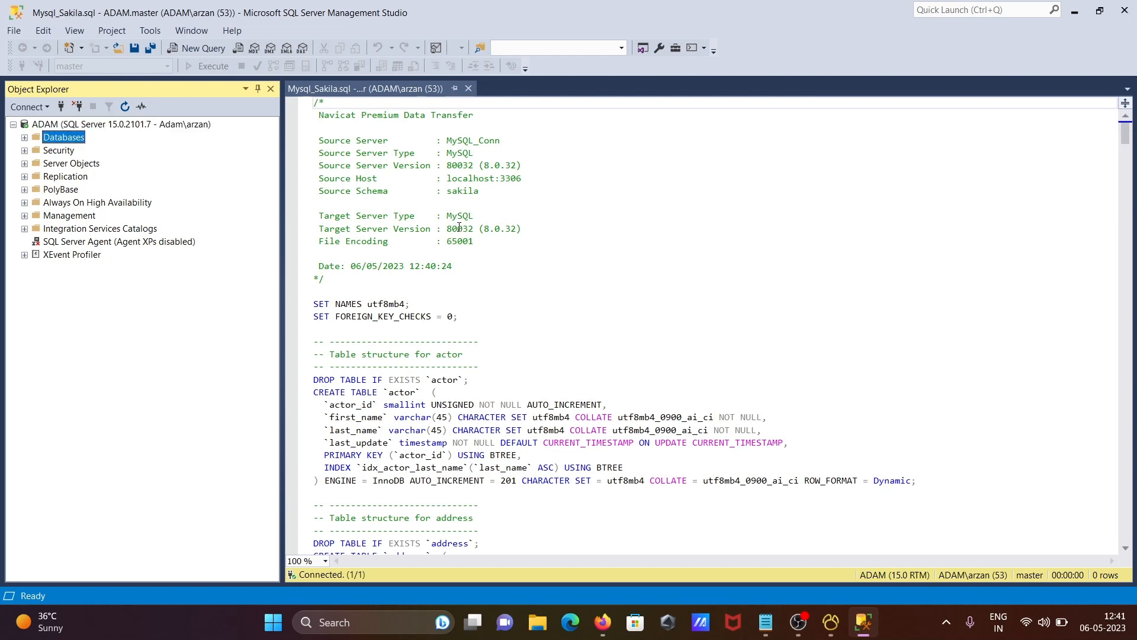
{"action": "left_click", "coordinate": [491, 221]}
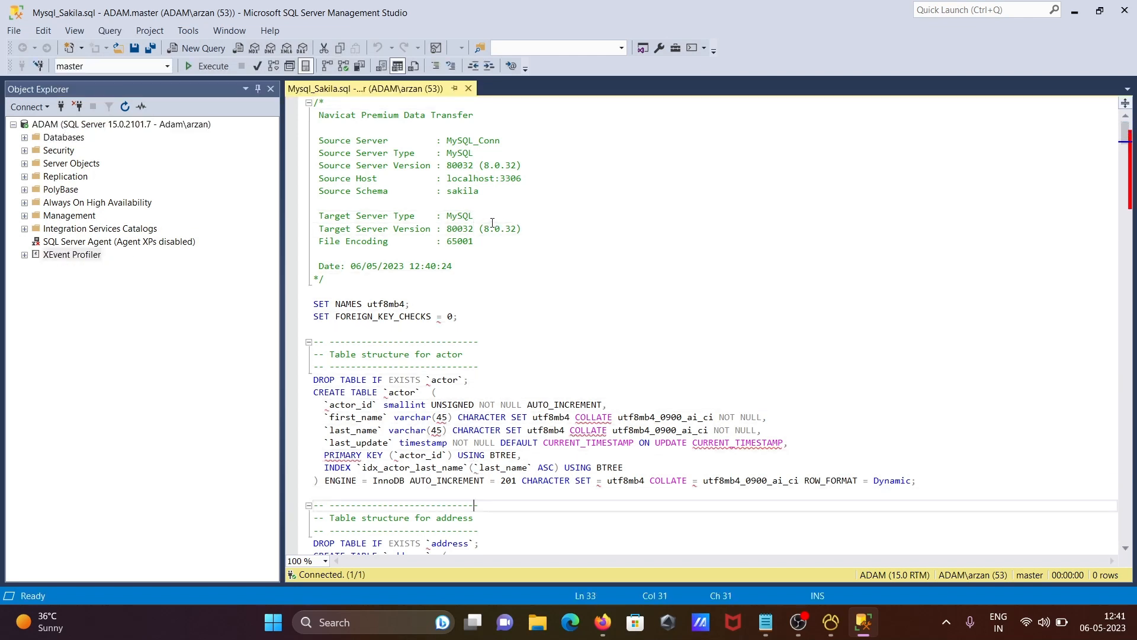
{"action": "scroll", "scroll_direction": "down", "scroll_amount": 3}
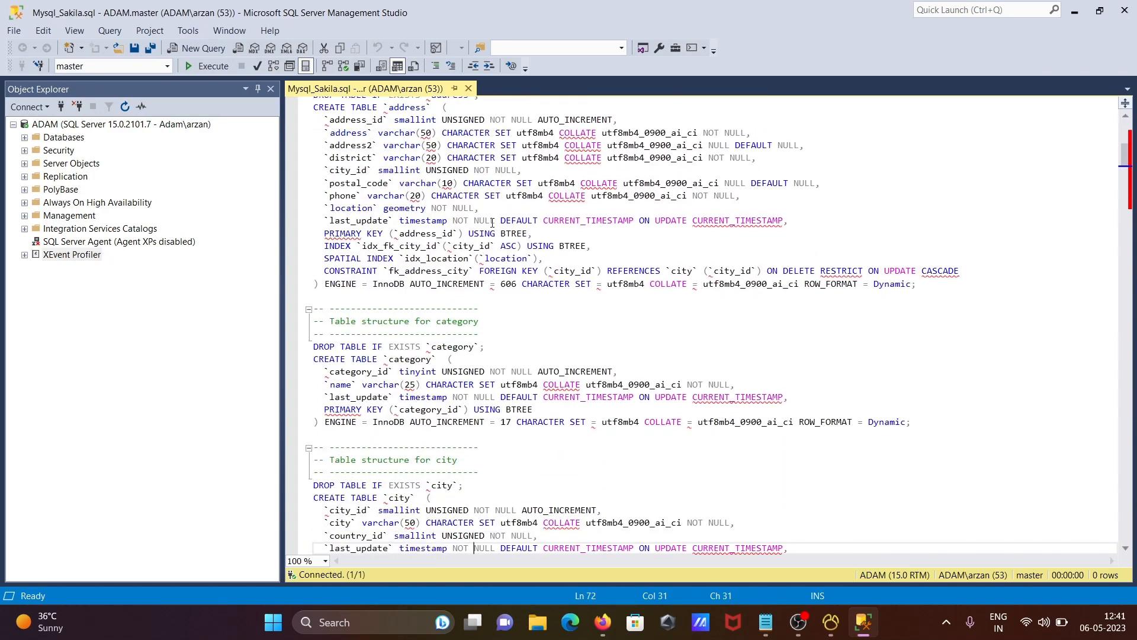
{"action": "scroll", "scroll_direction": "down", "scroll_amount": 3}
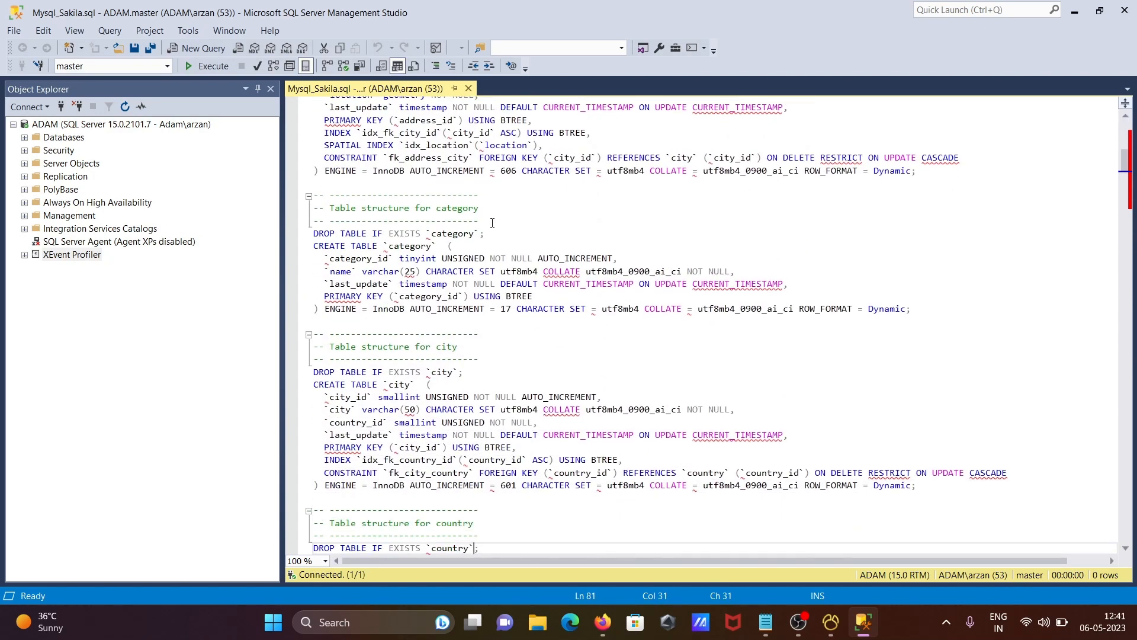
{"action": "scroll", "scroll_direction": "down", "scroll_amount": 3}
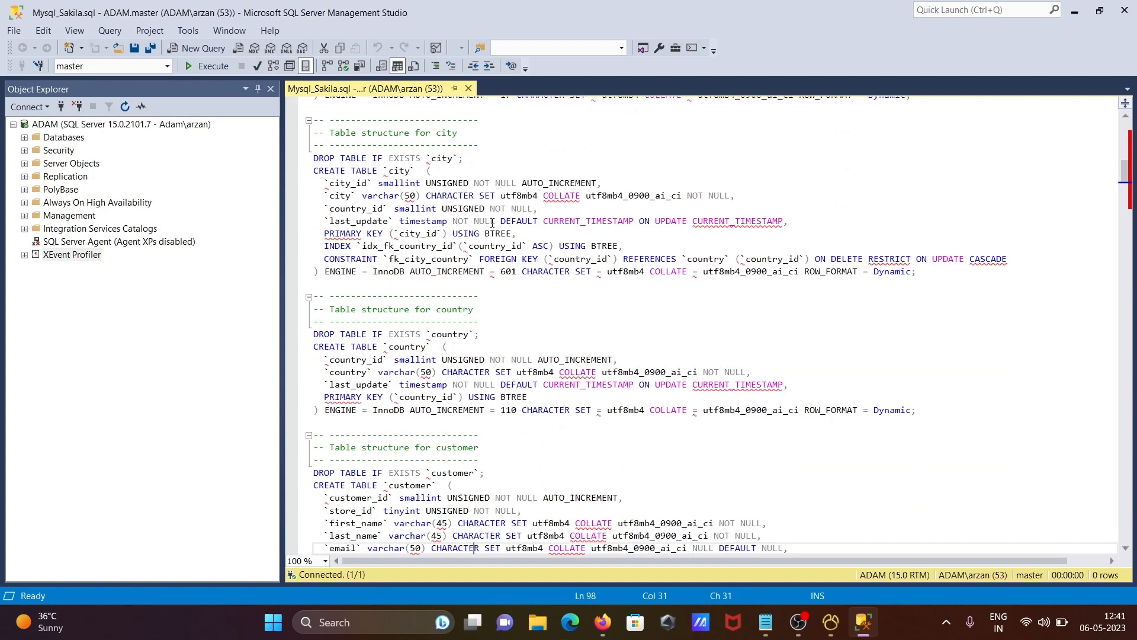
{"action": "scroll", "scroll_direction": "down", "scroll_amount": 3}
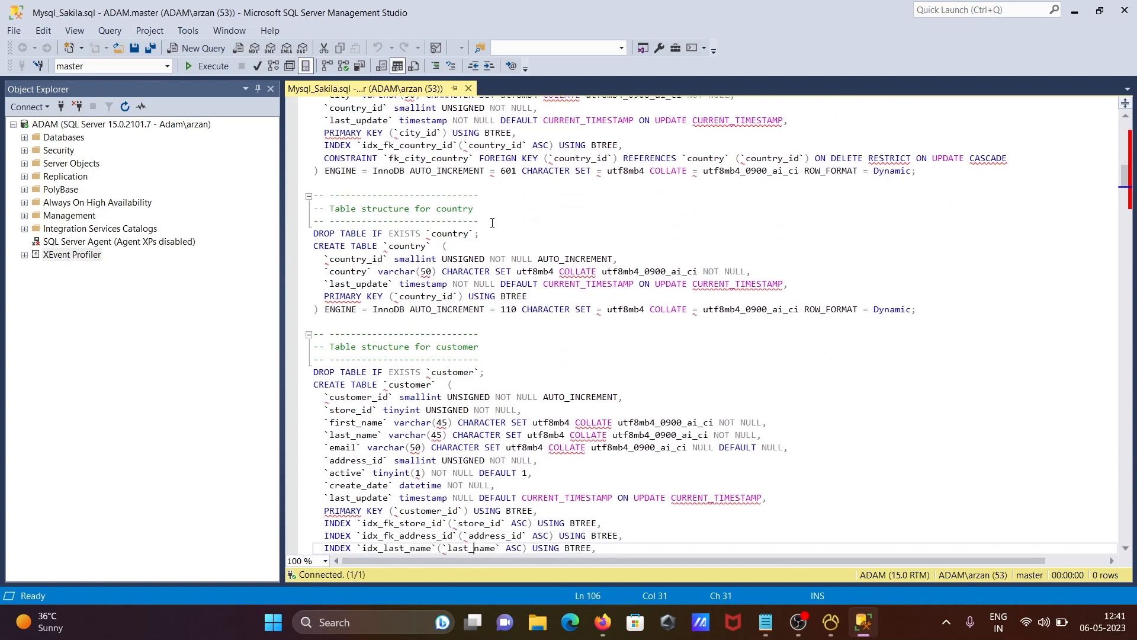
{"action": "scroll", "scroll_direction": "down", "scroll_amount": 3}
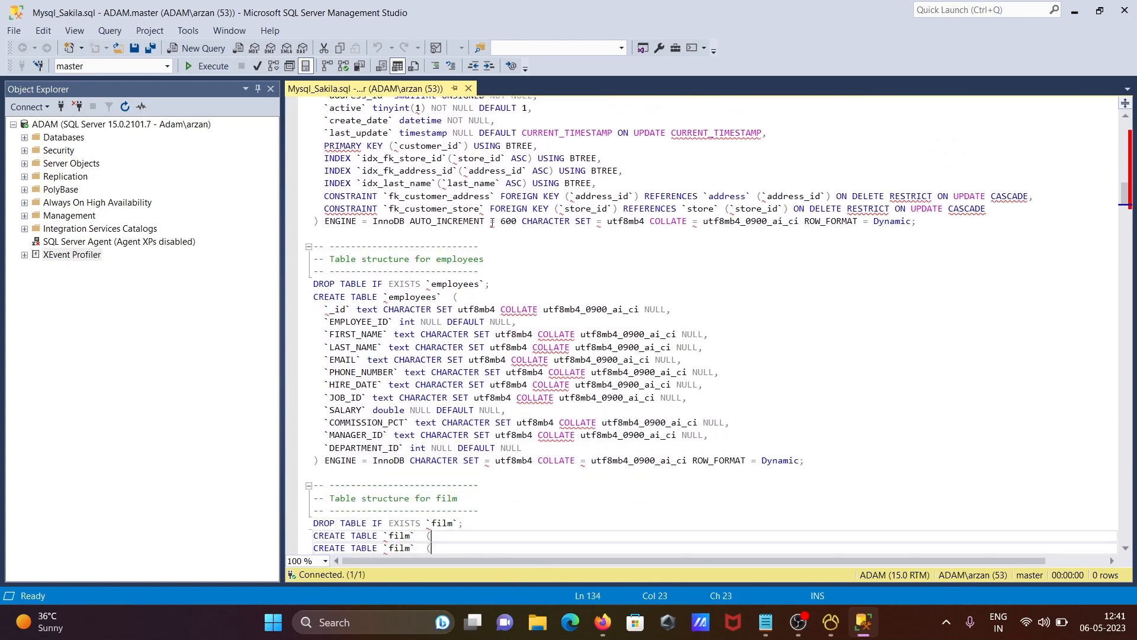
{"action": "scroll", "scroll_direction": "down", "scroll_amount": 3}
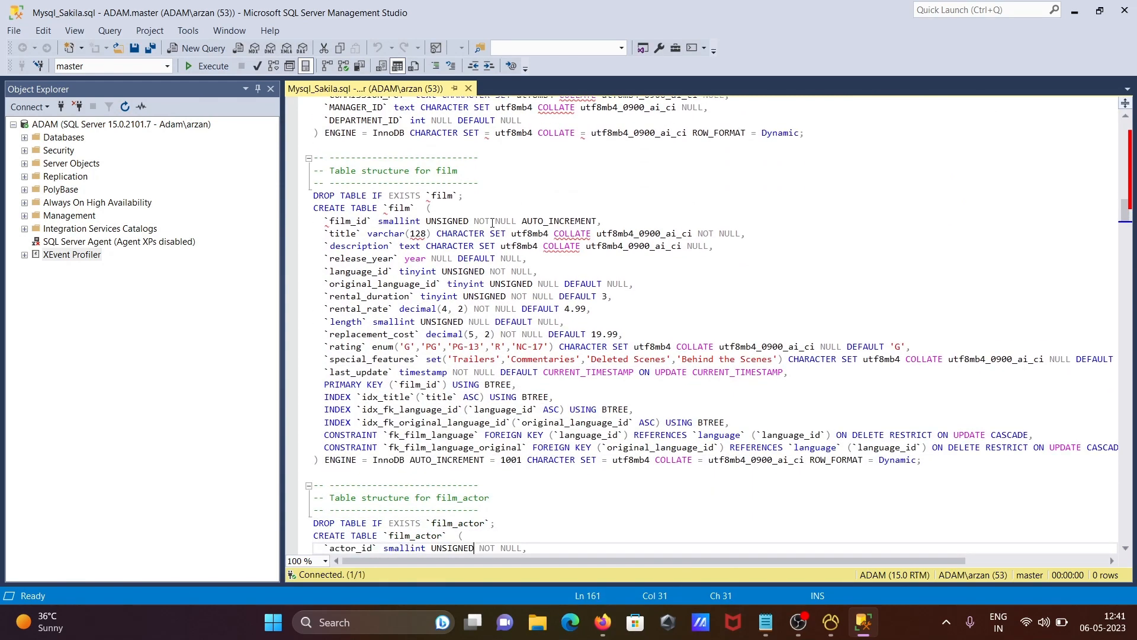
{"action": "scroll", "scroll_direction": "down", "scroll_amount": 3}
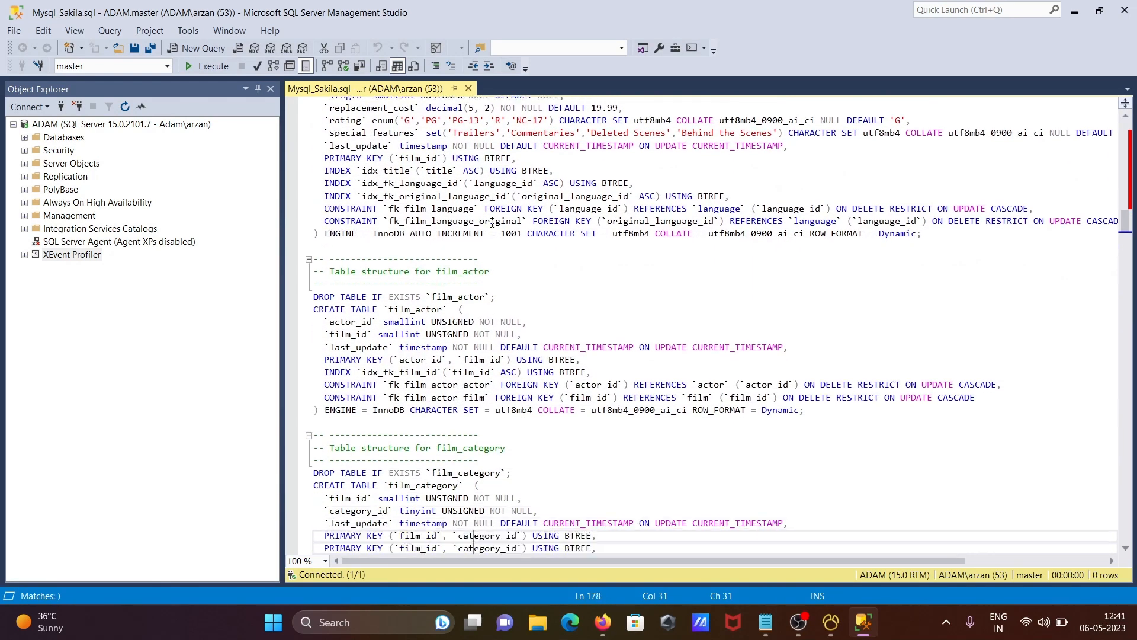
{"action": "scroll", "scroll_direction": "down", "scroll_amount": 3}
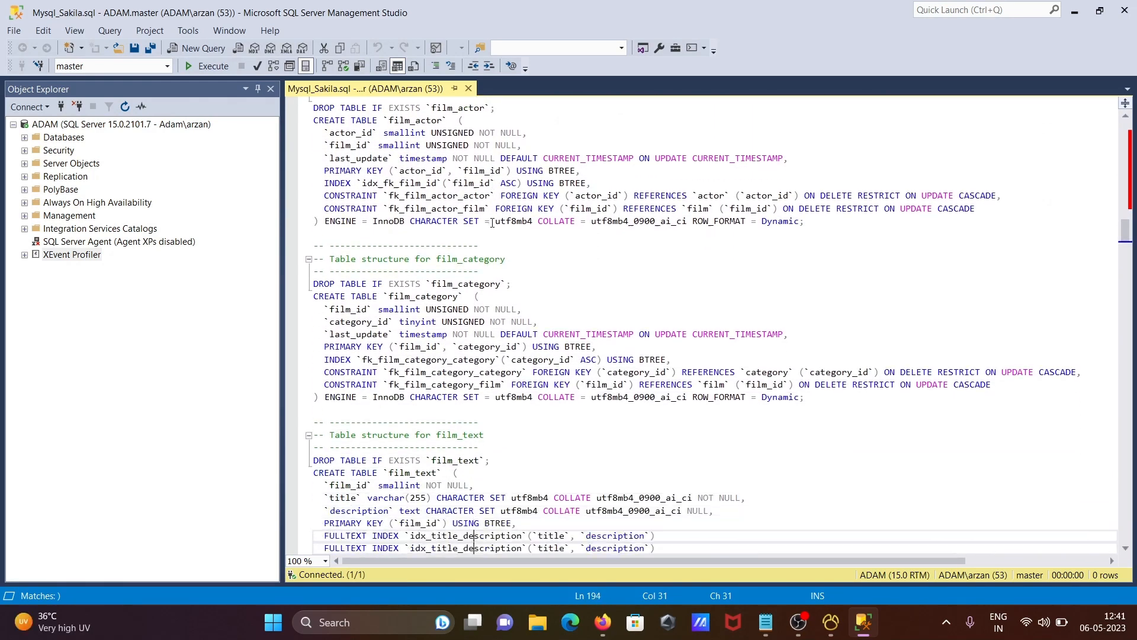
{"action": "scroll", "scroll_direction": "down", "scroll_amount": 3}
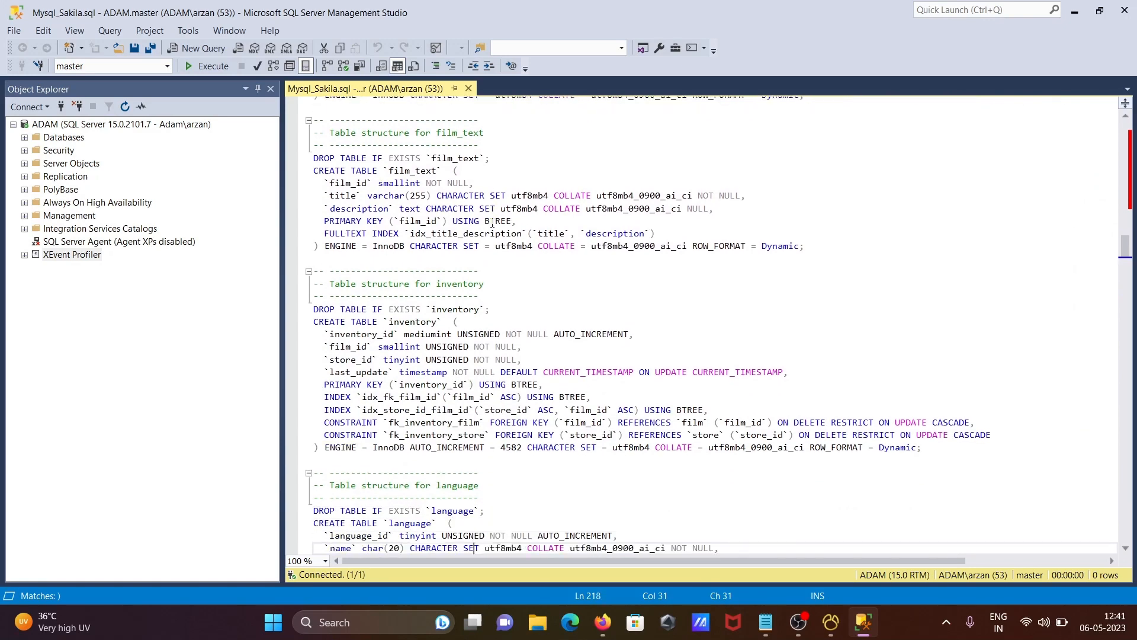
{"action": "scroll", "scroll_direction": "down", "scroll_amount": 3}
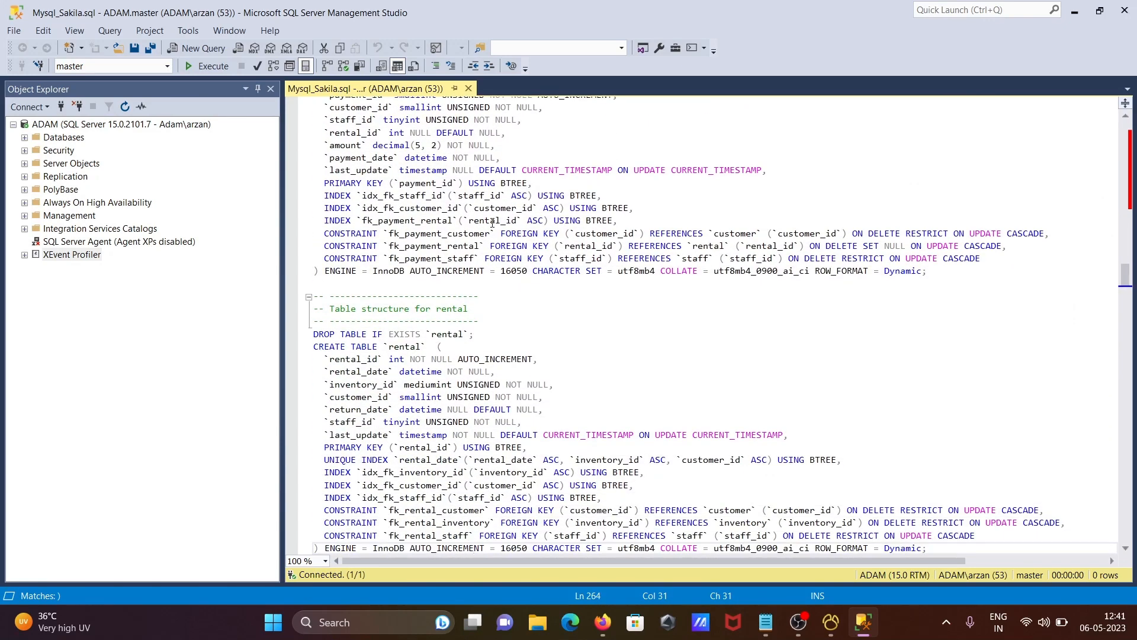
{"action": "scroll", "scroll_direction": "down", "scroll_amount": 3}
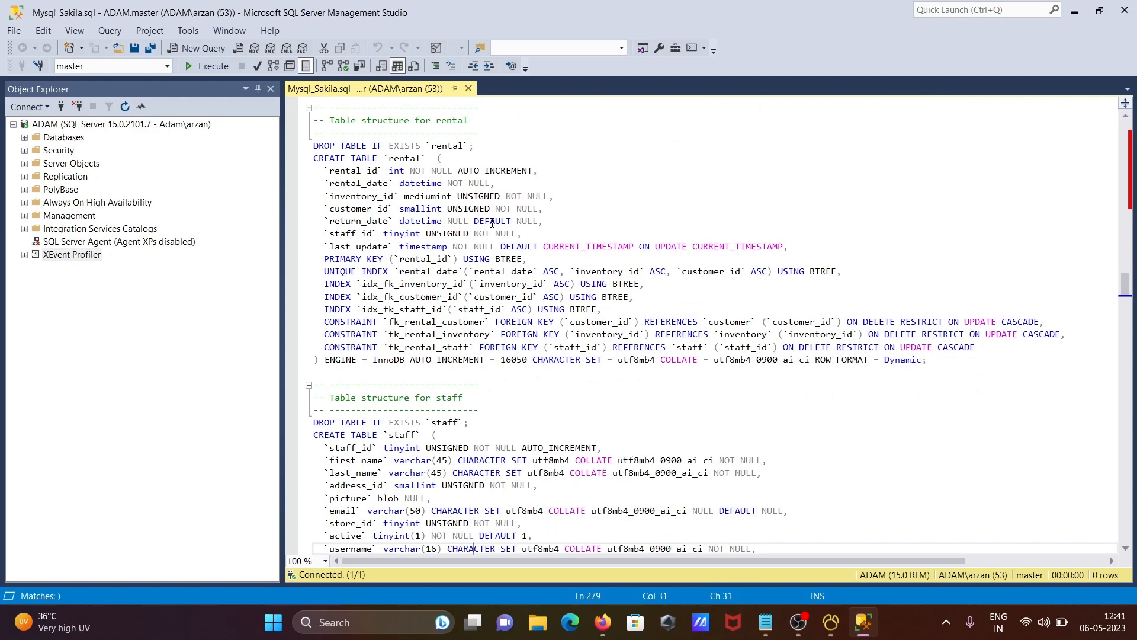
{"action": "scroll", "scroll_direction": "down", "scroll_amount": 3}
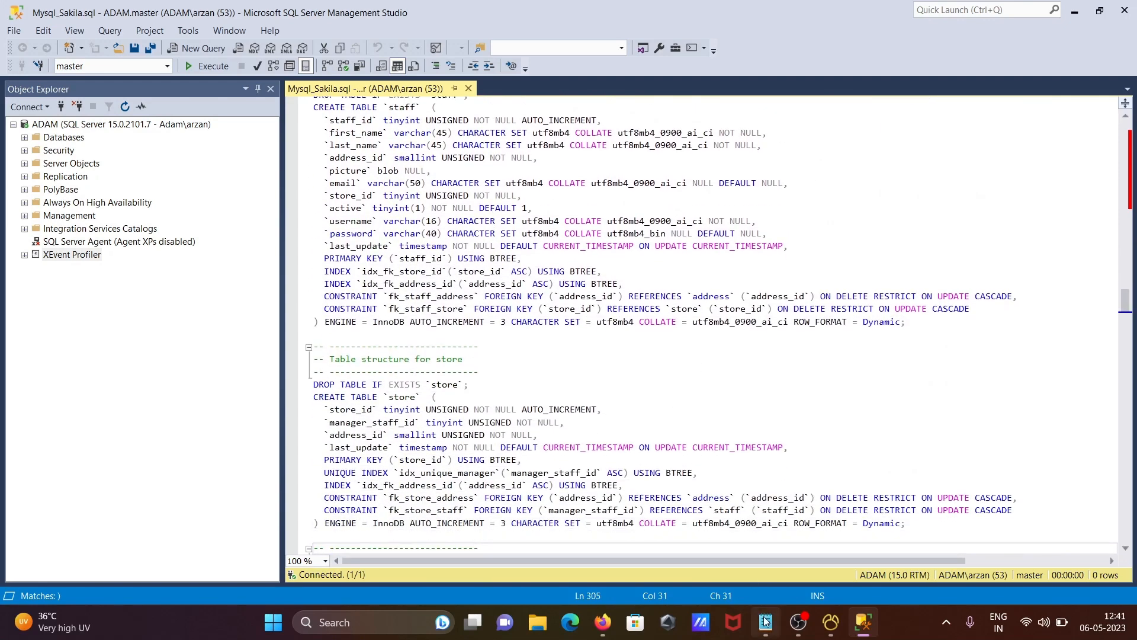
- Restore the Zedd note 'How to dump SQL File in Navicat' from the taskbar
{"action": "left_click", "coordinate": [764, 622]}
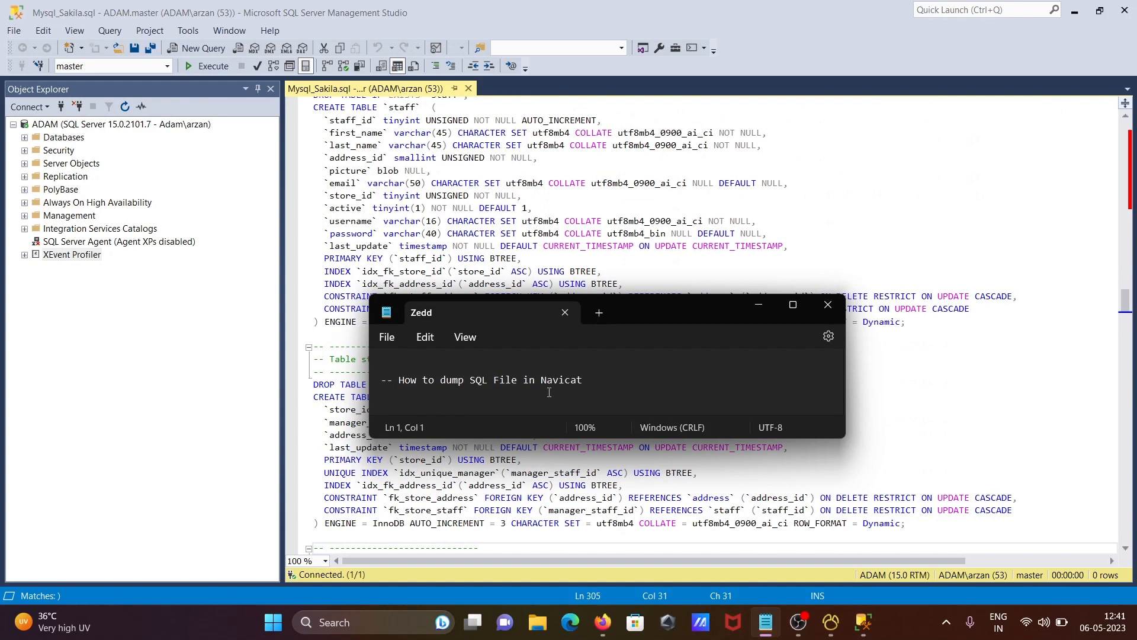
{"action": "mouse_move", "coordinate": [717, 346]}
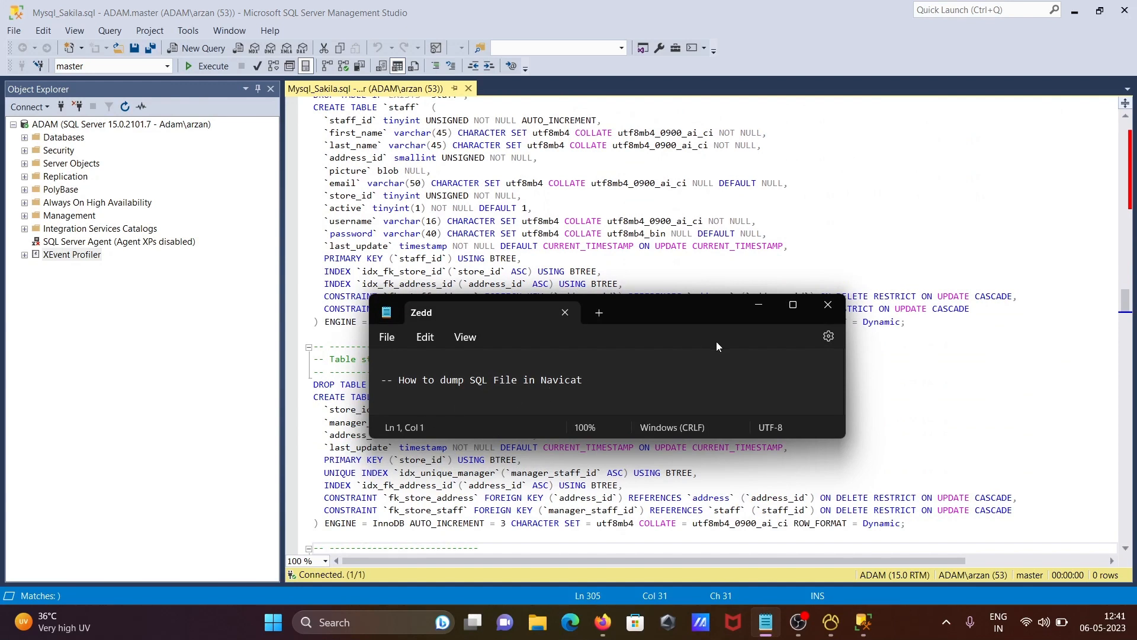
{"action": "mouse_move", "coordinate": [758, 304]}
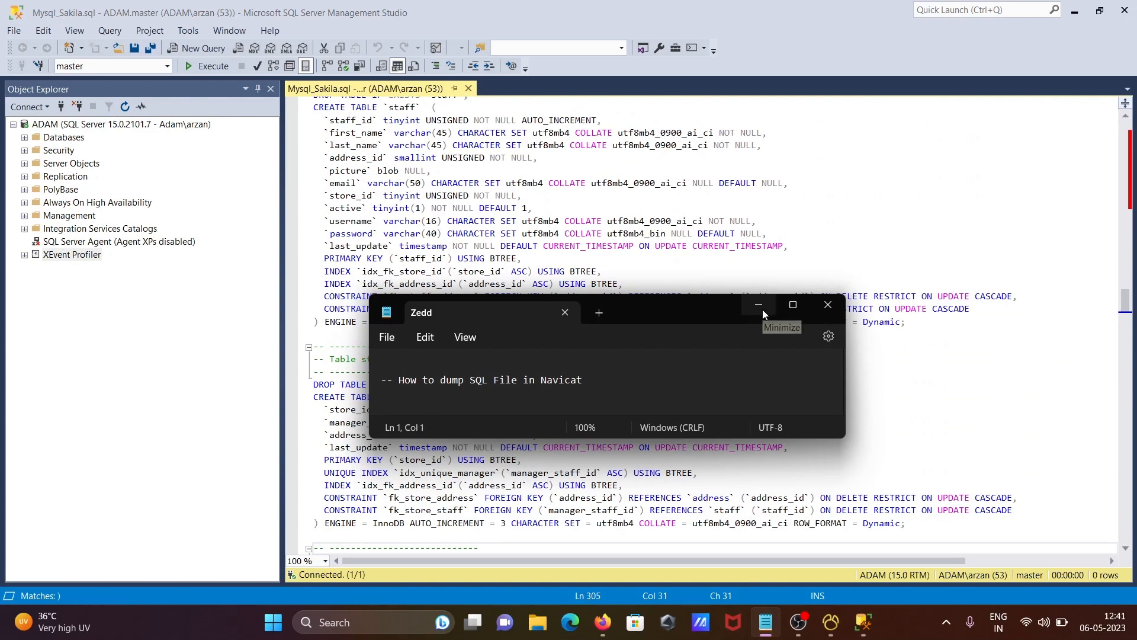
{"action": "mouse_move", "coordinate": [757, 304]}
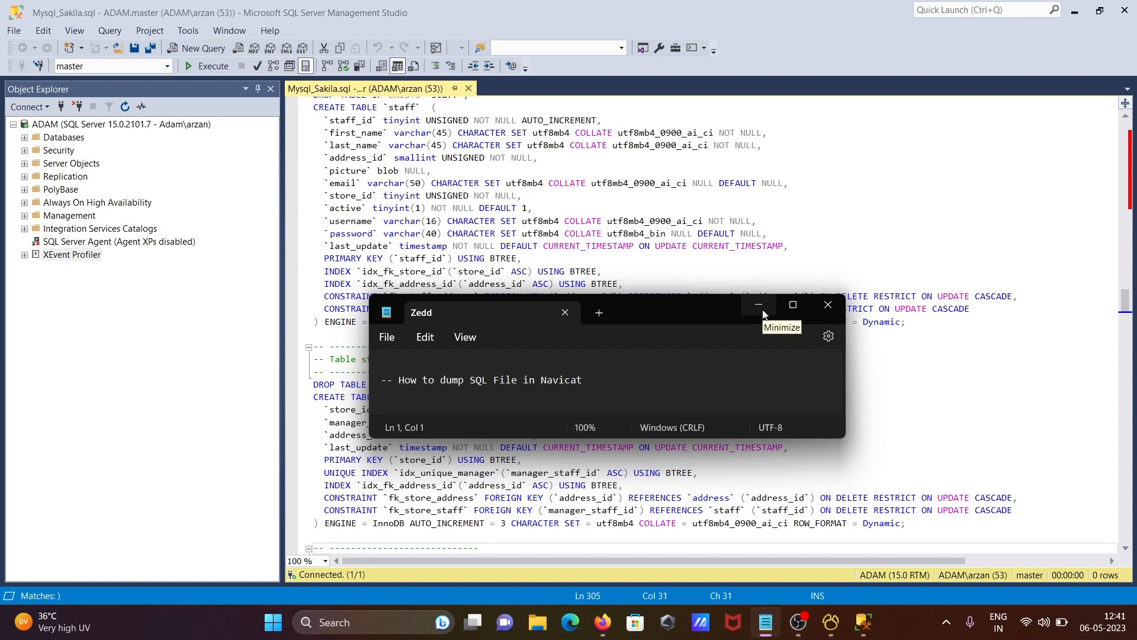
{"action": "mouse_move", "coordinate": [758, 304]}
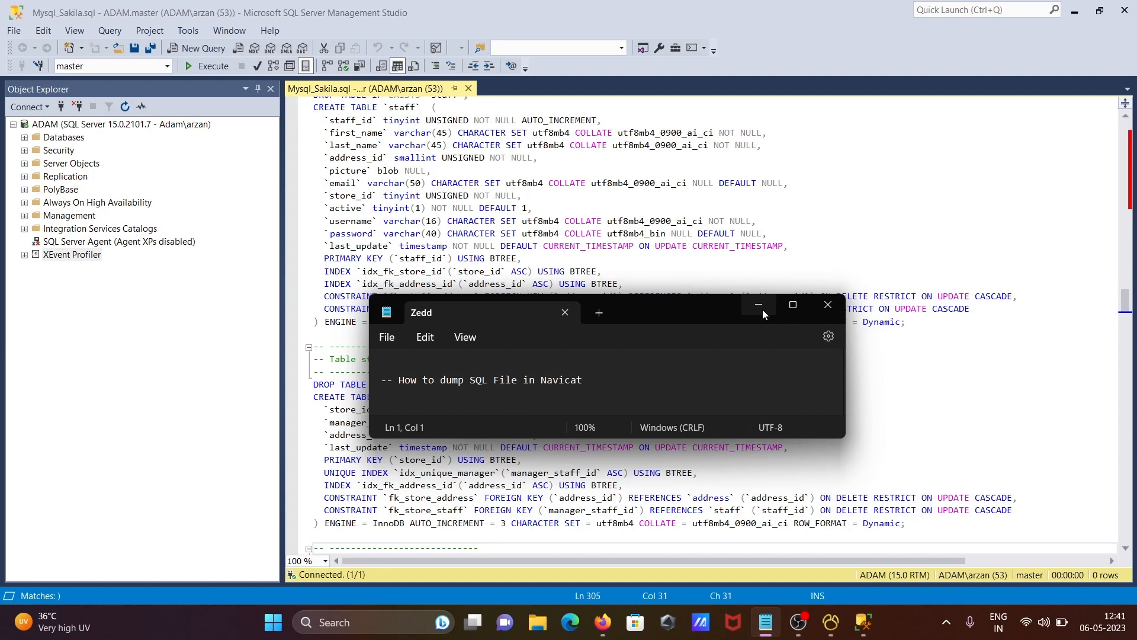